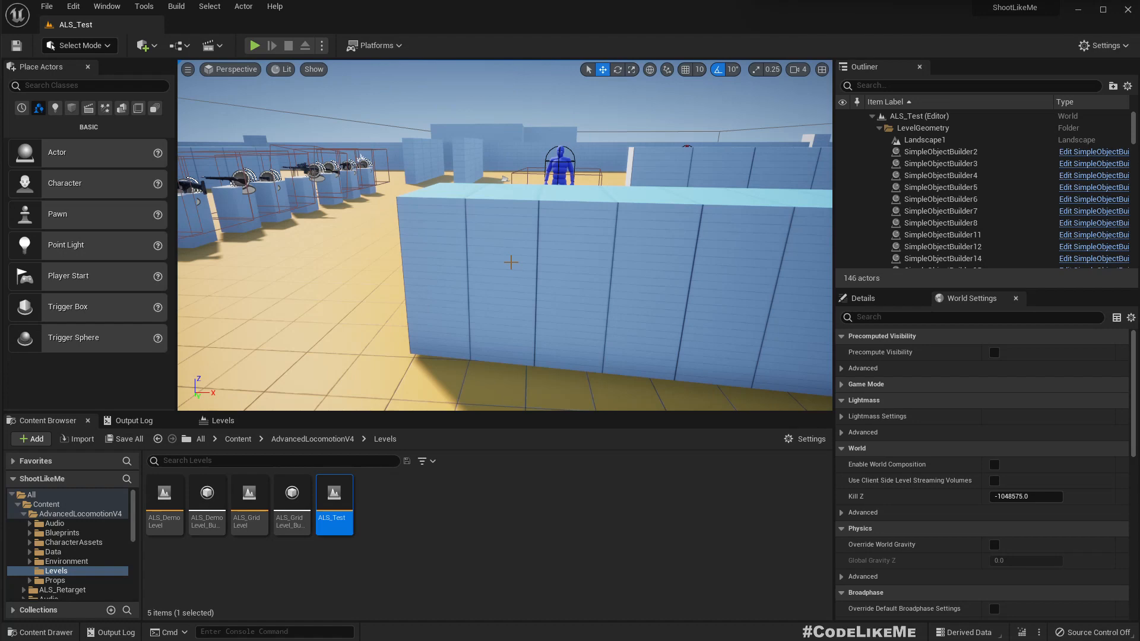
Play the level and fire twice at the red enemy by the wall until detected
left_click(254, 45)
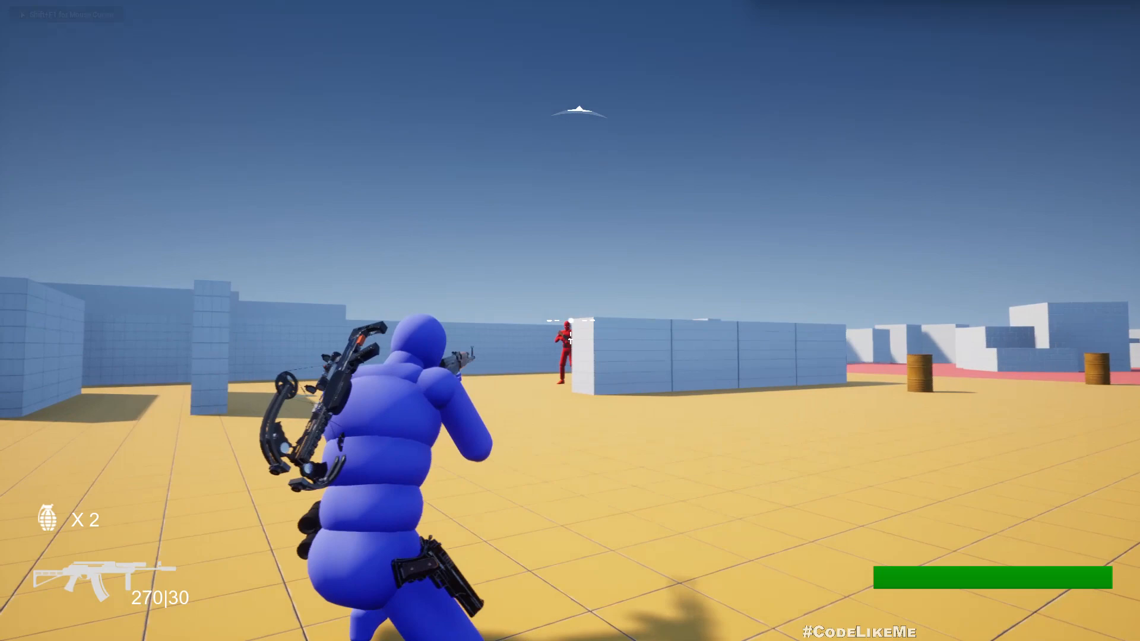
left_click(570, 320)
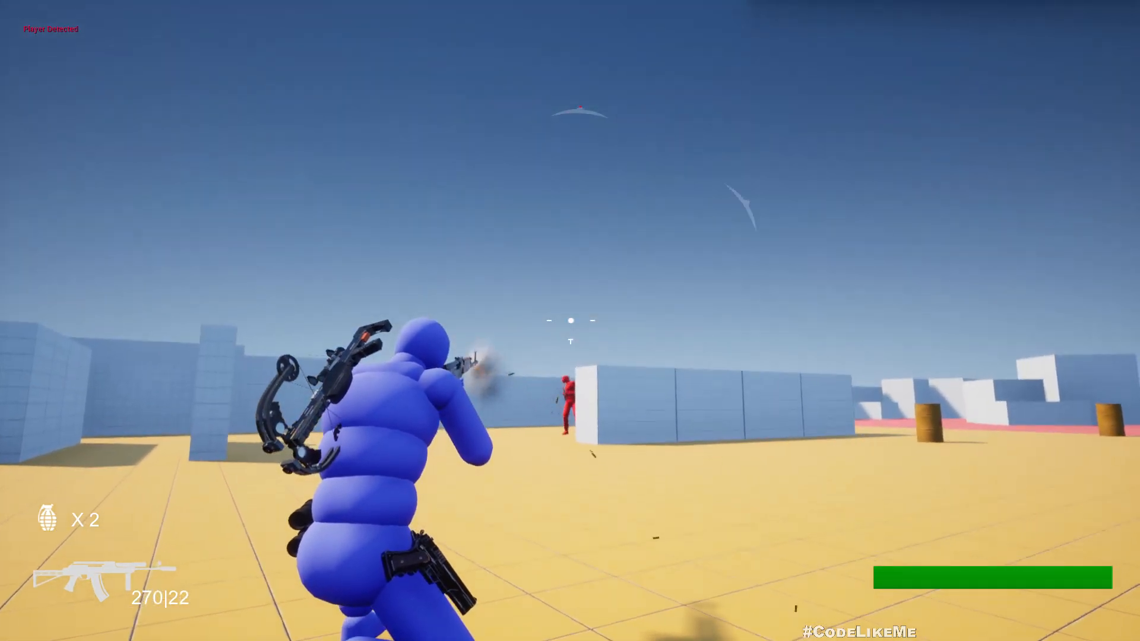
left_click(569, 321)
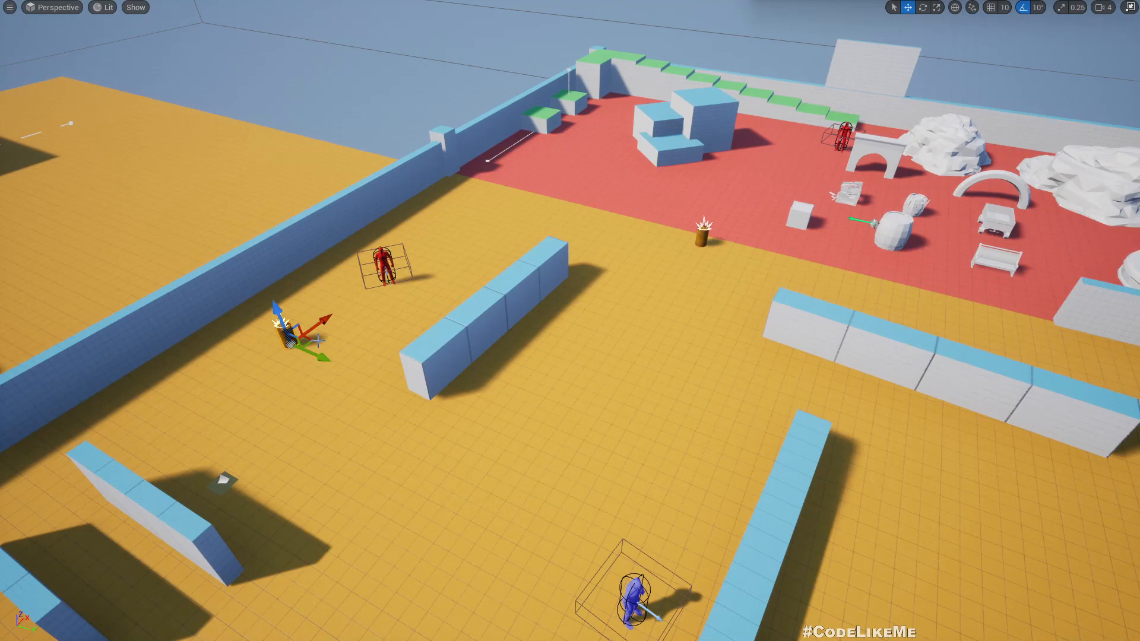
Browse from the ALS_NPC actor to its assets and select the ALS_AI_Controller Blueprint
key("alt+p")
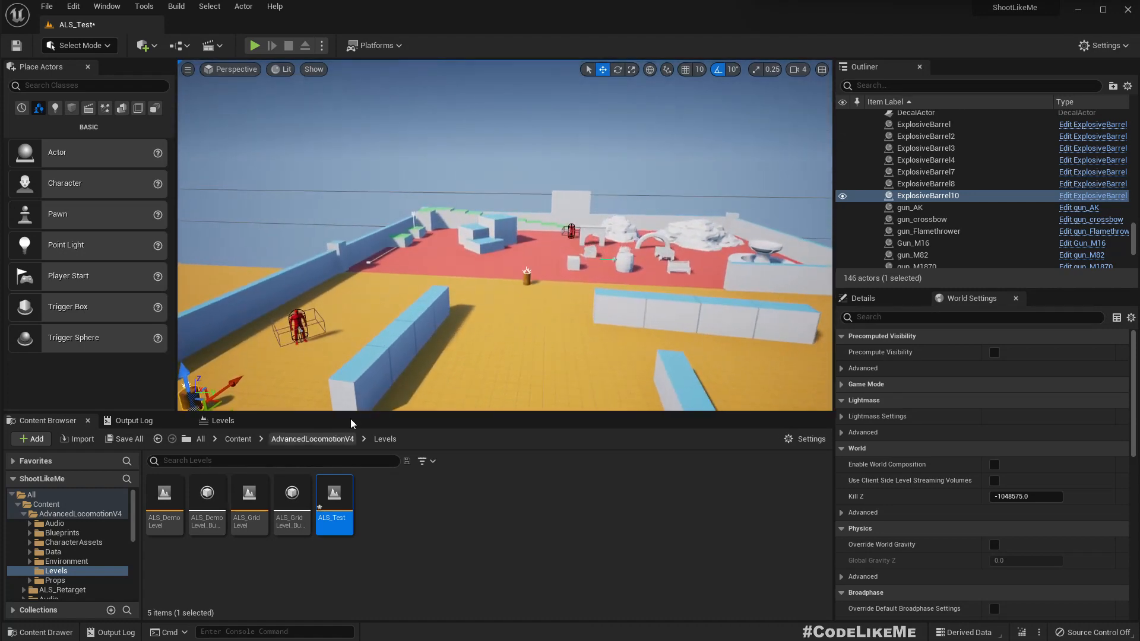
right_click(302, 320)
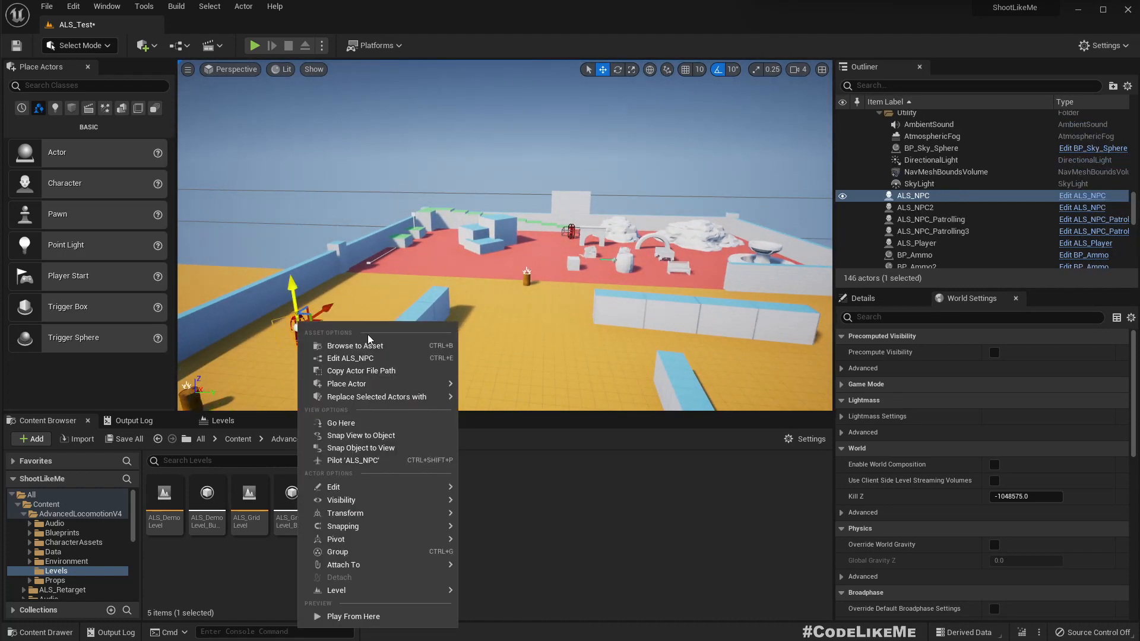
left_click(355, 346)
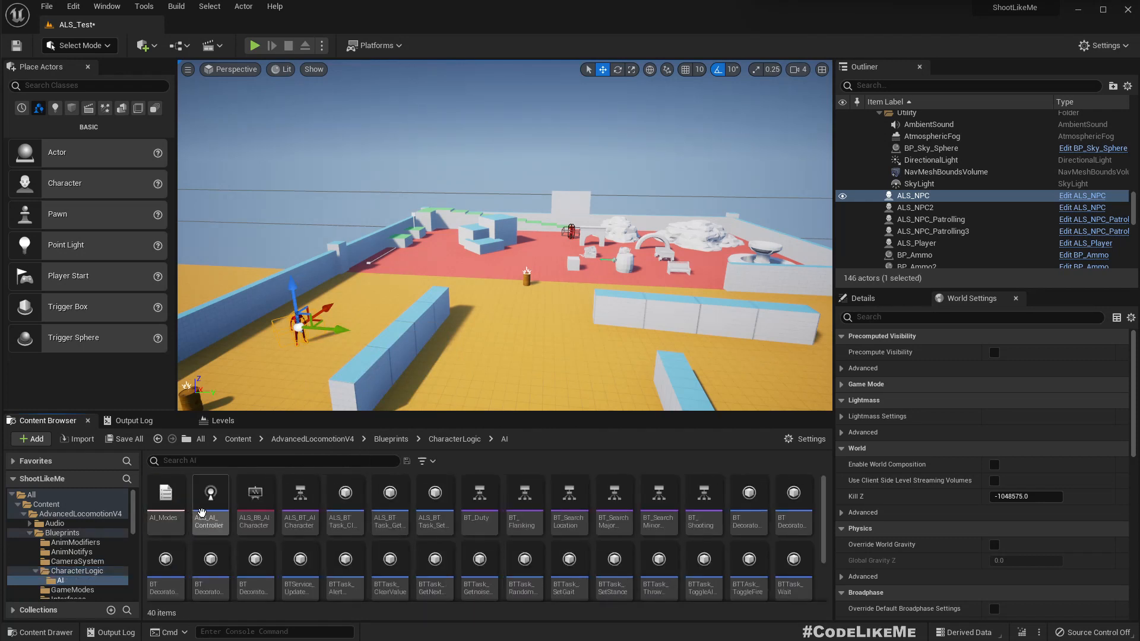
left_click(210, 501)
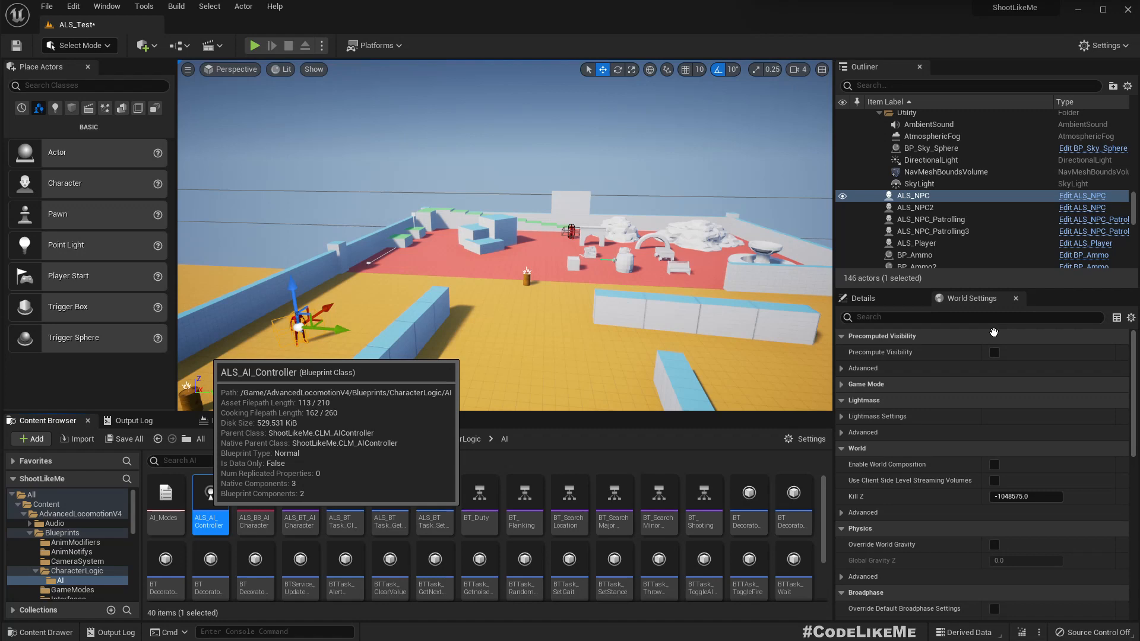
Open ALS_AI_Controller and navigate into its Player Detection logic graph
double_click(211, 492)
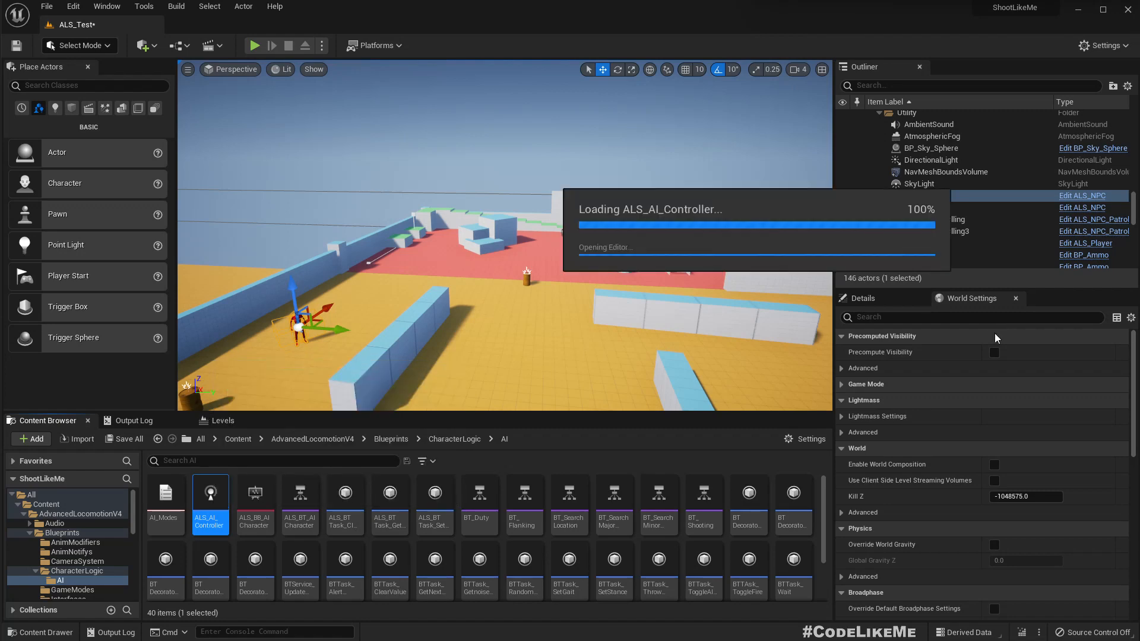
double_click(210, 491)
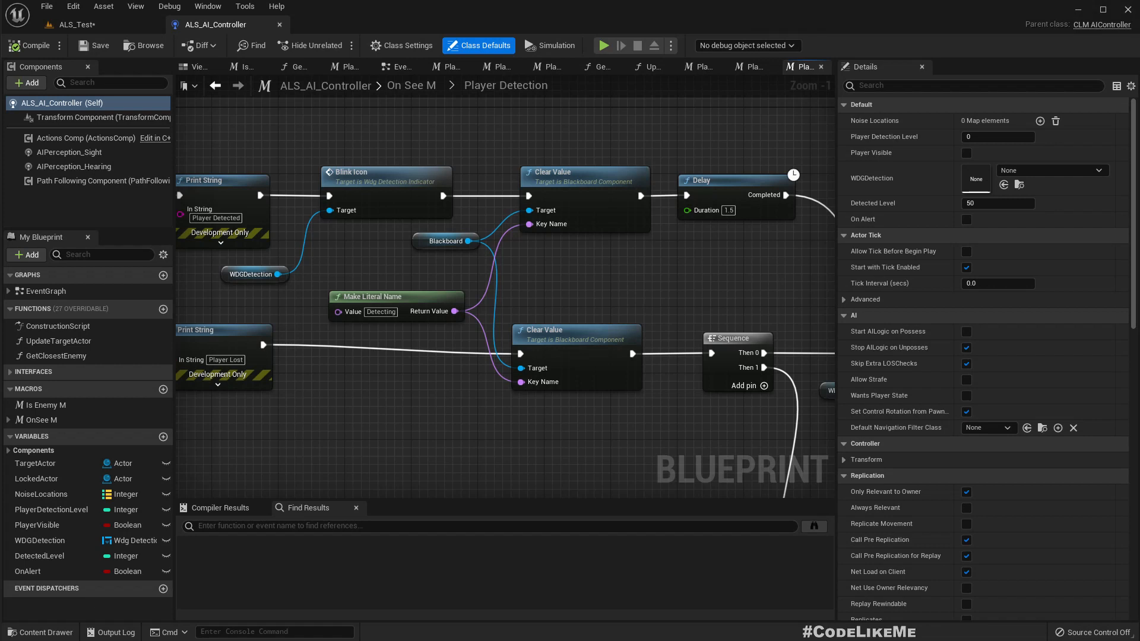
scroll("down", 3)
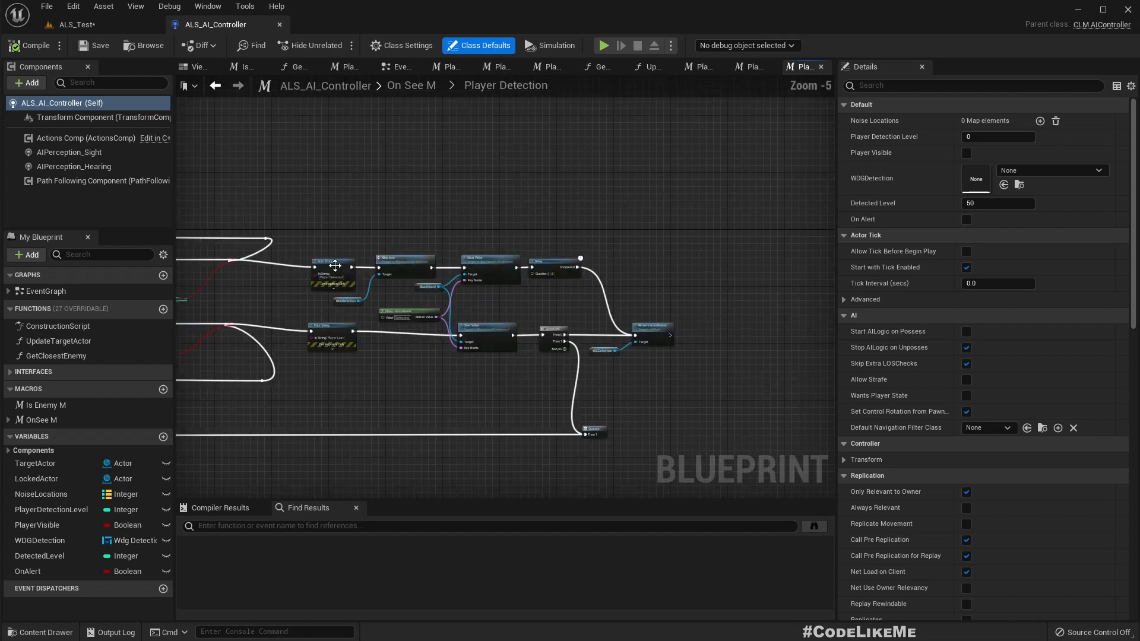
scroll("up", 3)
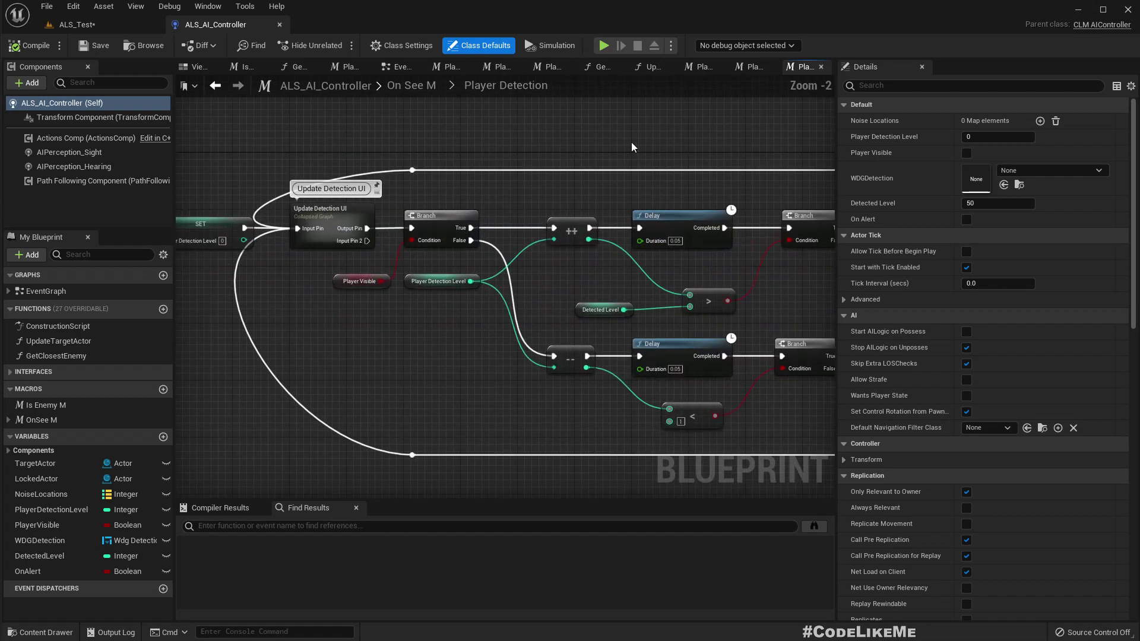
scroll("up", 3)
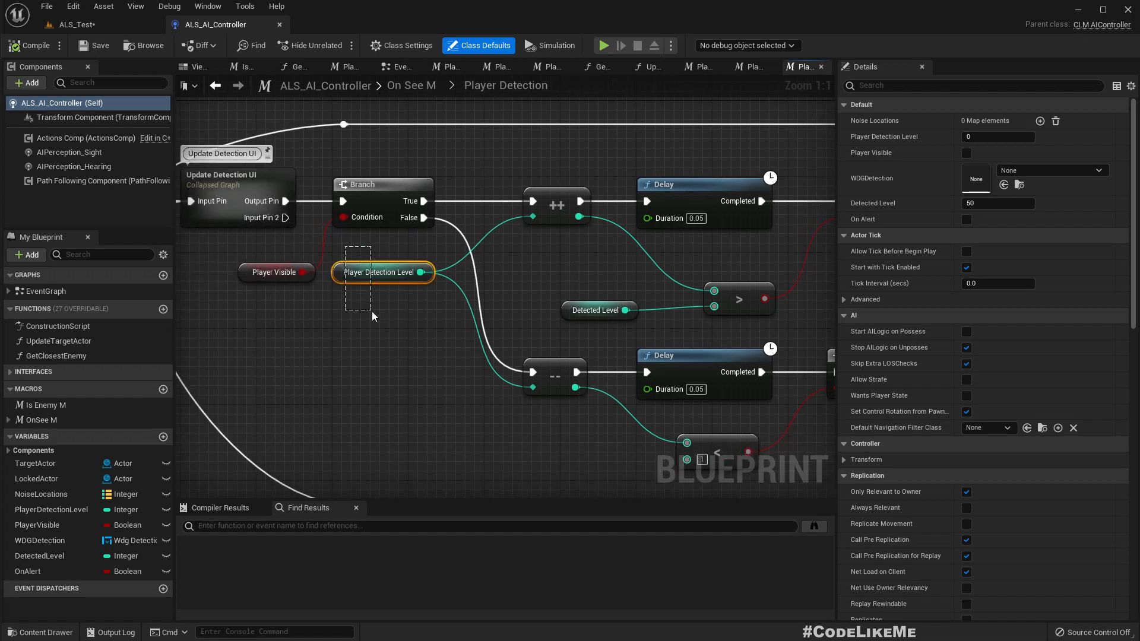
Inspect the PlayerDetectionLevel and DetectedLevel variables, then select the ++ node
left_click(382, 271)
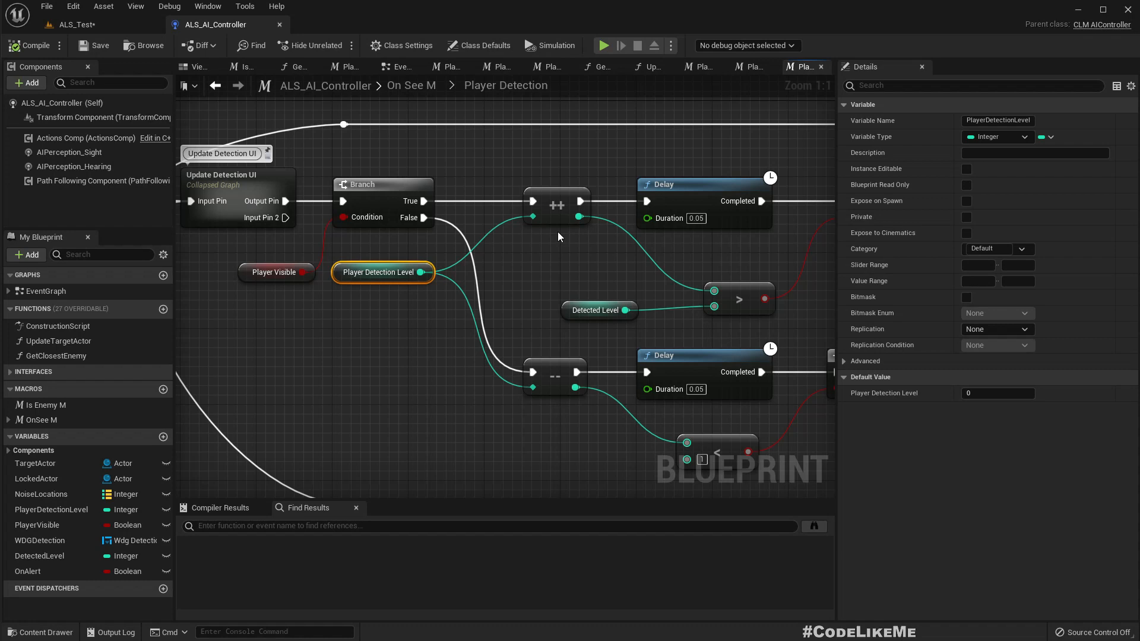
left_click(39, 556)
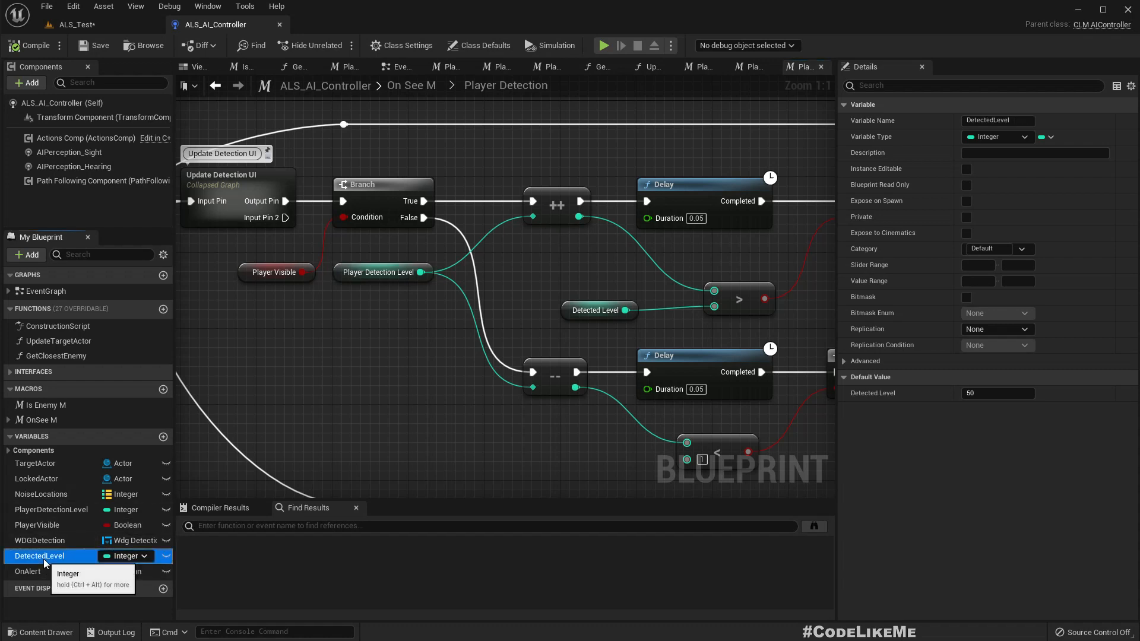
mouse_move(467, 276)
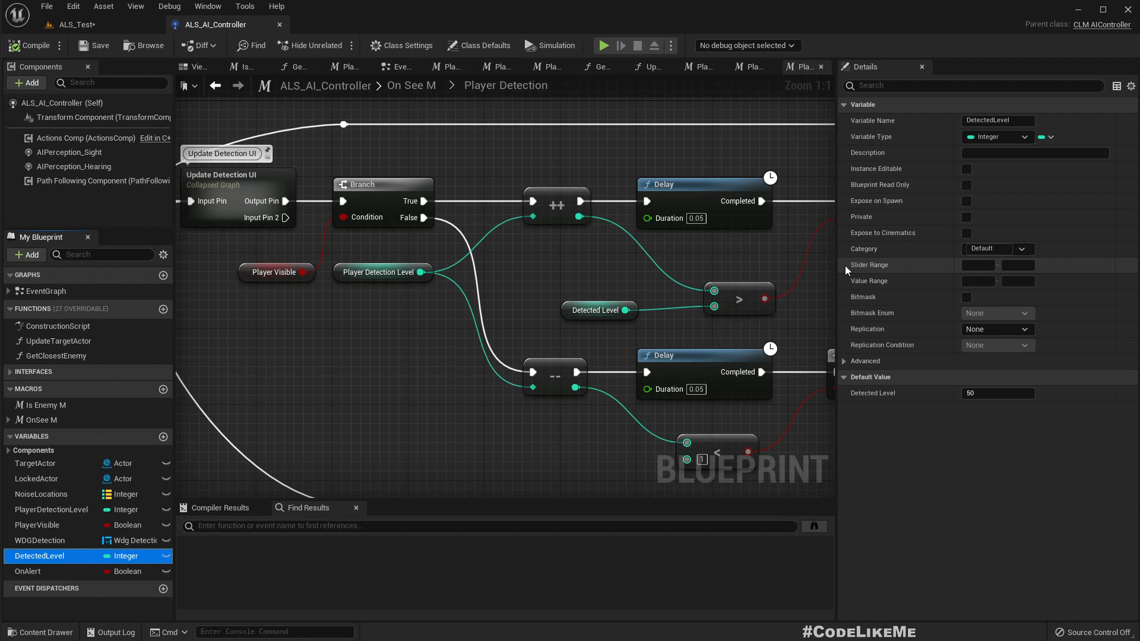
mouse_move(616, 249)
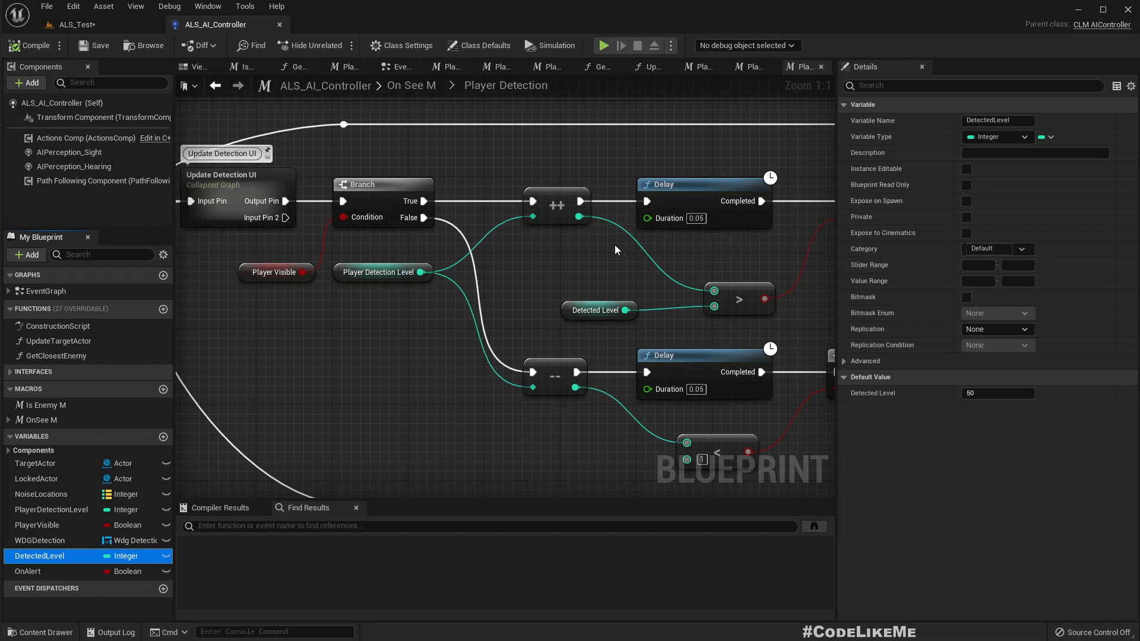
left_click(556, 205)
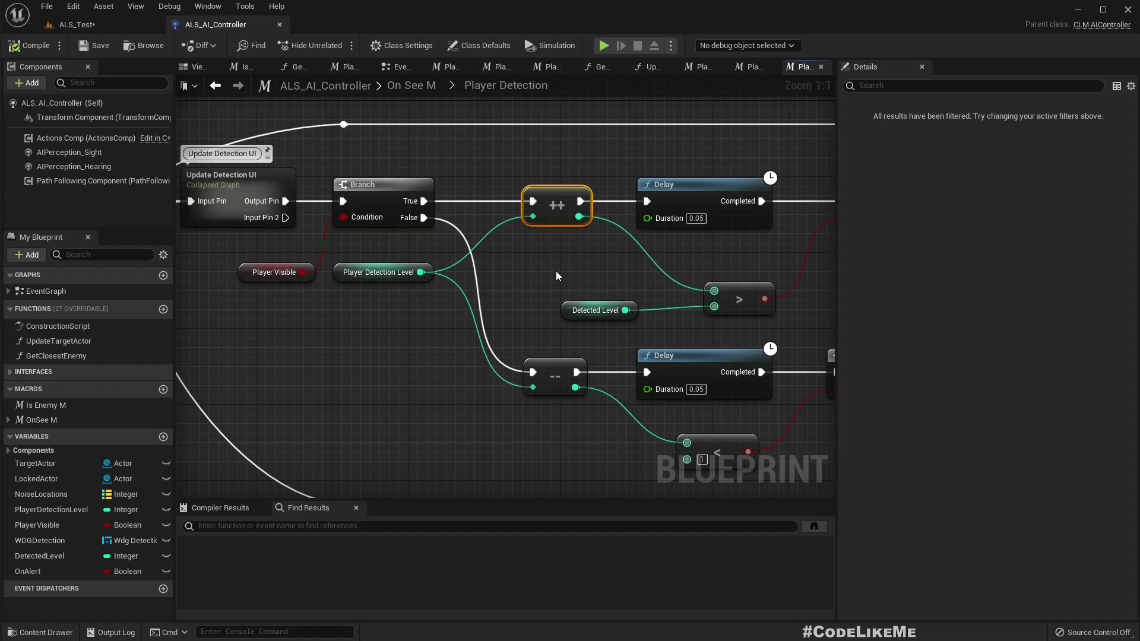
Remove the ++ node and add an integer Add node from Player Detection Level
key("Delete")
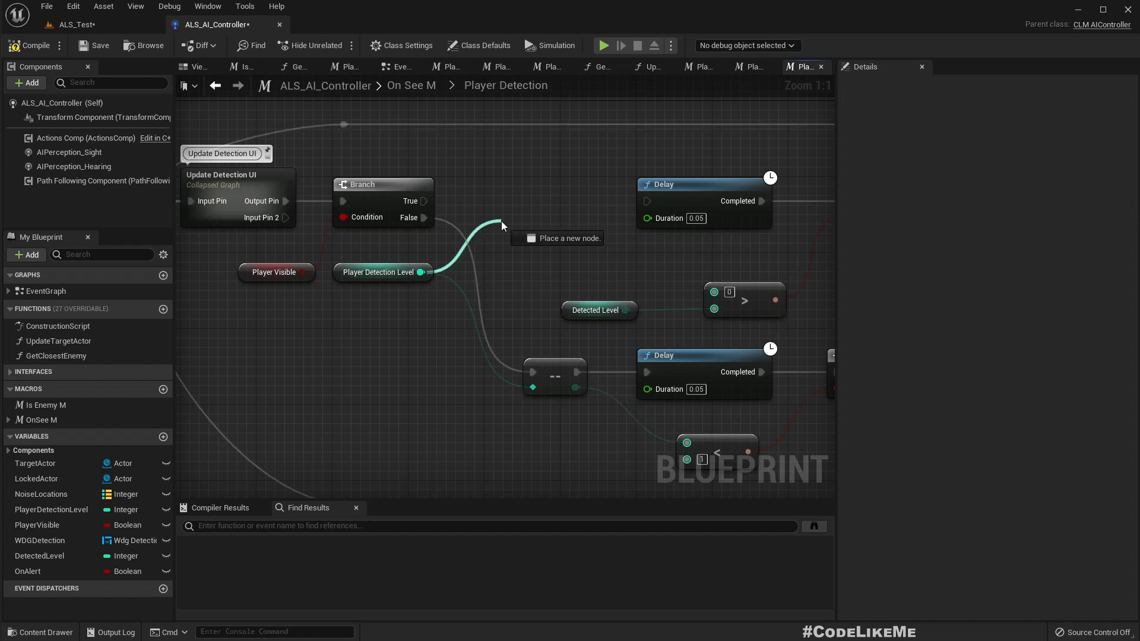
left_click(501, 226)
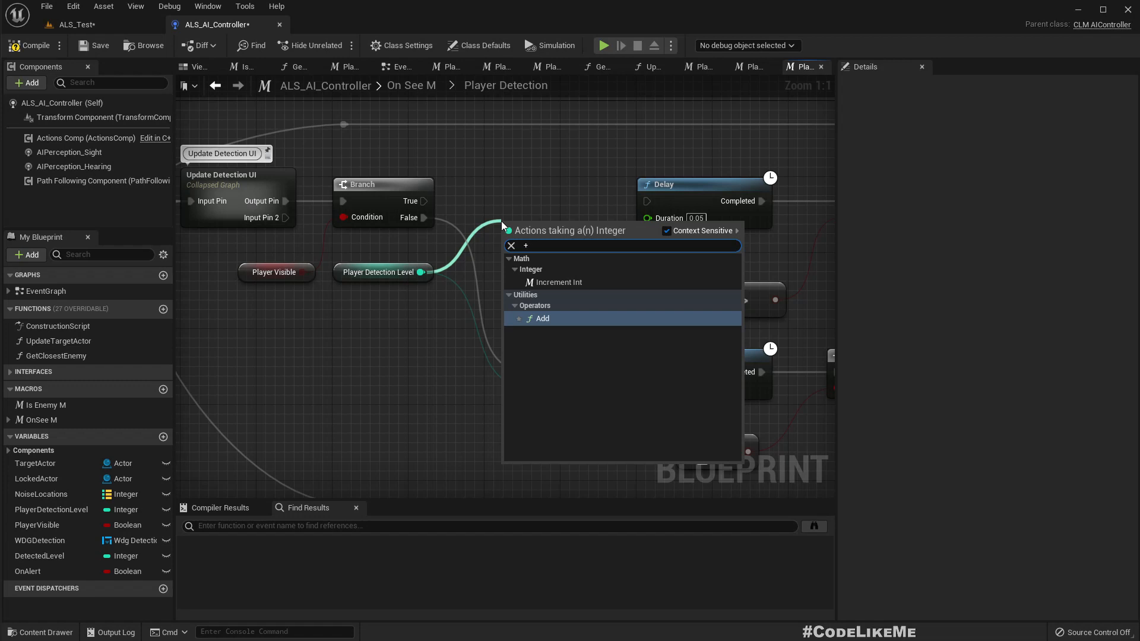
left_click(542, 318)
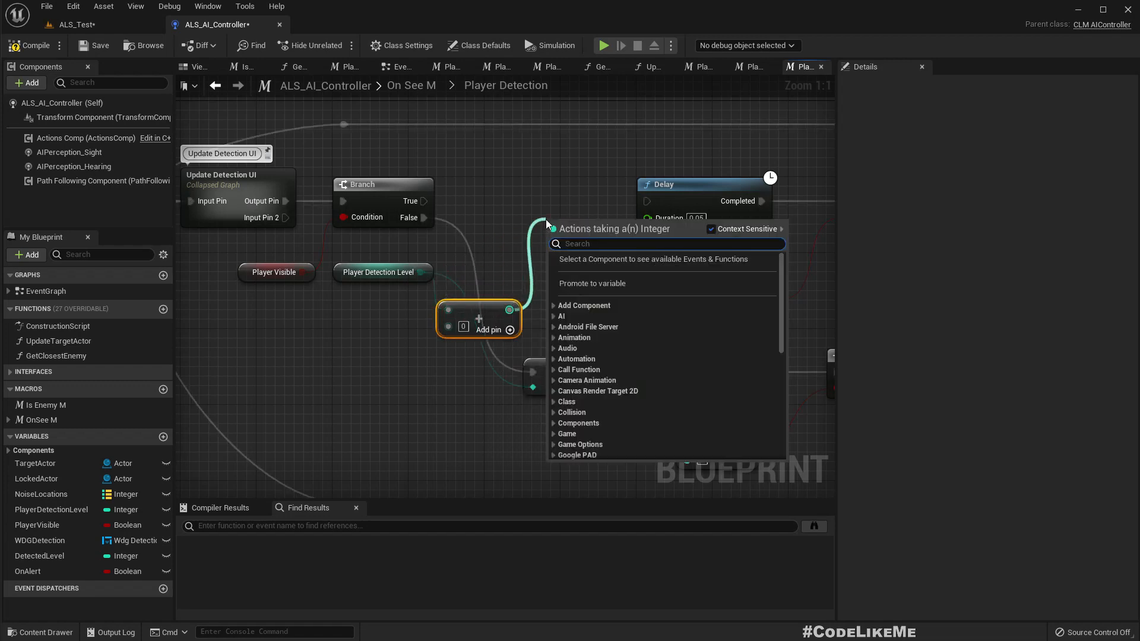
Feed the Add result into a SET Player Detection Level node on the True path
type("set player")
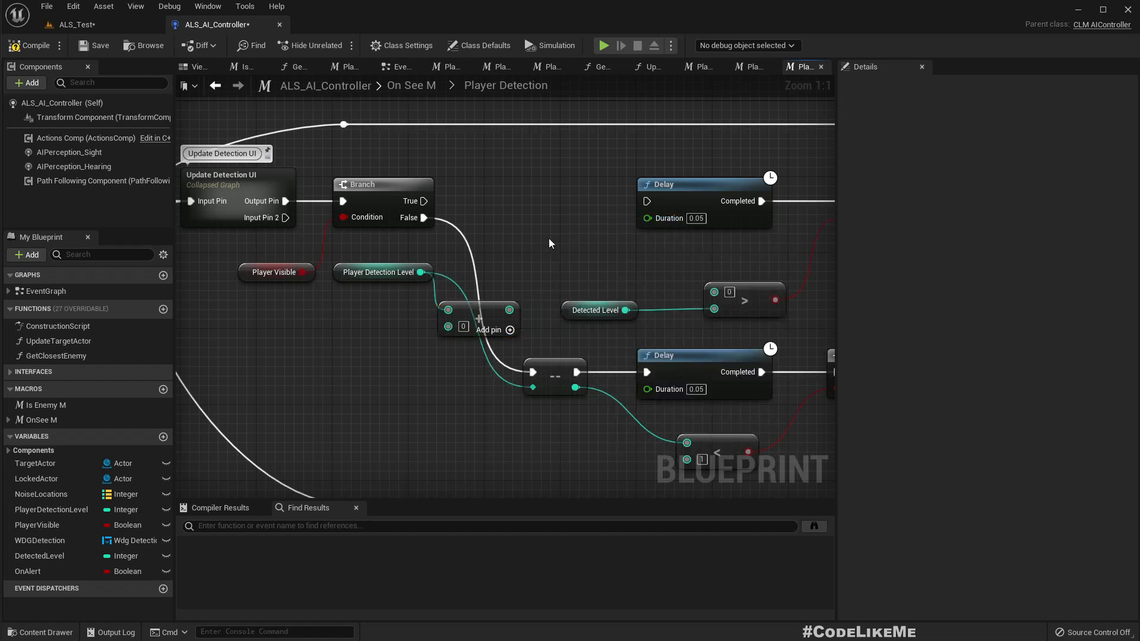
left_click(38, 524)
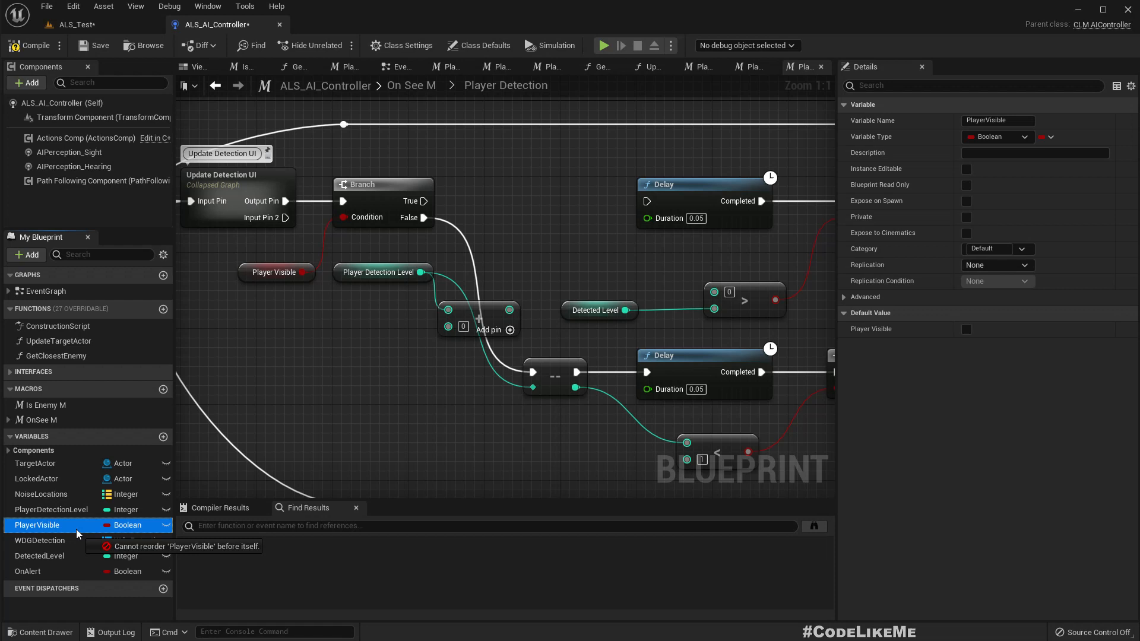
left_click(51, 509)
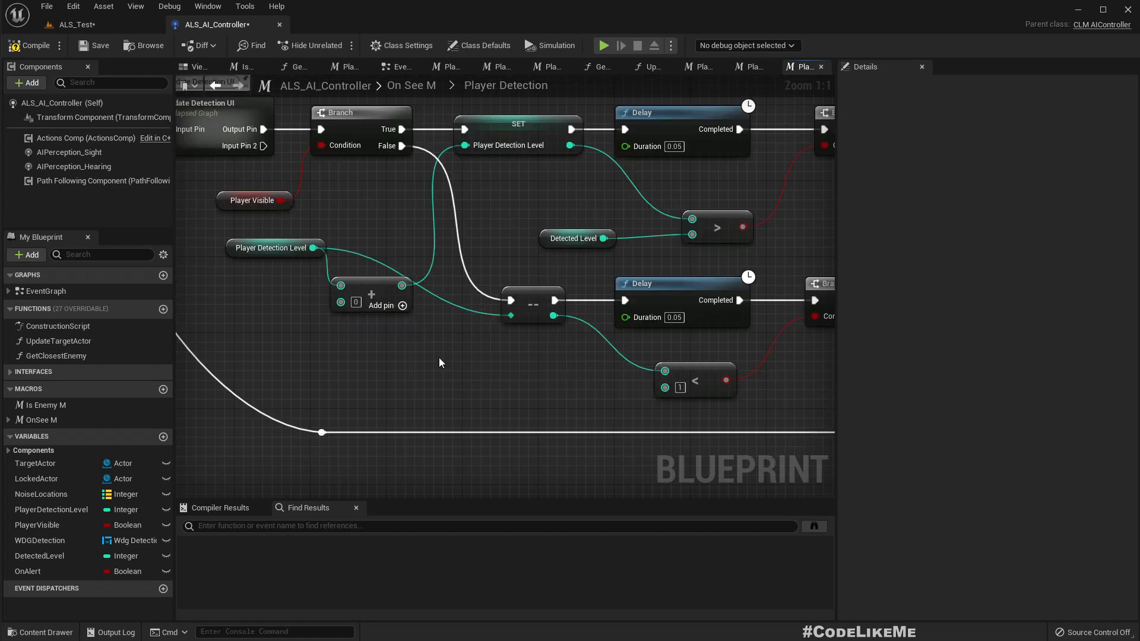
mouse_move(338, 270)
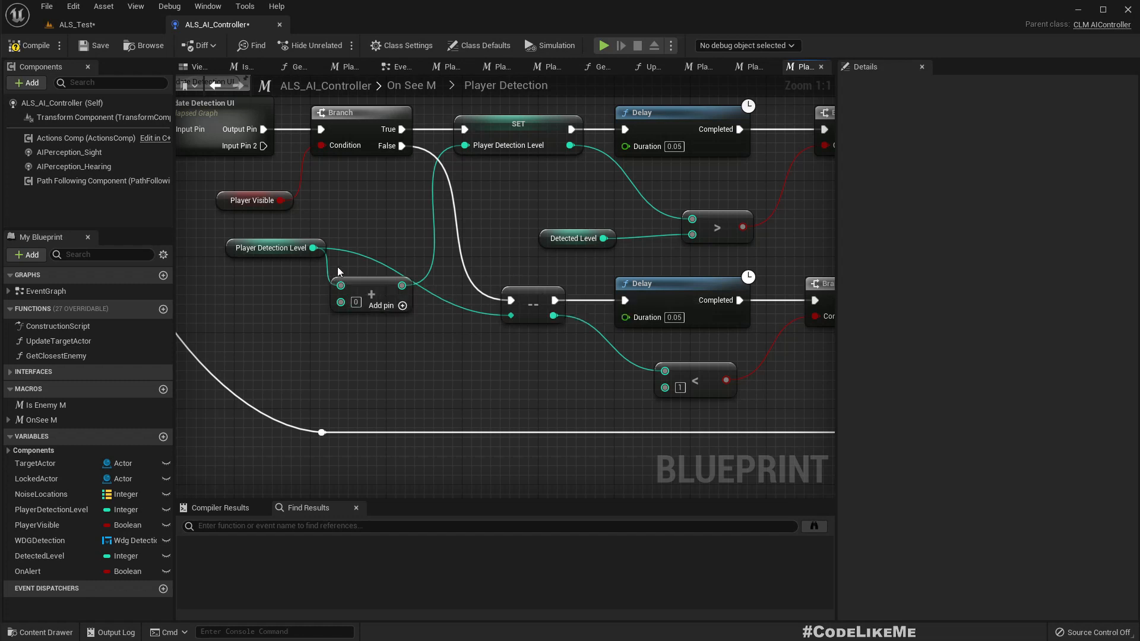
left_click(532, 304)
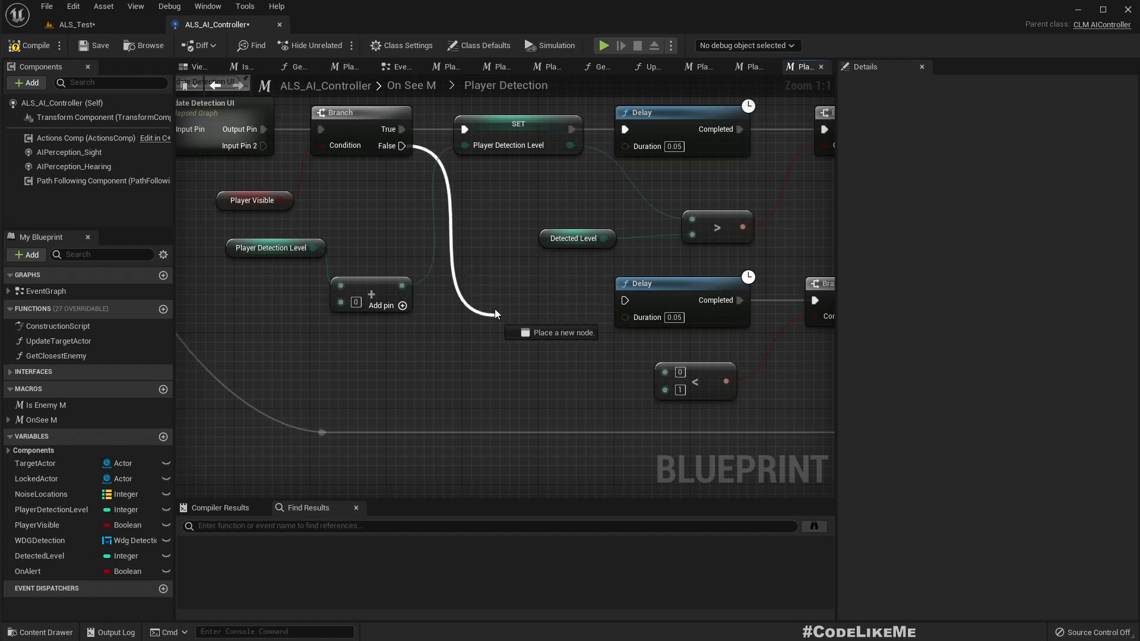
Set Player Detection Level from a Subtract node on the False path and add a Divide node
left_click(516, 124)
type("-")
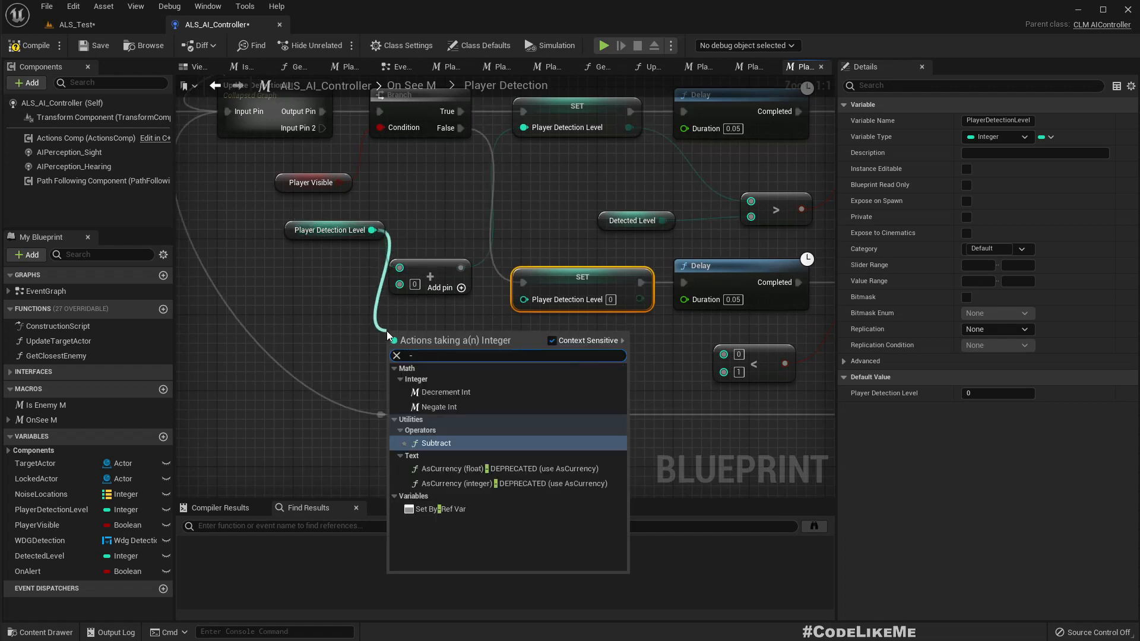
left_click(436, 443)
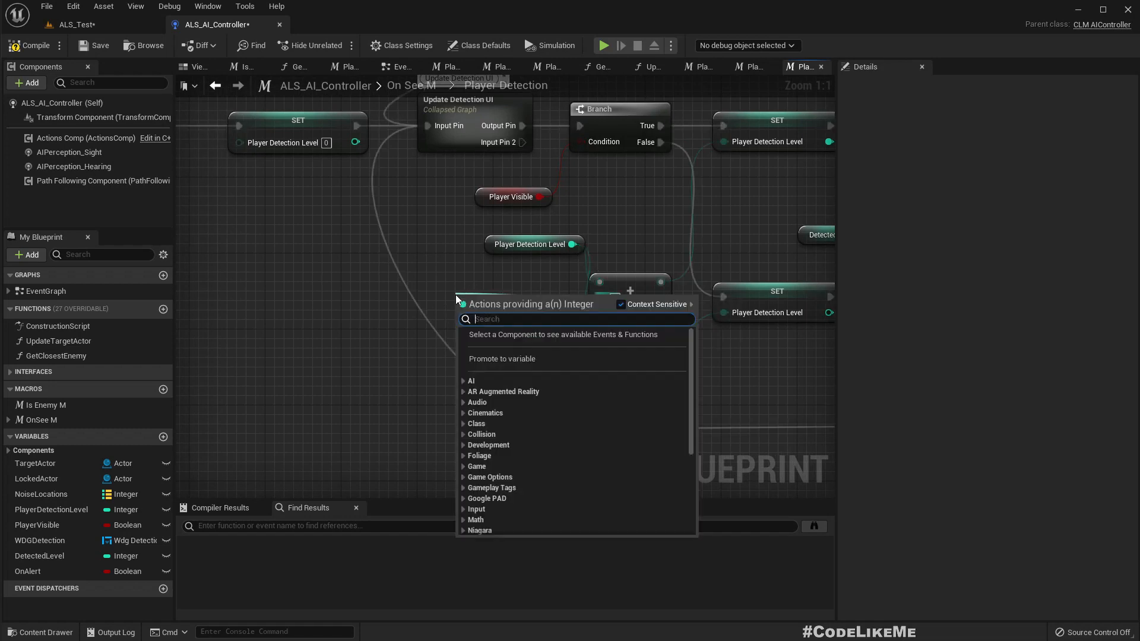
type("/")
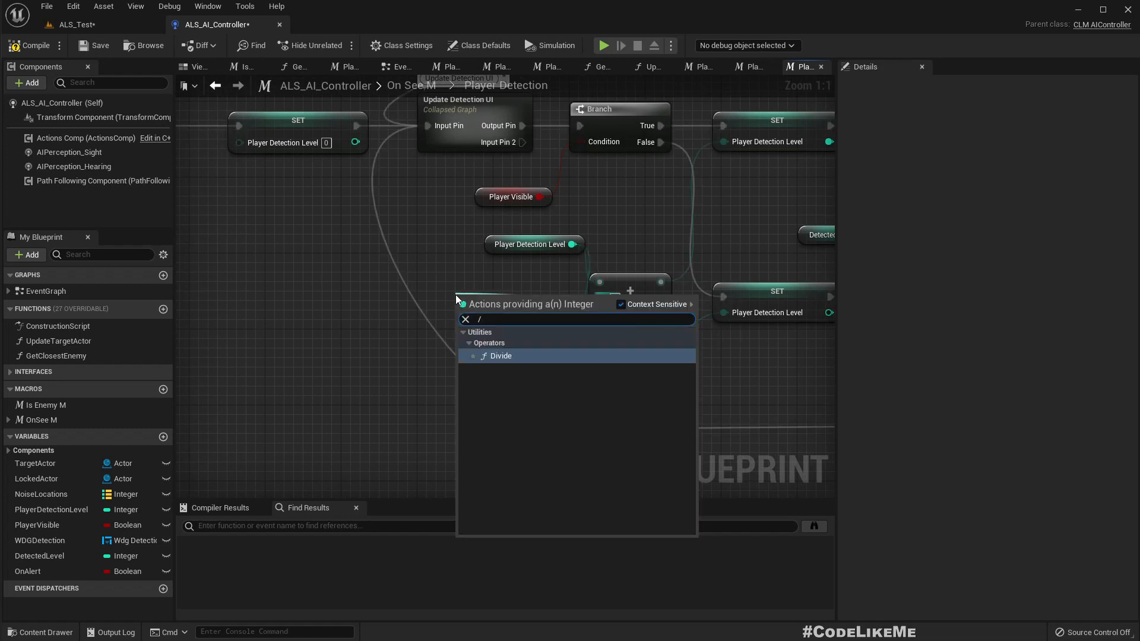
left_click(501, 355)
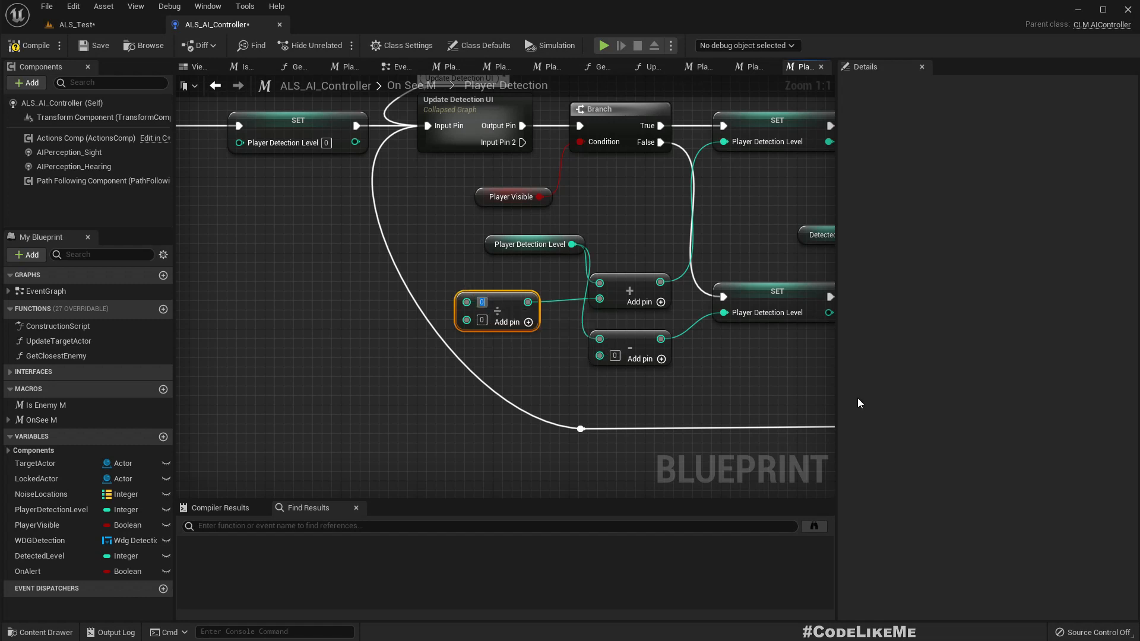
mouse_move(233, 15)
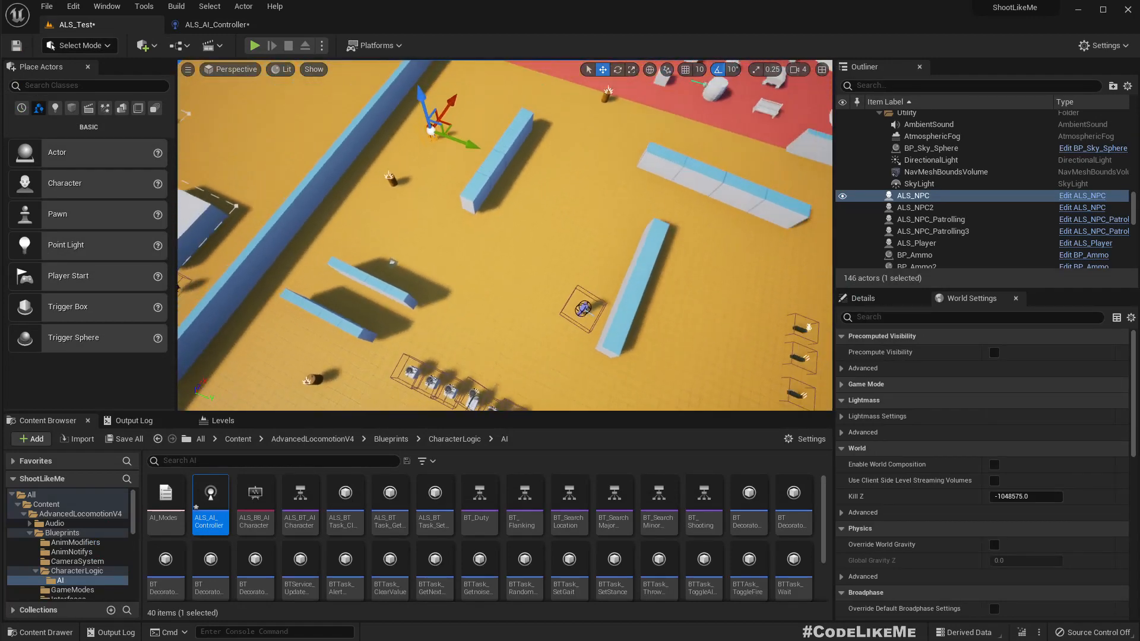
Switch the viewport to the Top orthographic view to judge level distances
left_click(234, 69)
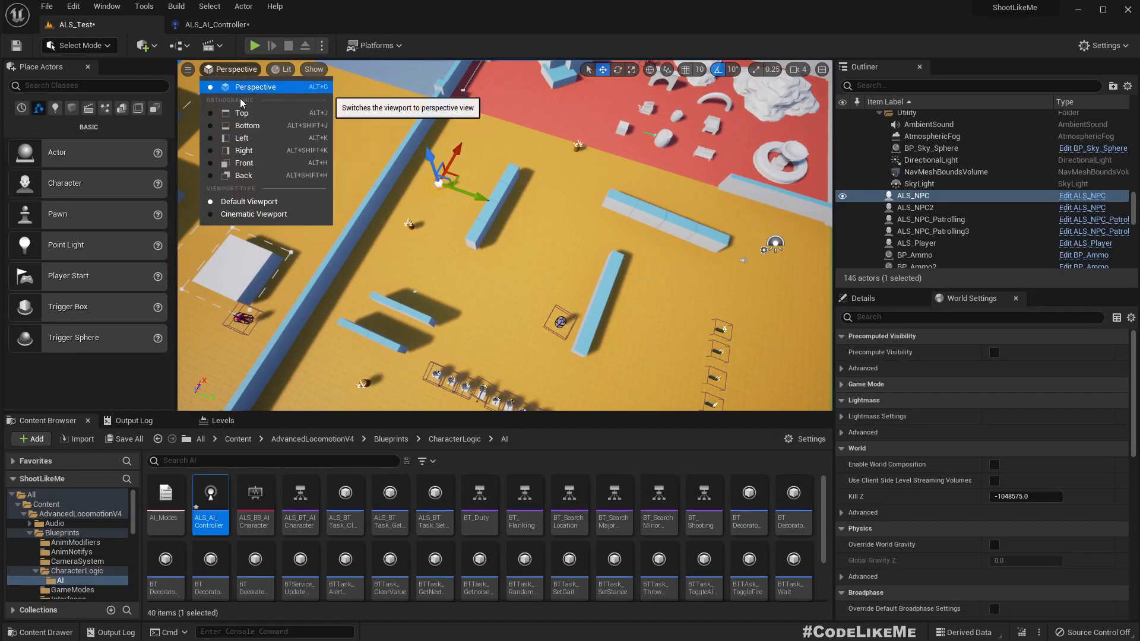
left_click(241, 114)
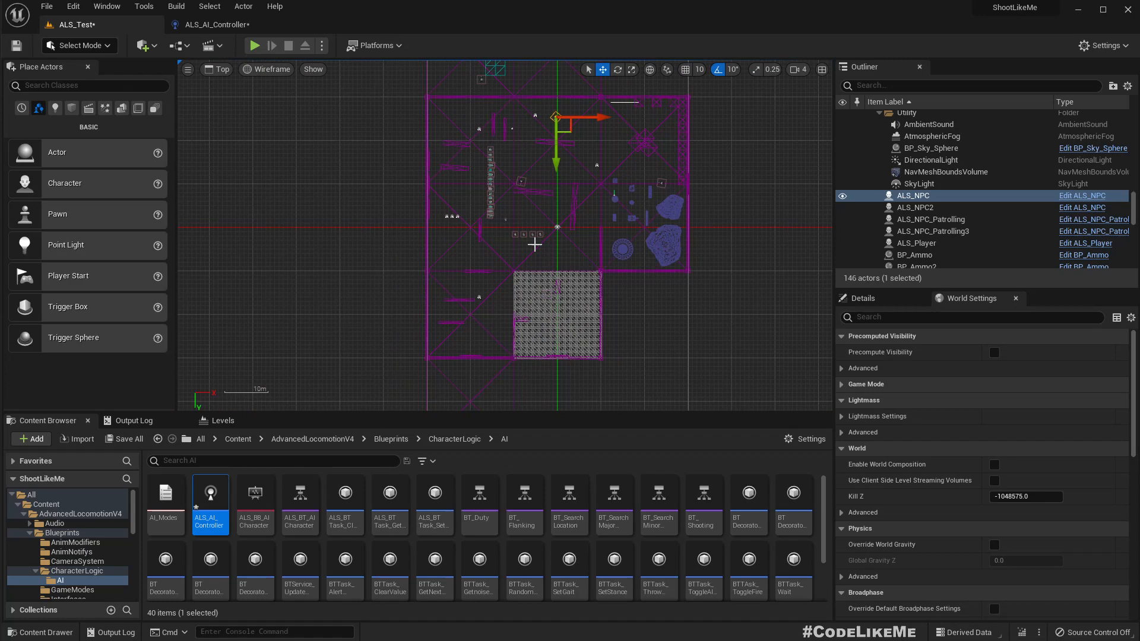
scroll("down", 3)
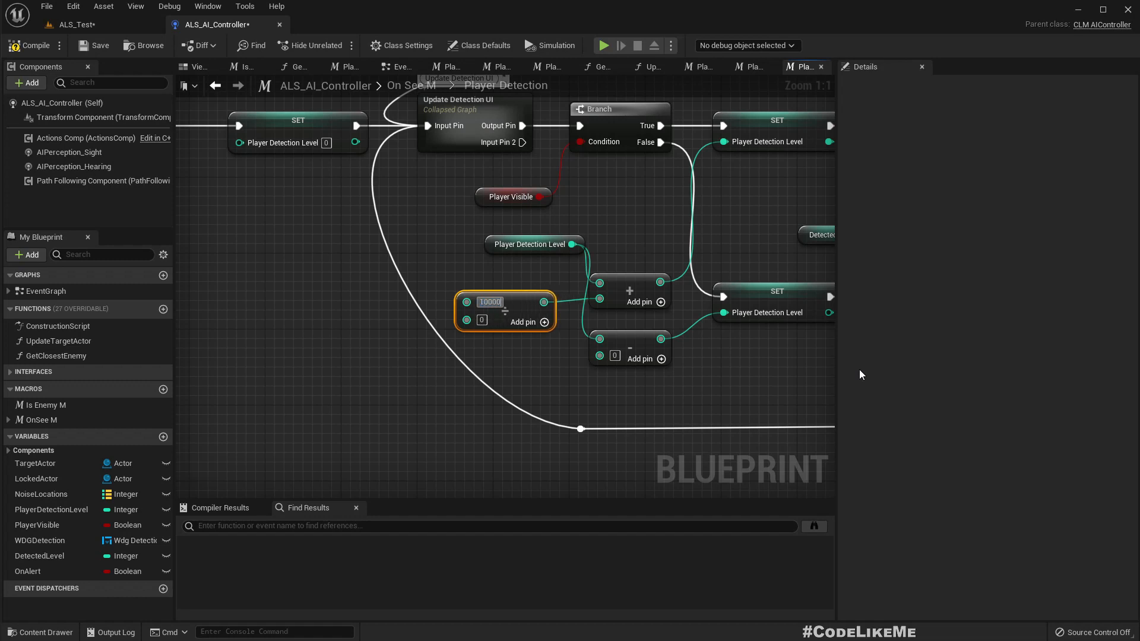
mouse_move(516, 293)
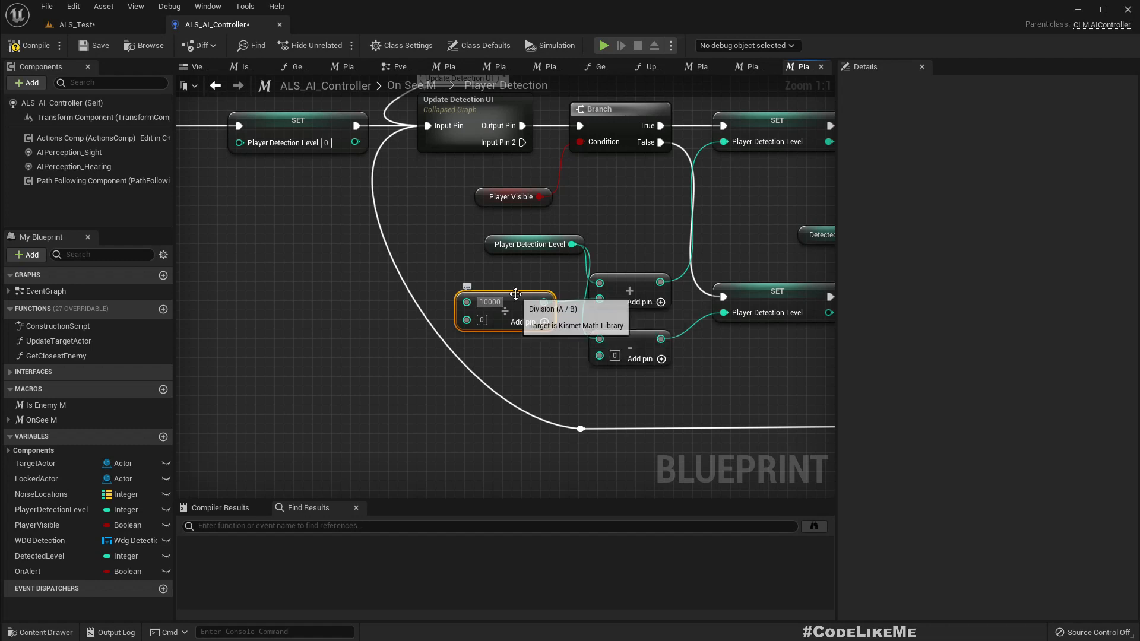
Add Get Player Character feeding a Get Actor Location node
scroll("down", 3)
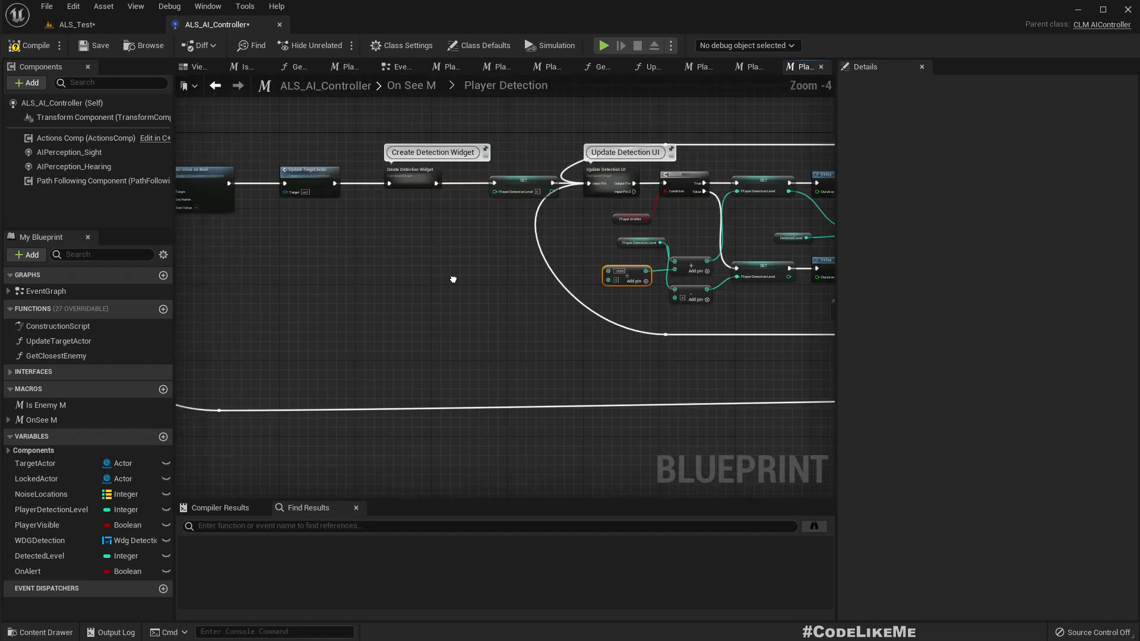
scroll("up", 3)
type("get player char")
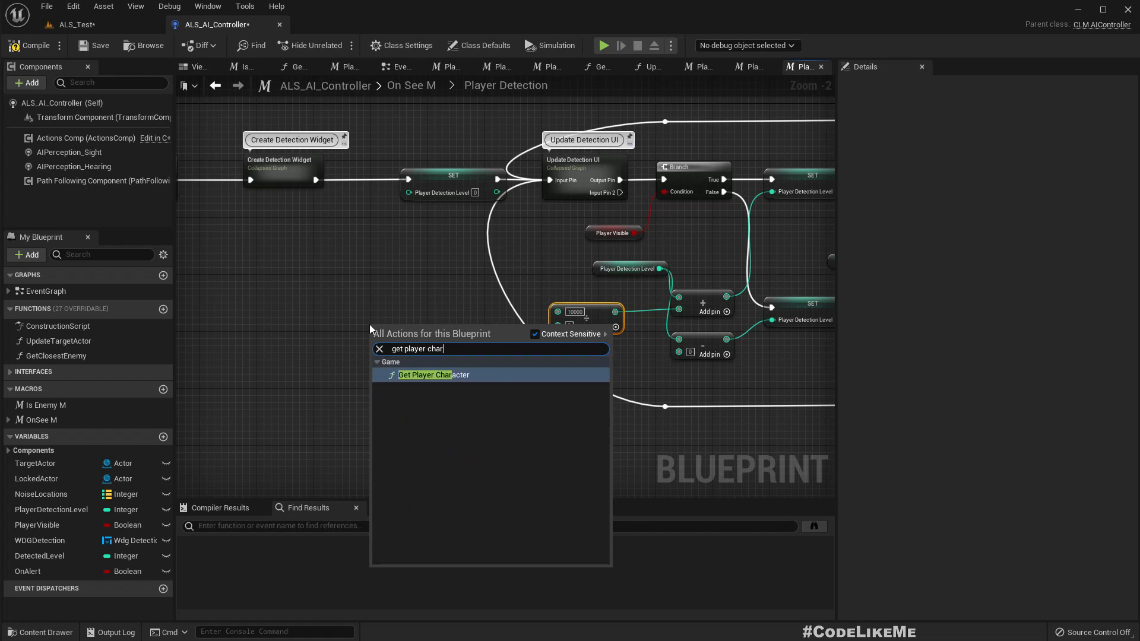
left_click(433, 374)
type("get")
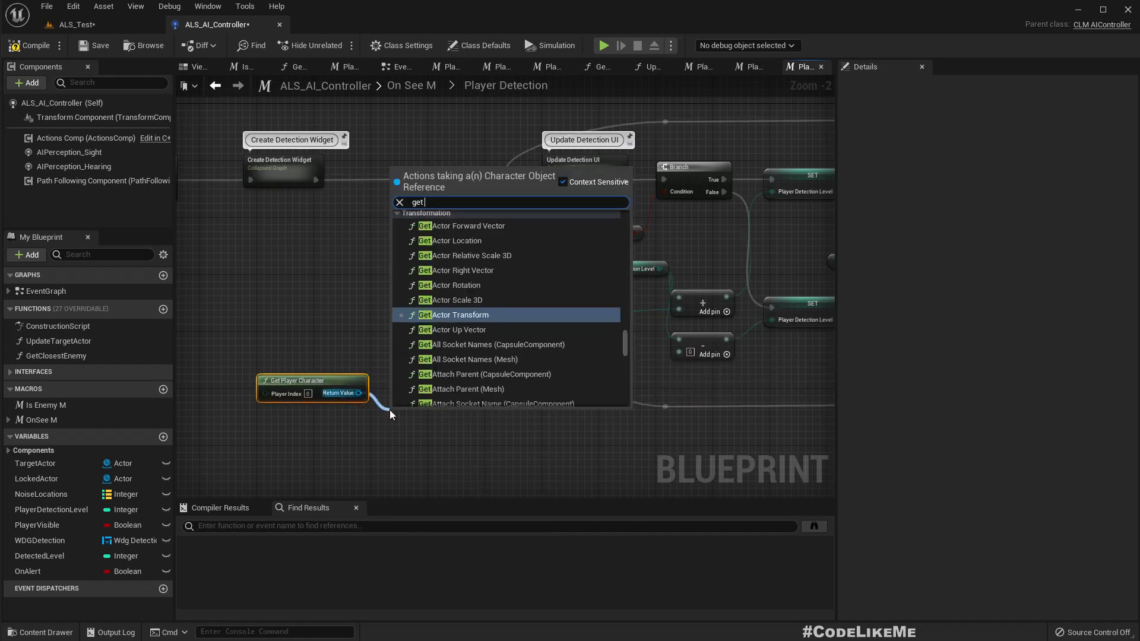
left_click(455, 241)
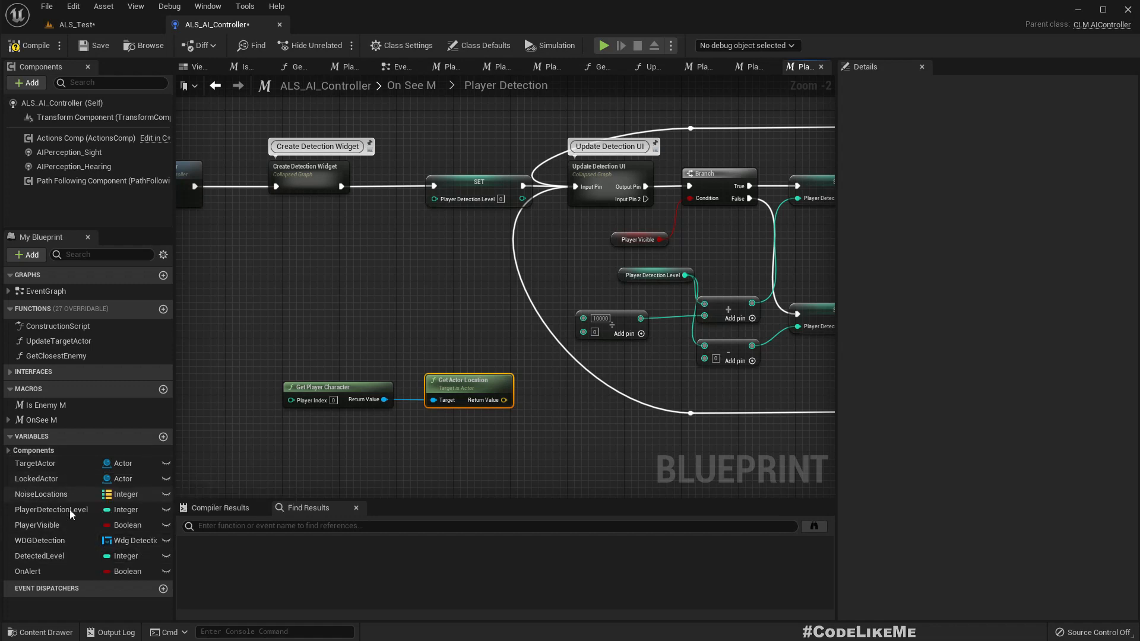
mouse_move(127, 524)
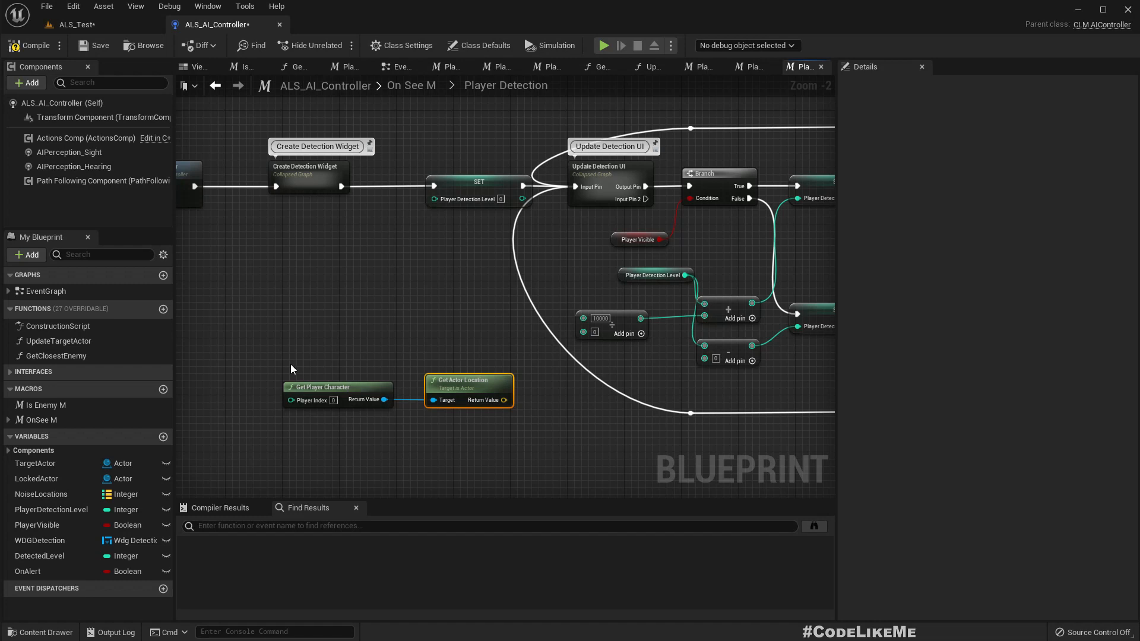
Add a Get Controlled Pawn node for the AI's pawn location
right_click(291, 368)
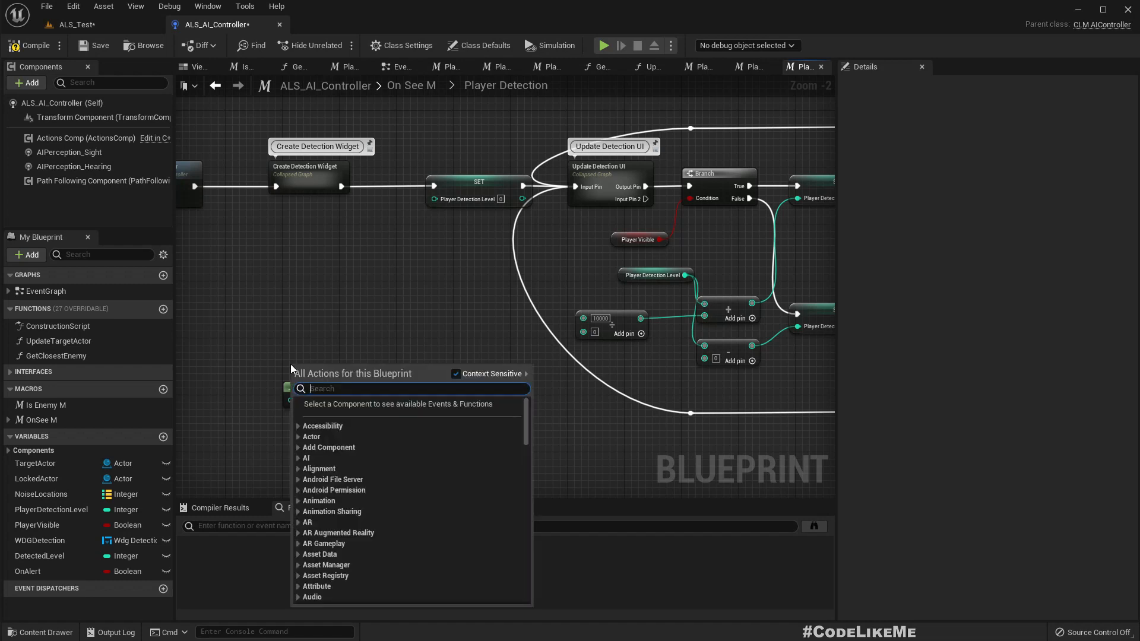
type("get controlled")
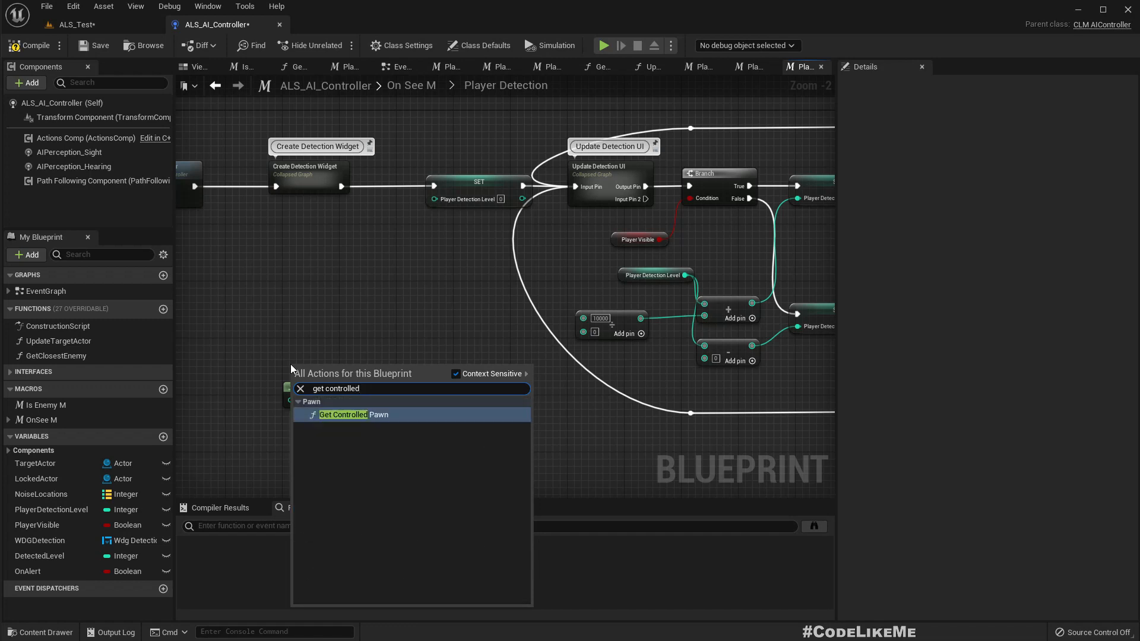
left_click(343, 414)
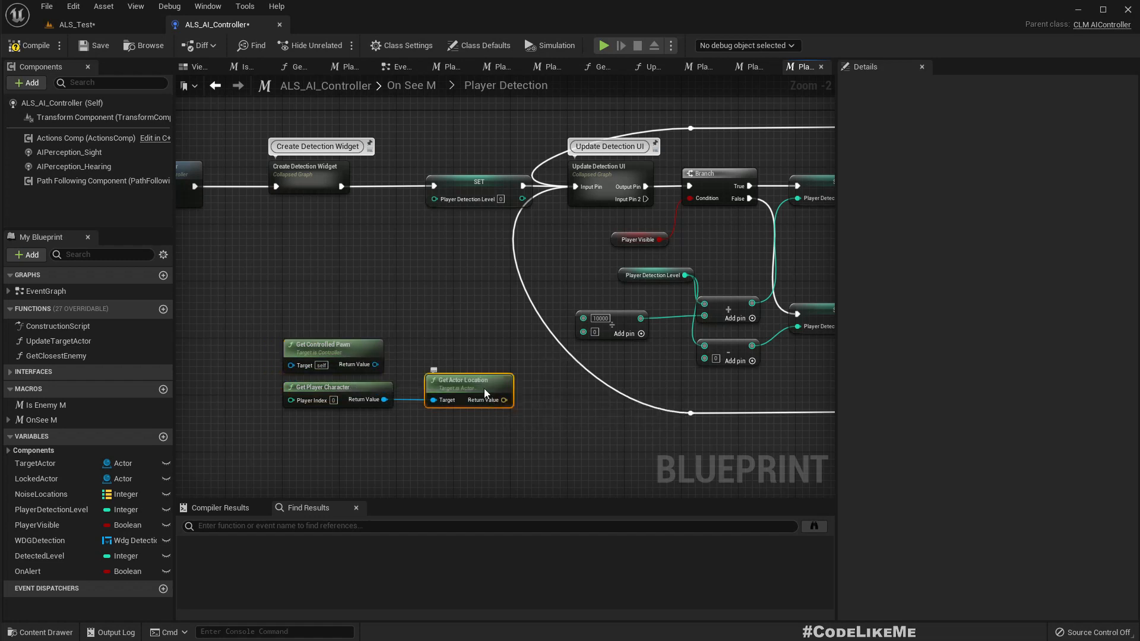
mouse_move(497, 348)
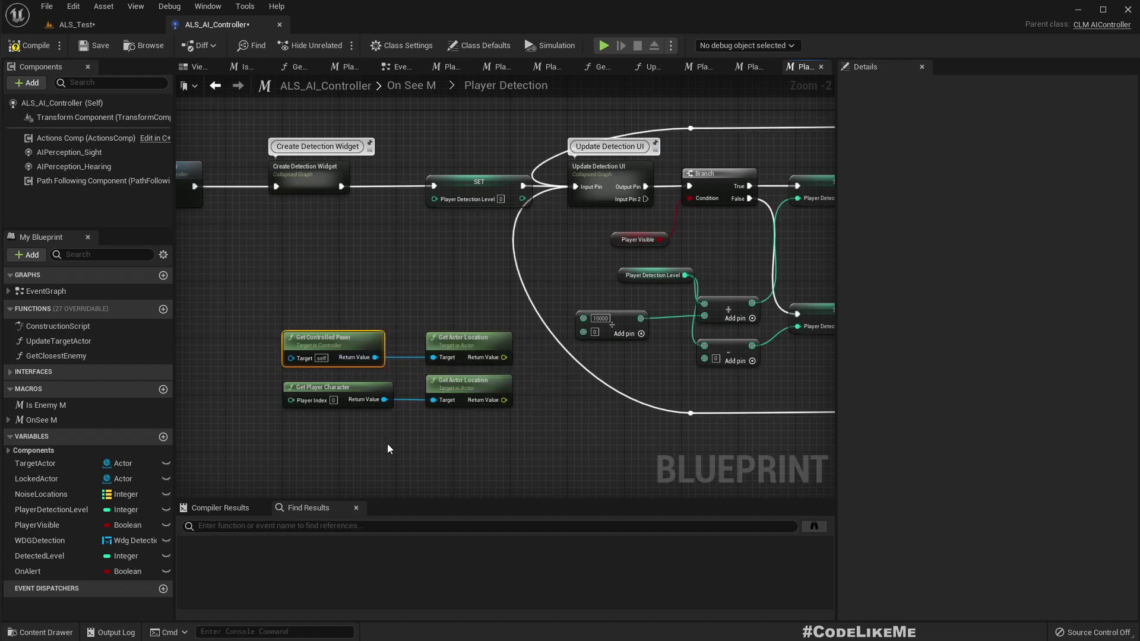
scroll("down", 3)
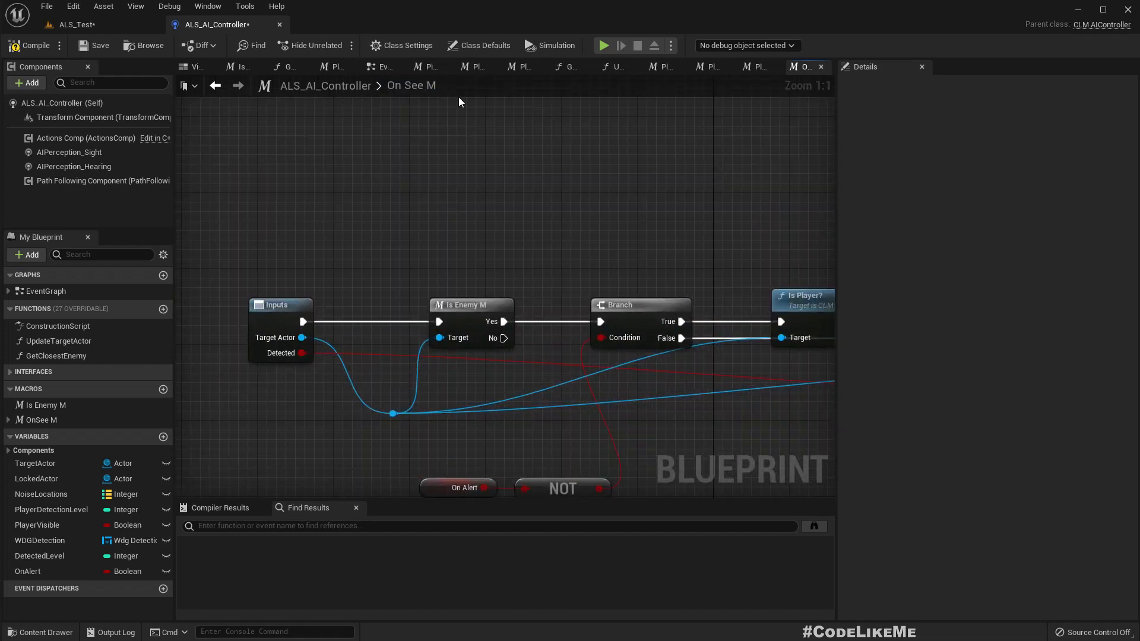
Re-enter the Player Detection collapsed graph at the two location nodes
scroll("down", 3)
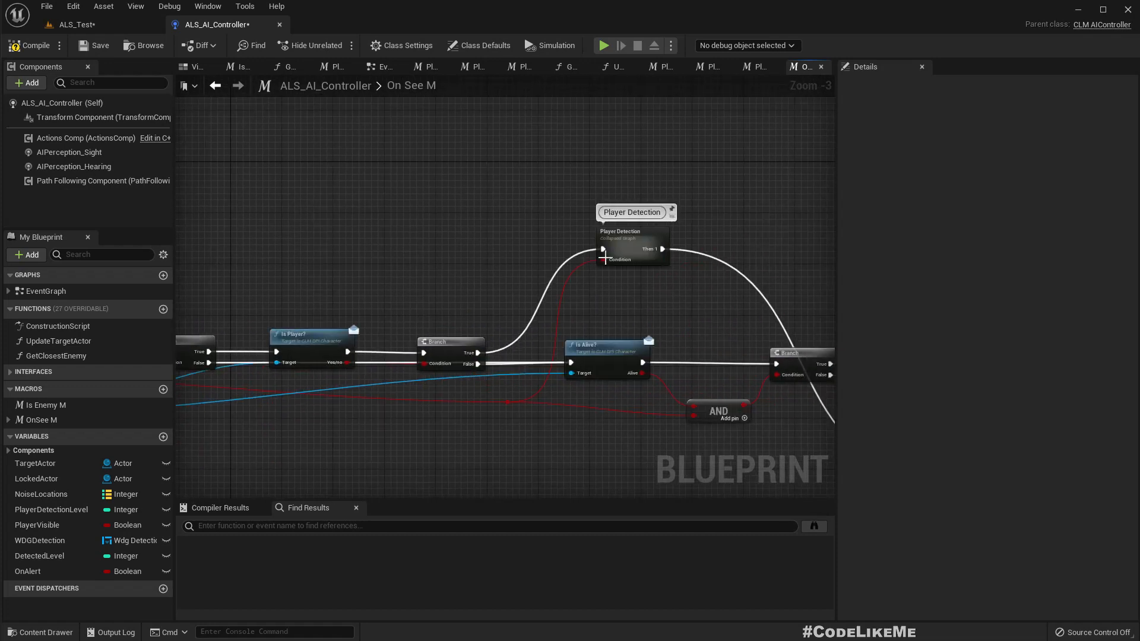
double_click(632, 211)
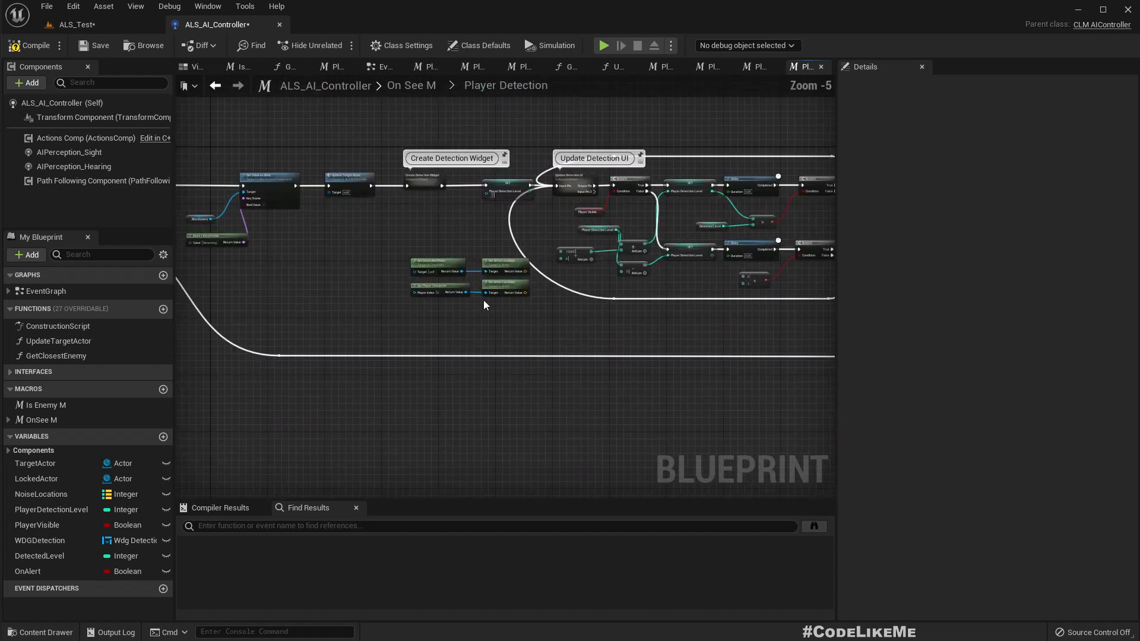
mouse_move(461, 267)
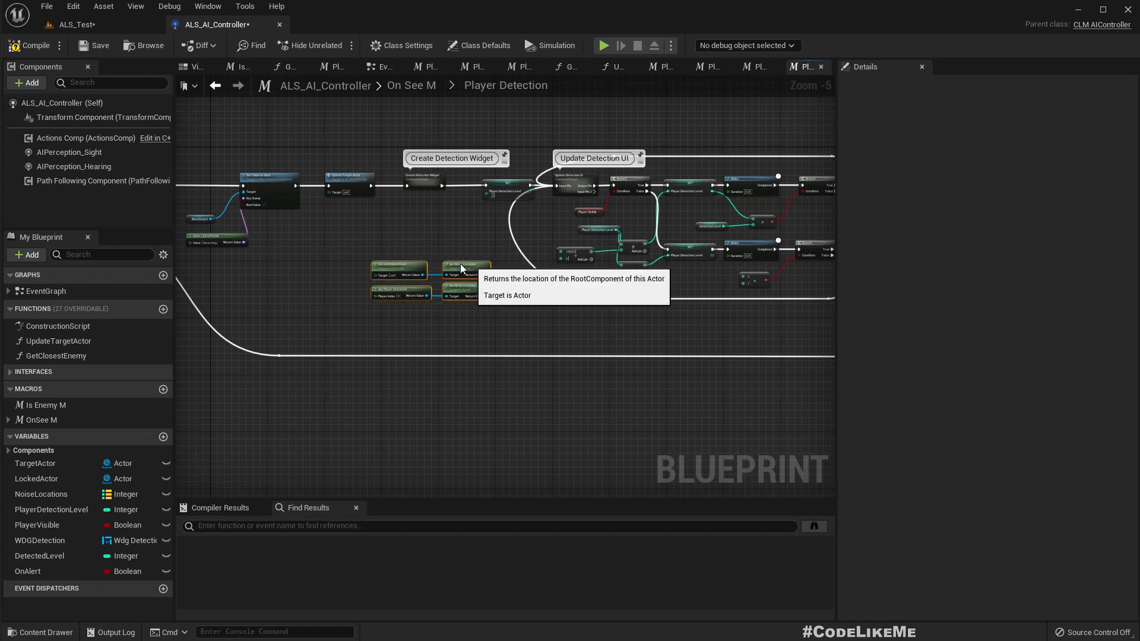
scroll("up", 3)
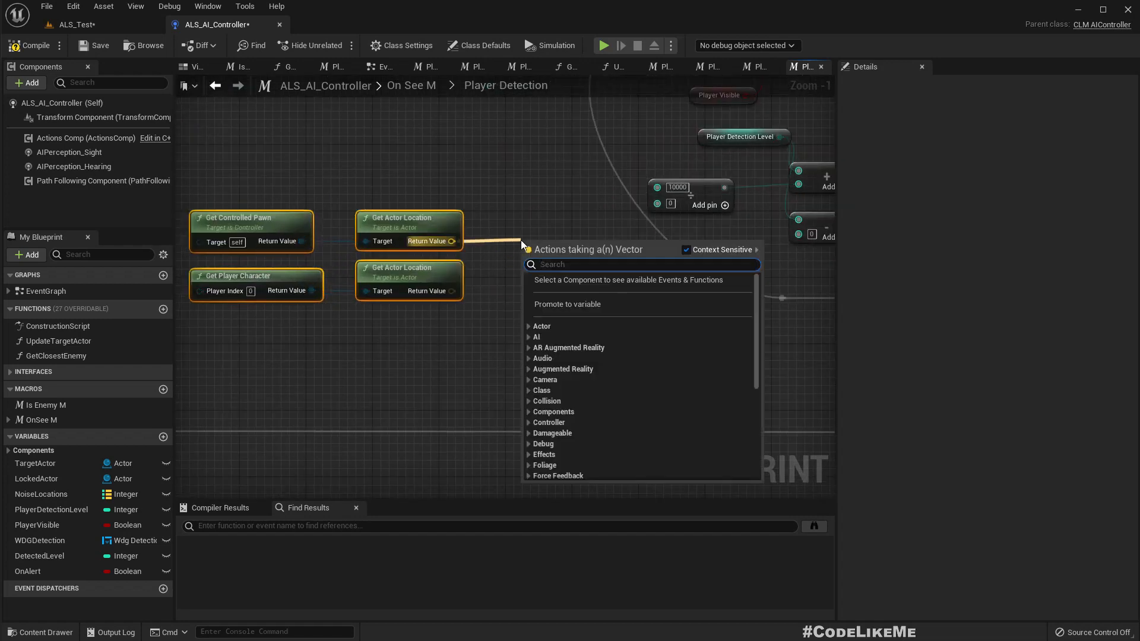
Add a Distance (Vector) node between the player and pawn locations
type("dista")
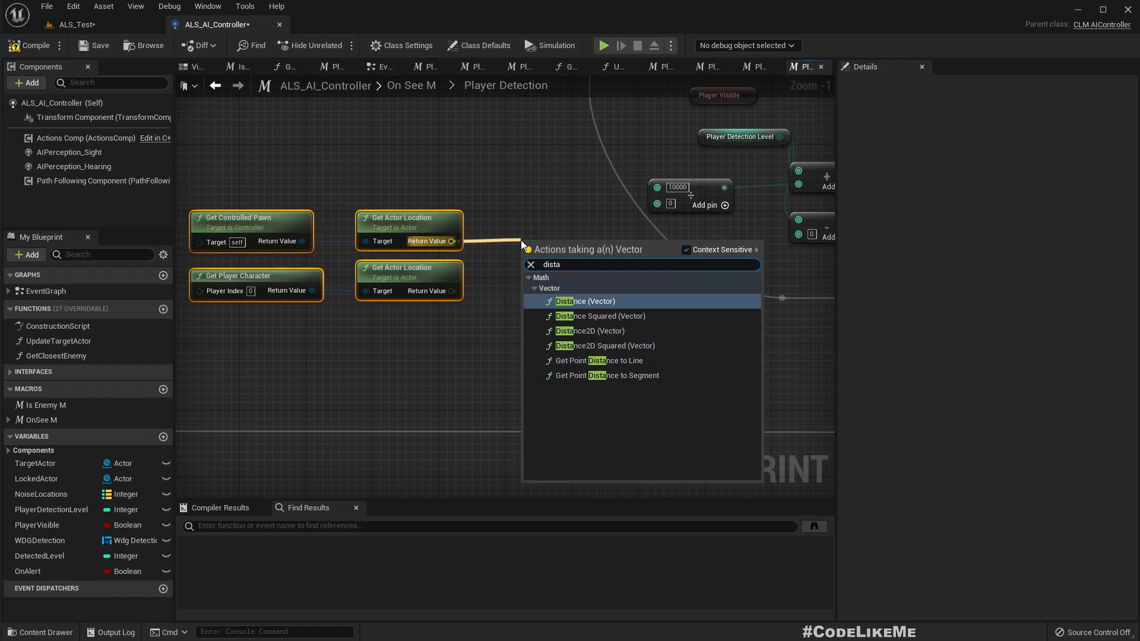
left_click(585, 300)
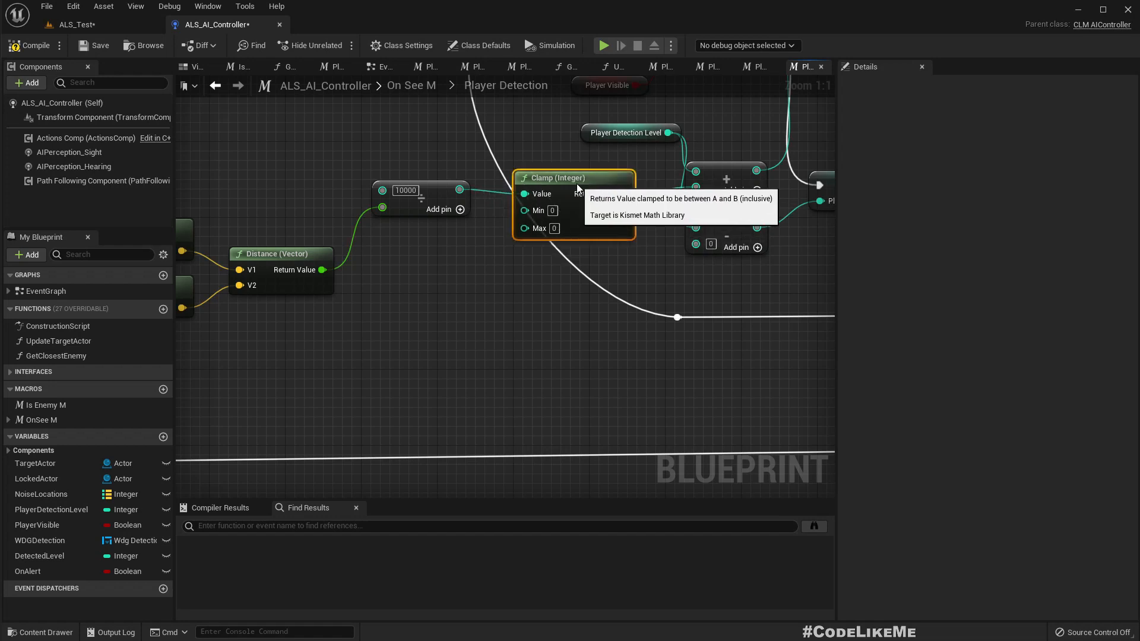
mouse_move(825, 303)
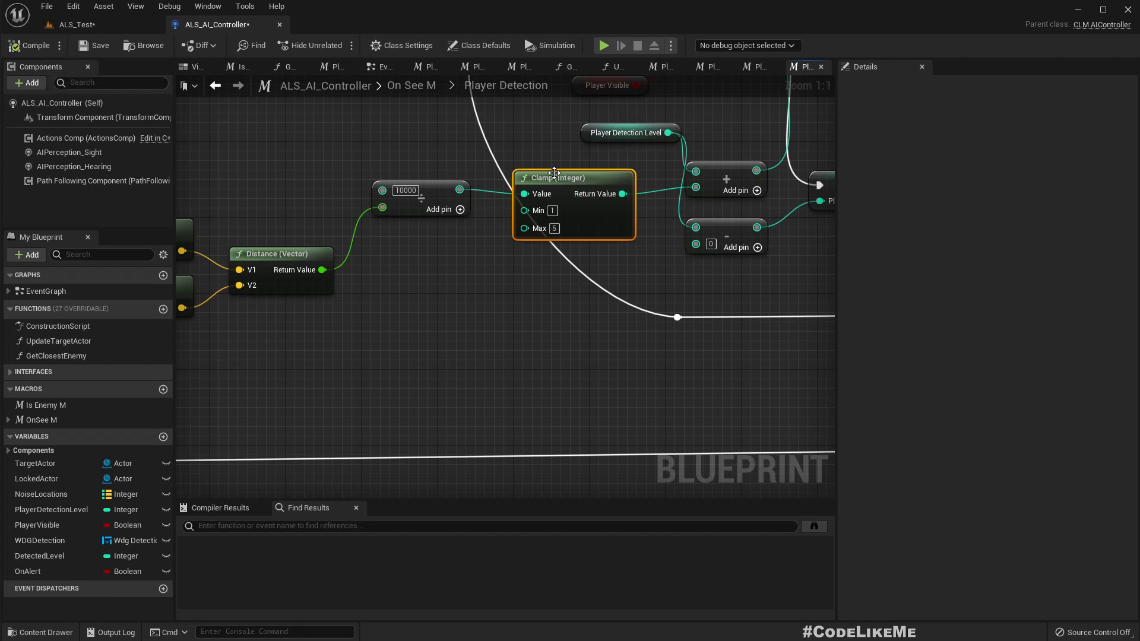
mouse_move(556, 178)
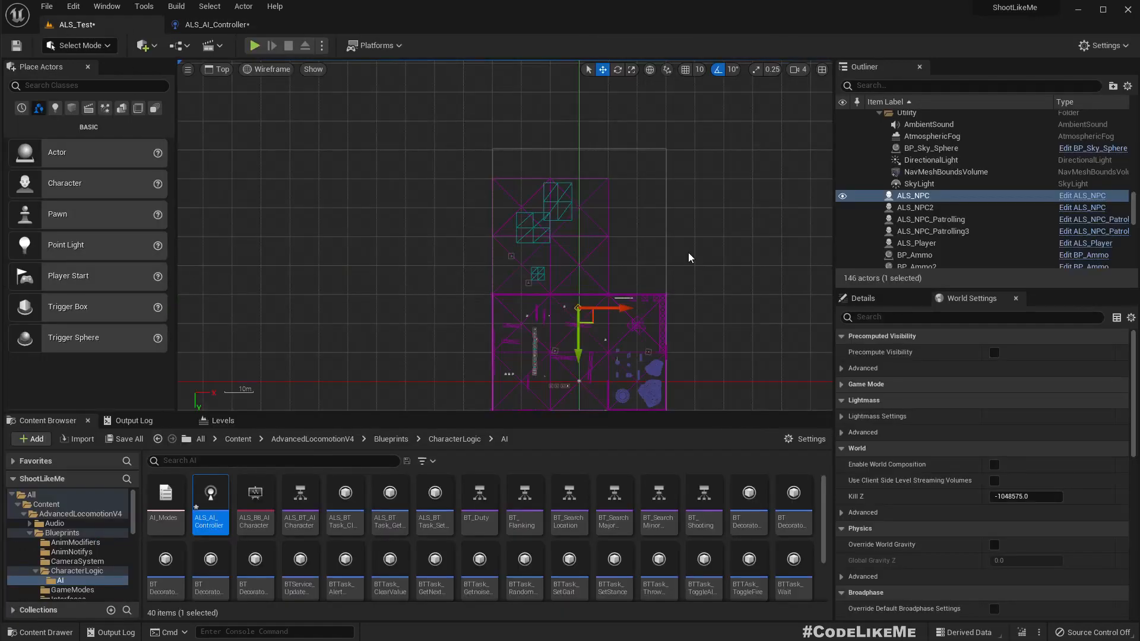
Play-test the level in Perspective view, then reopen ALS_AI_Controller's Player Detection graph
left_click(218, 69)
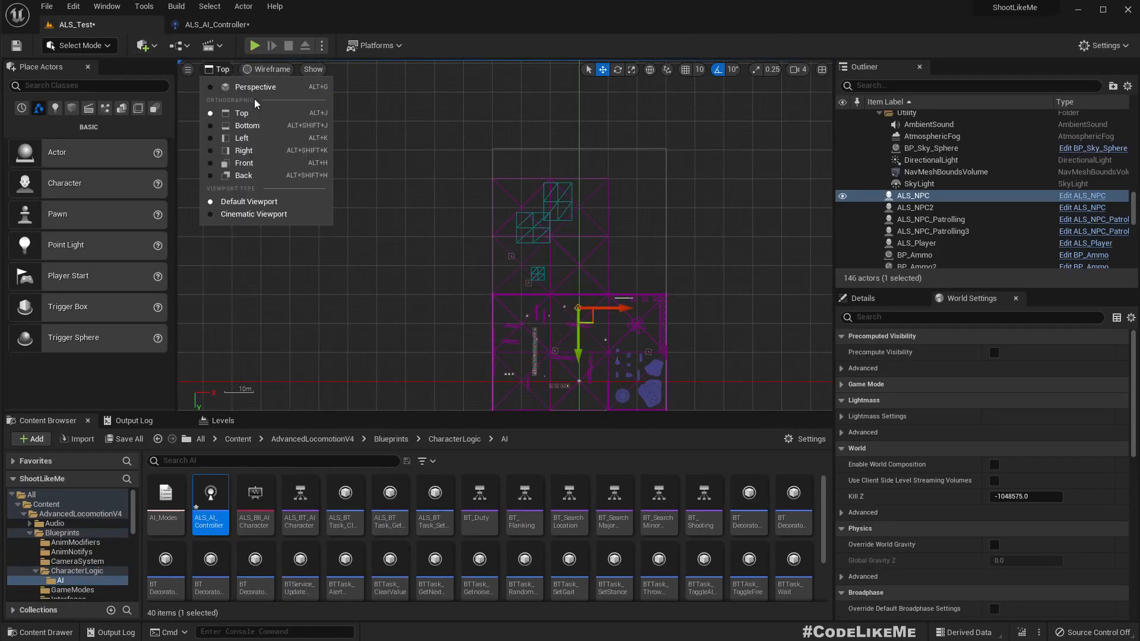
left_click(256, 87)
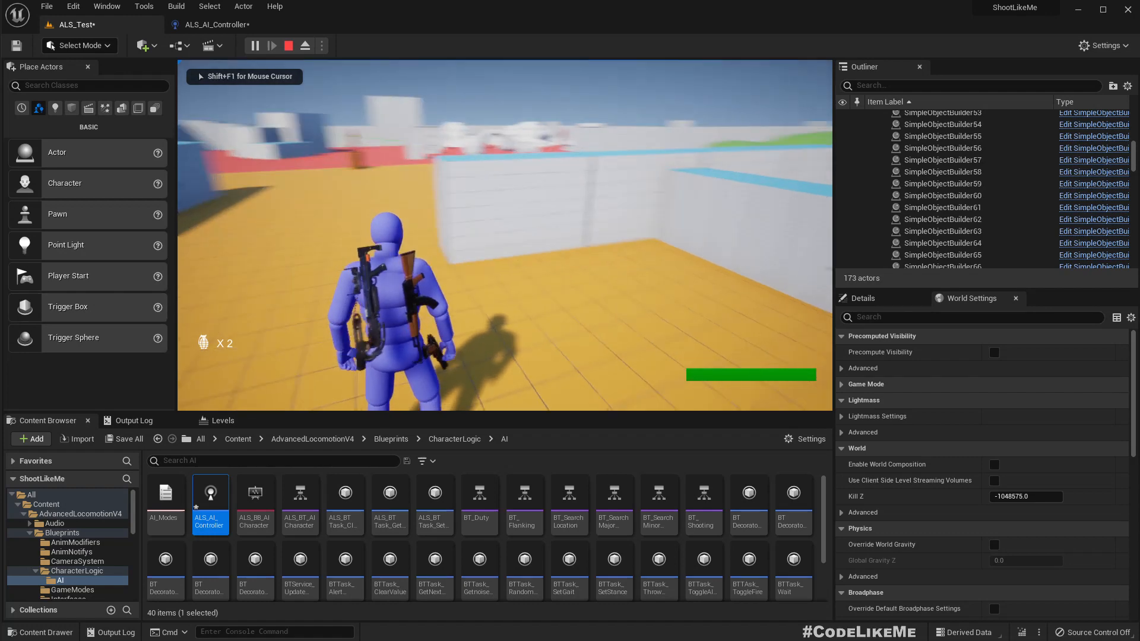
double_click(210, 501)
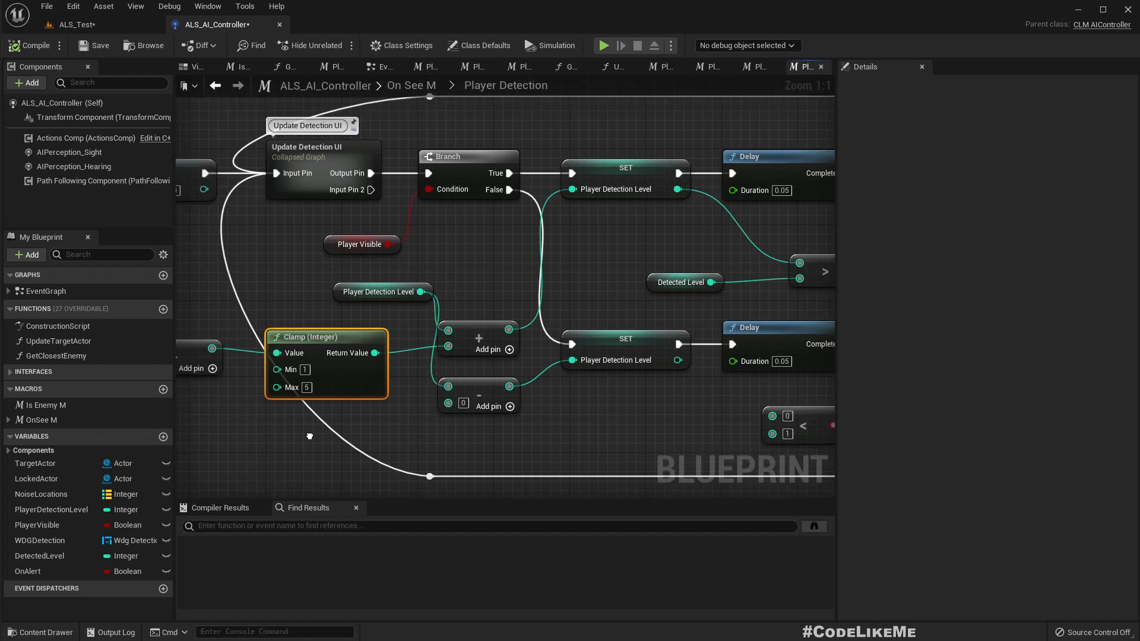
Select the AIPerception_Sight component to show its AI Sight sense config
scroll("down", 3)
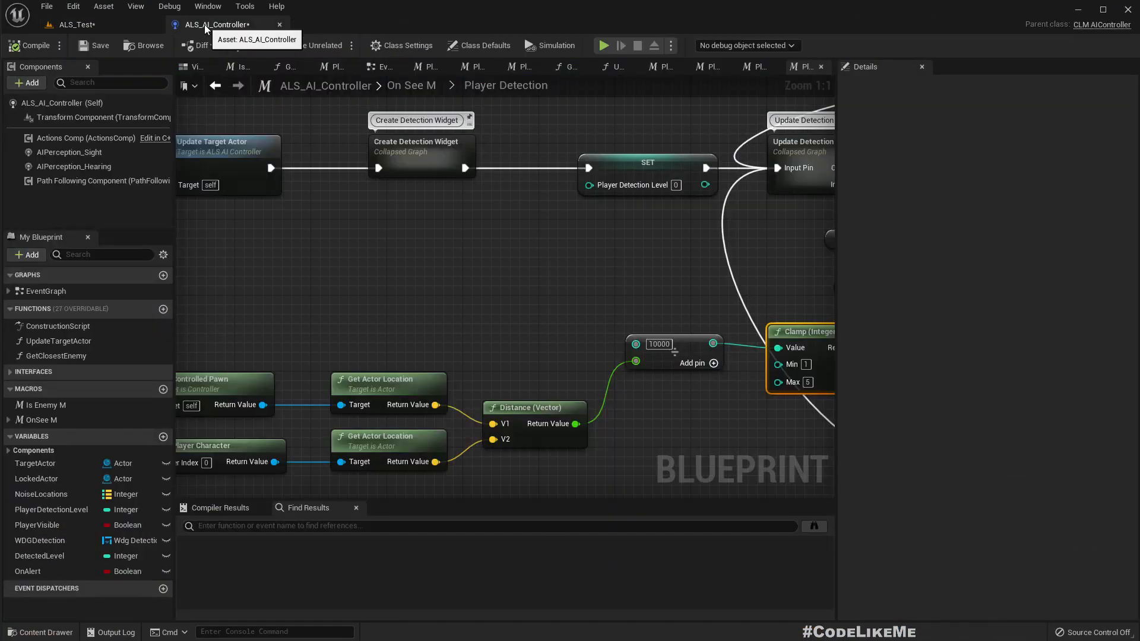
left_click(70, 152)
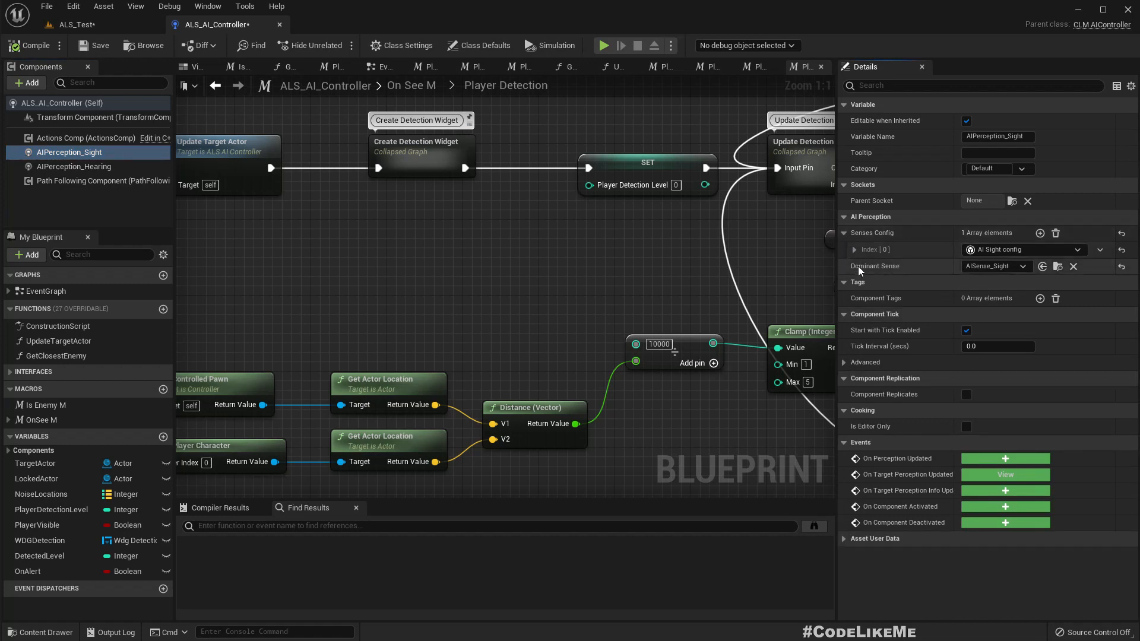
Expand Senses Config Index[0] to reveal Sight Radius 3000 and Lose Sight Radius 3500
left_click(855, 249)
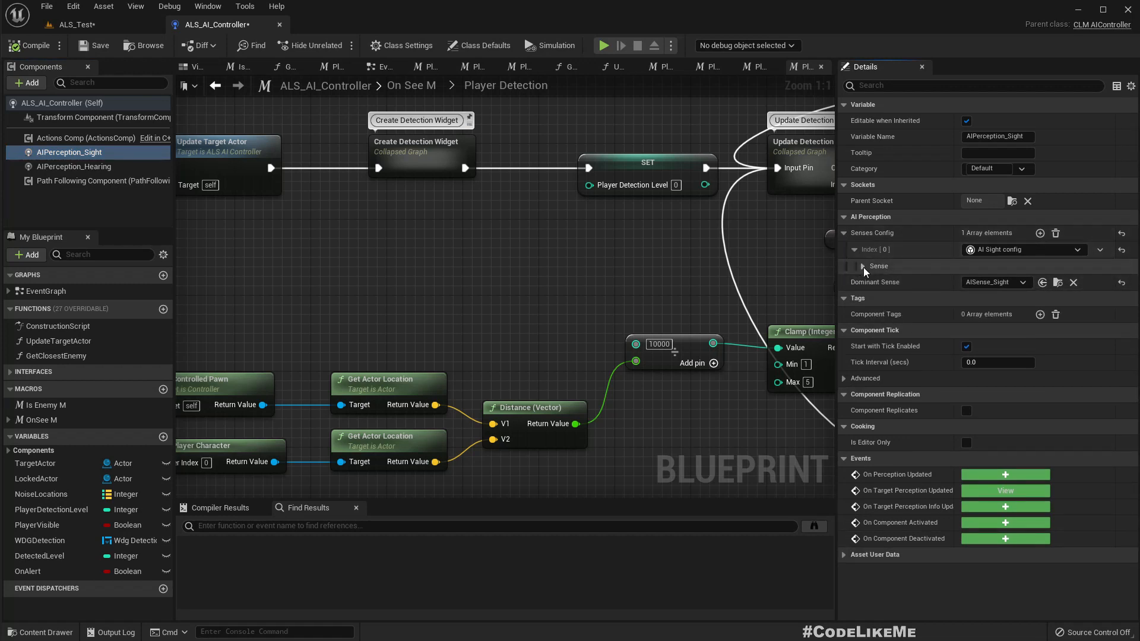
left_click(862, 266)
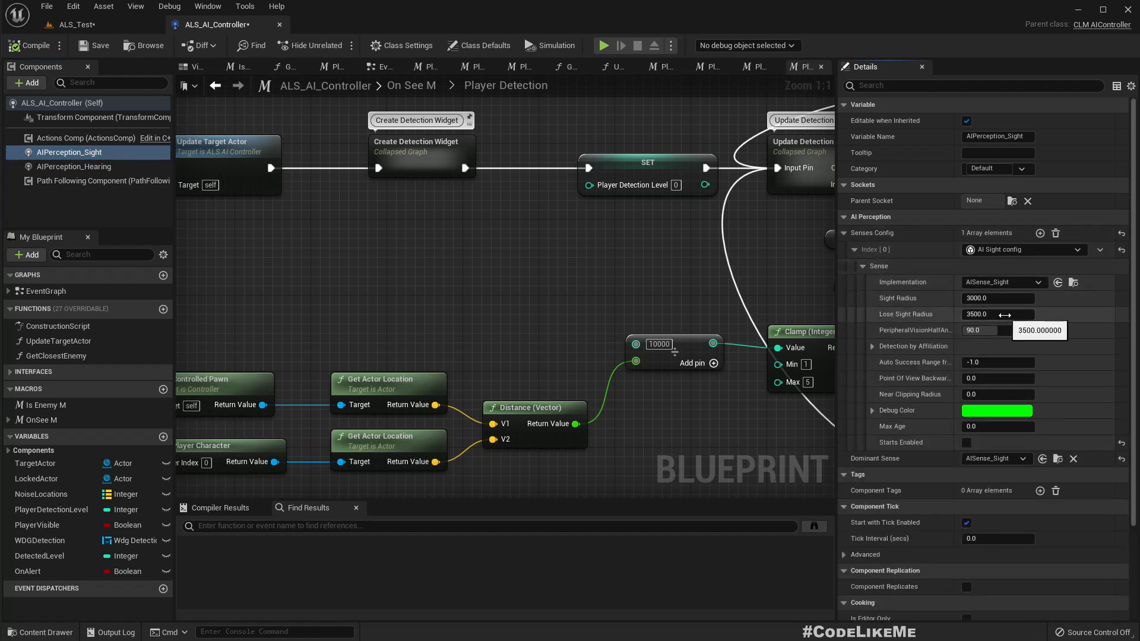
mouse_move(1003, 311)
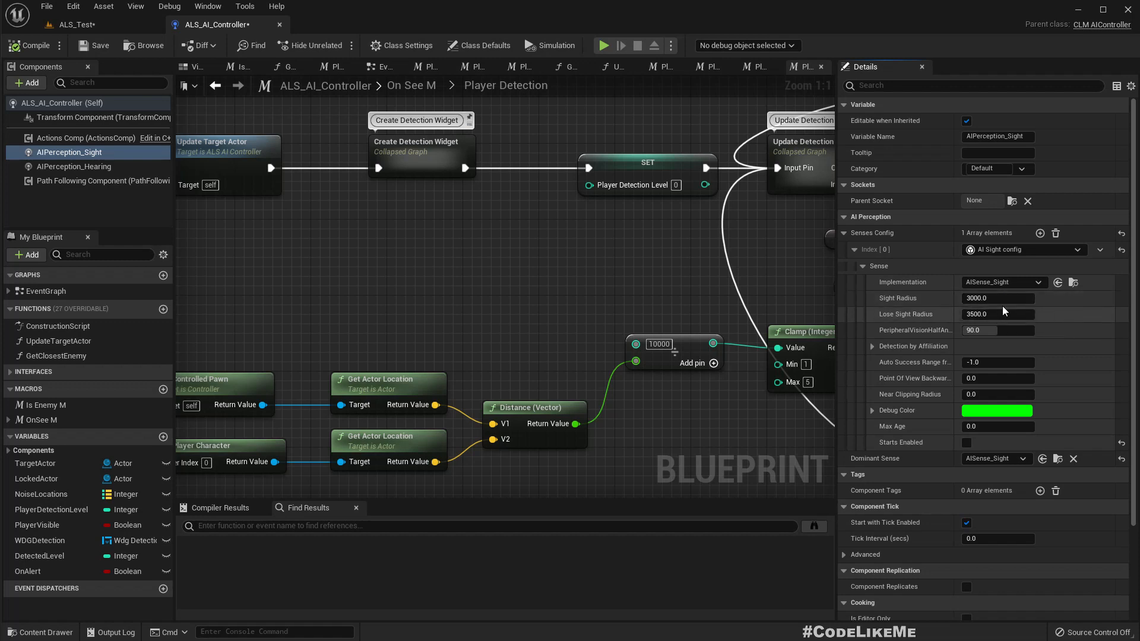
mouse_move(999, 330)
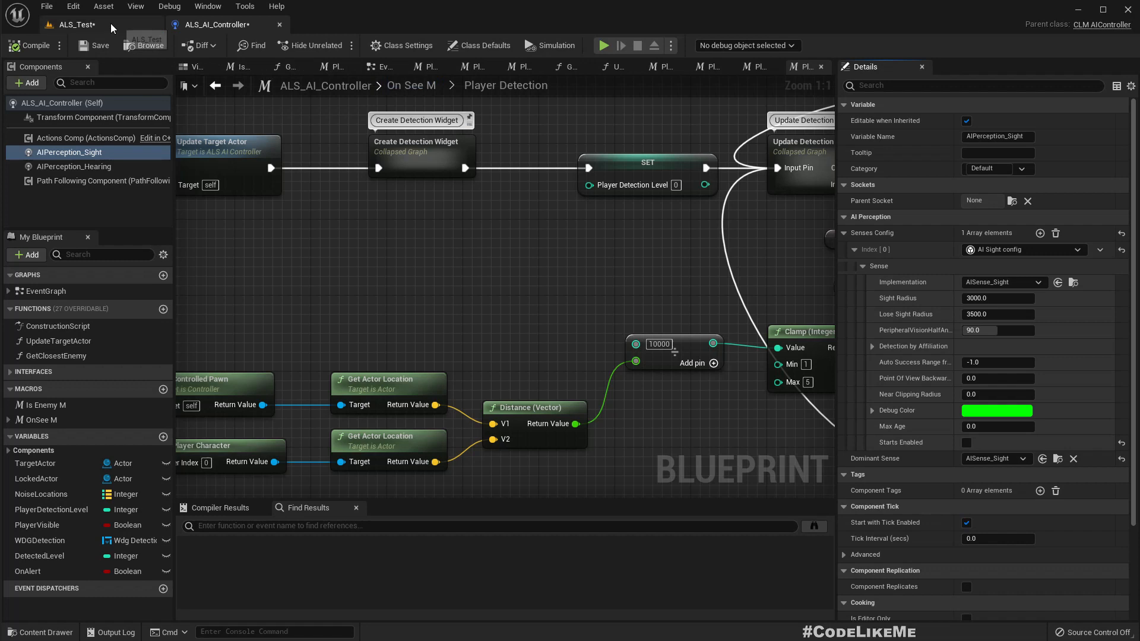
mouse_move(142, 46)
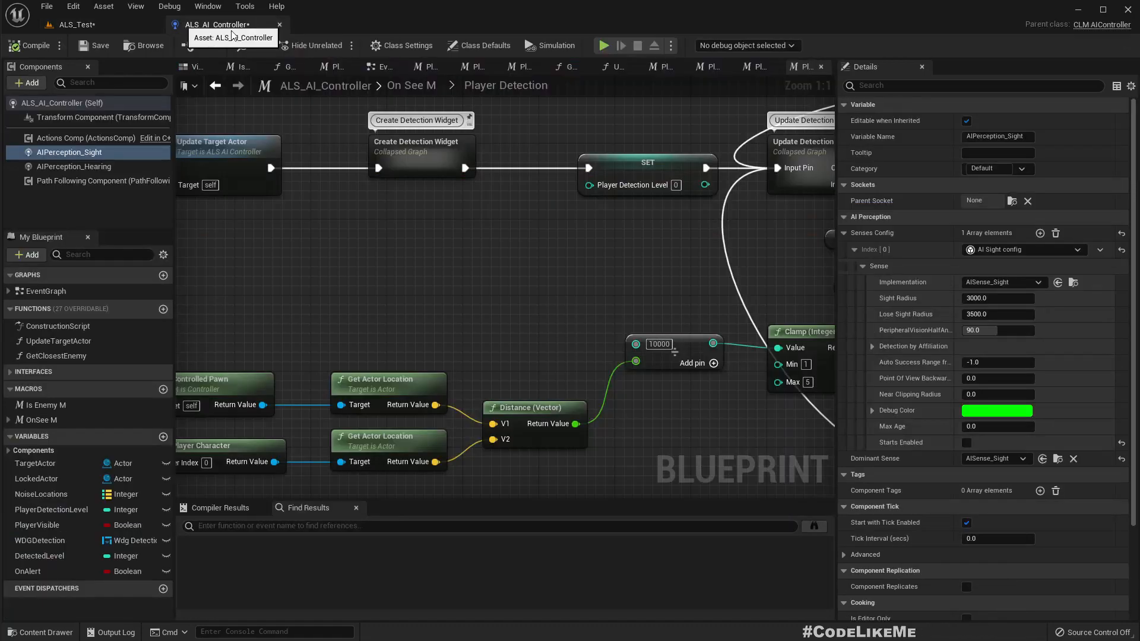
triple_click(997, 298)
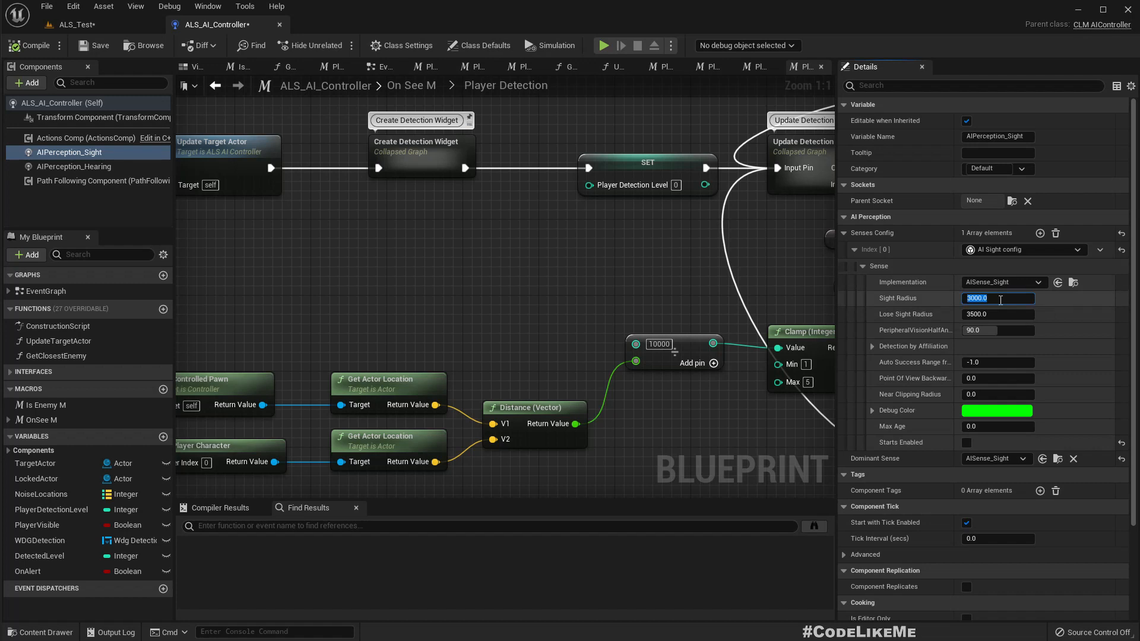
mouse_move(998, 314)
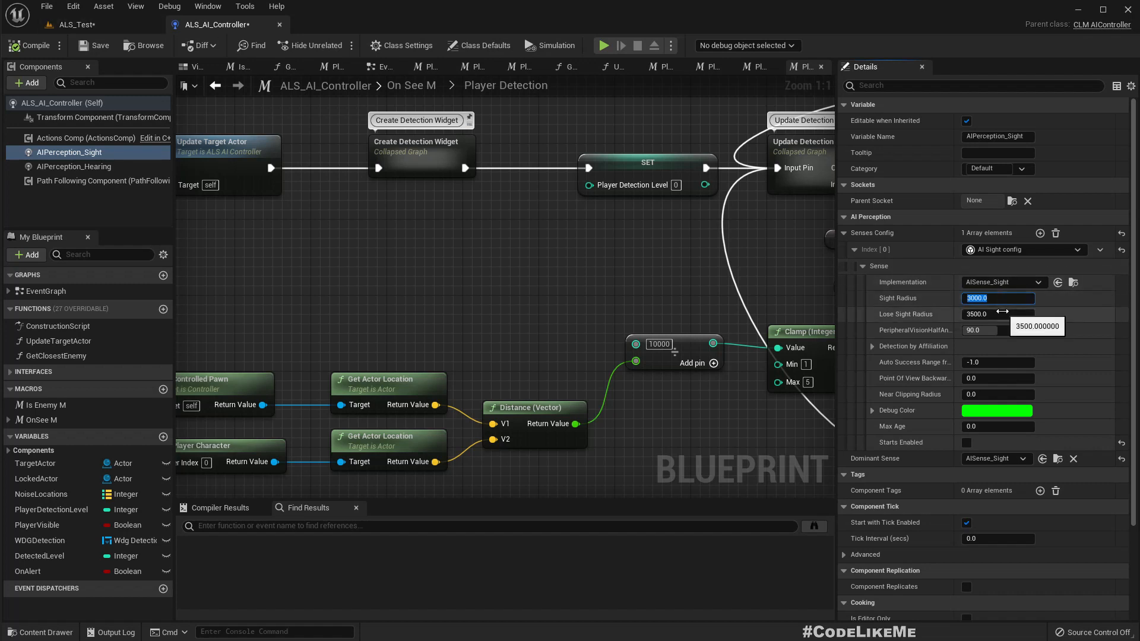
mouse_move(892, 300)
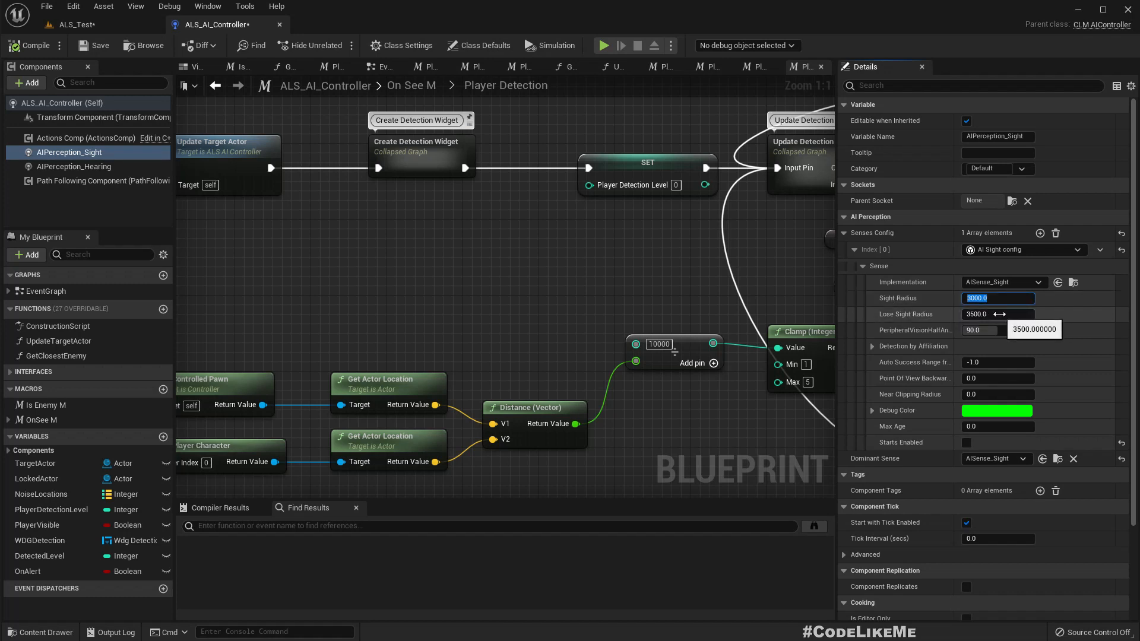
mouse_move(71, 23)
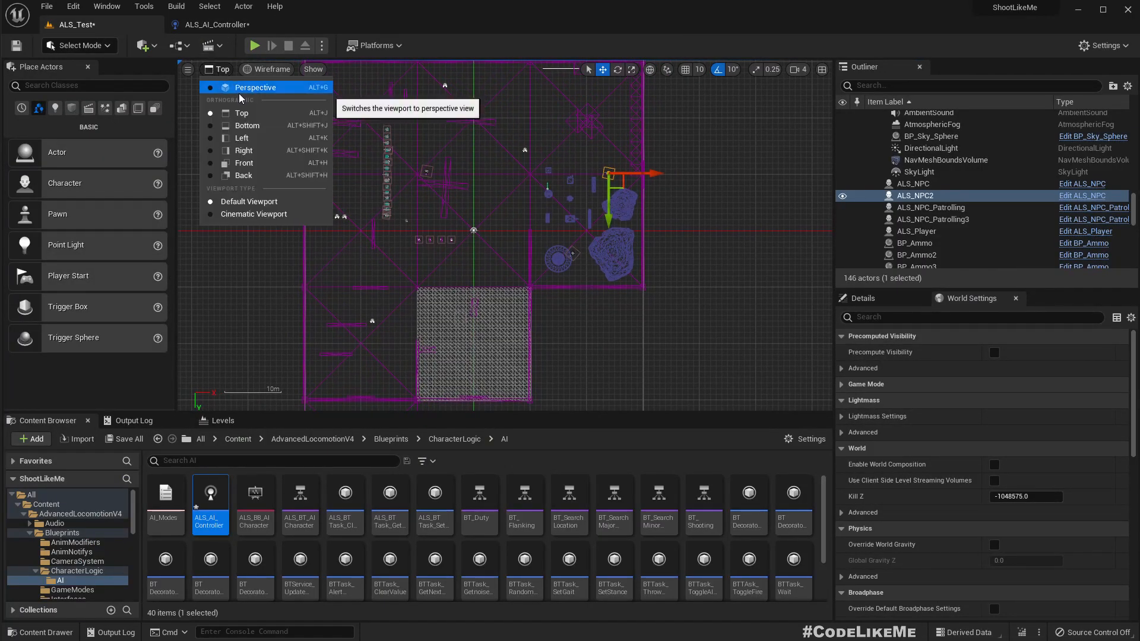
Run a Perspective play-test until Player Detected shows, then return to the blueprint
left_click(255, 87)
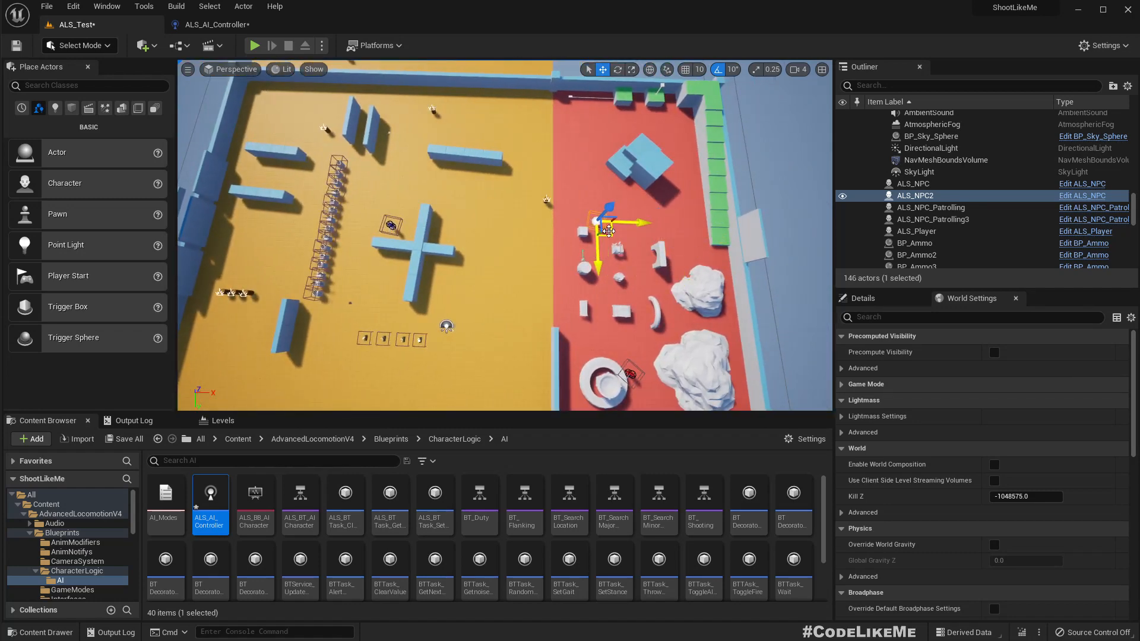
left_click(254, 45)
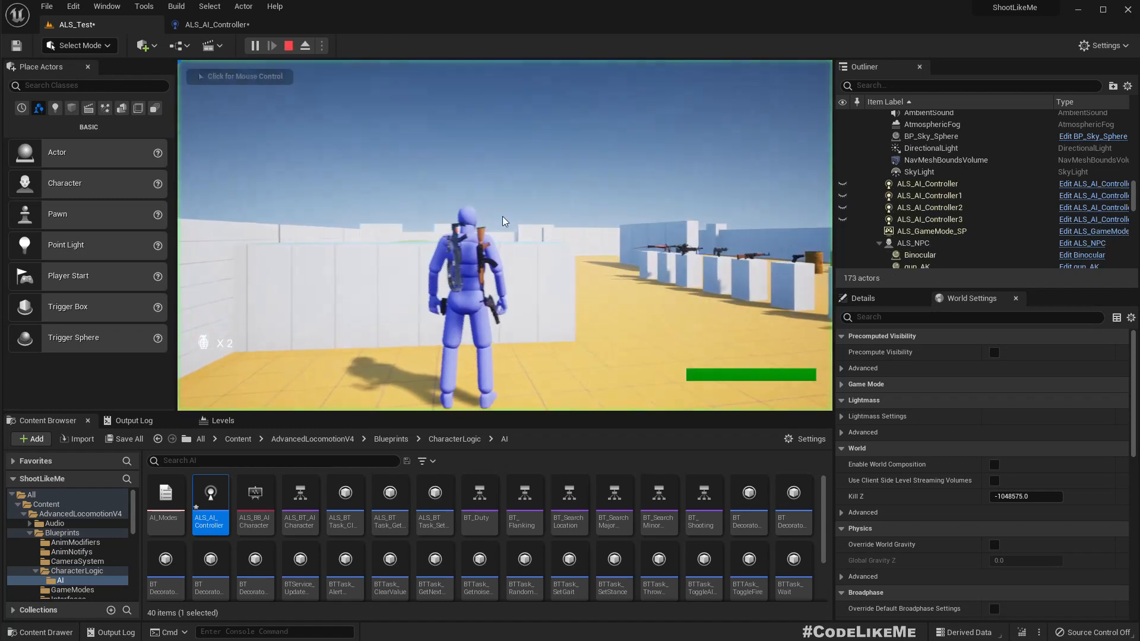
left_click(505, 236)
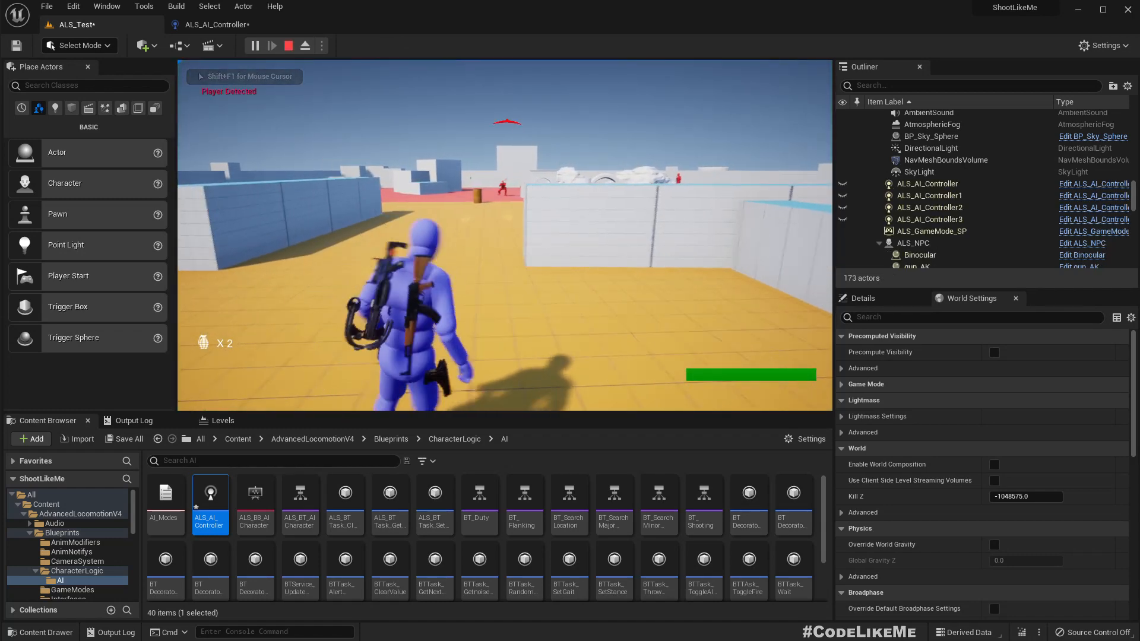
left_click(288, 45)
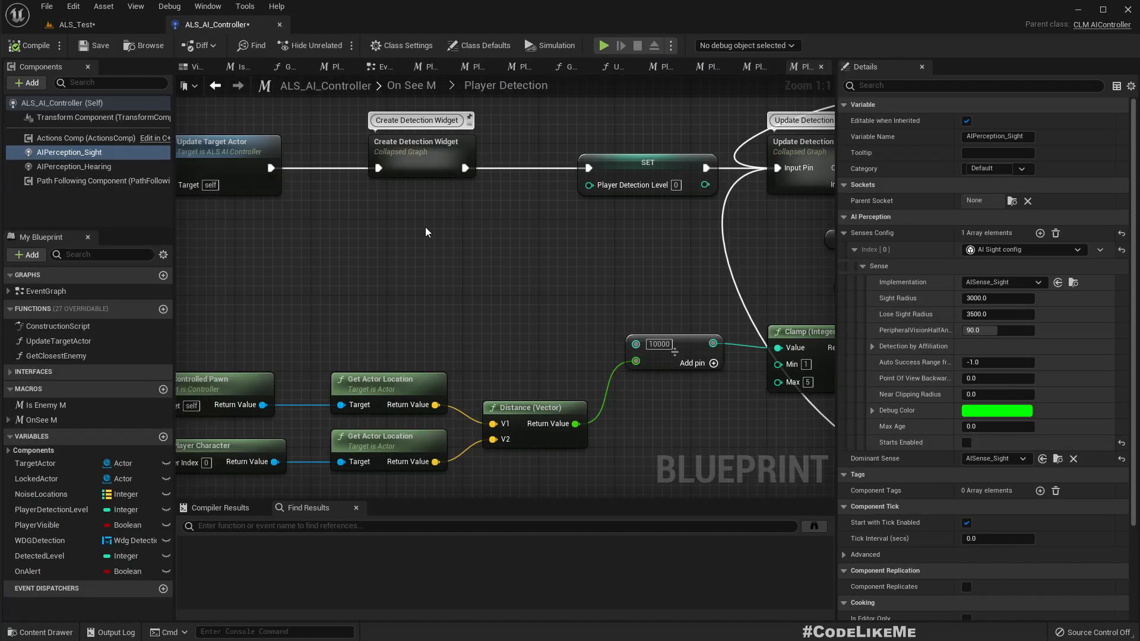
Edit the 10000 constant divided by actor distance on the Divide node
scroll("down", 3)
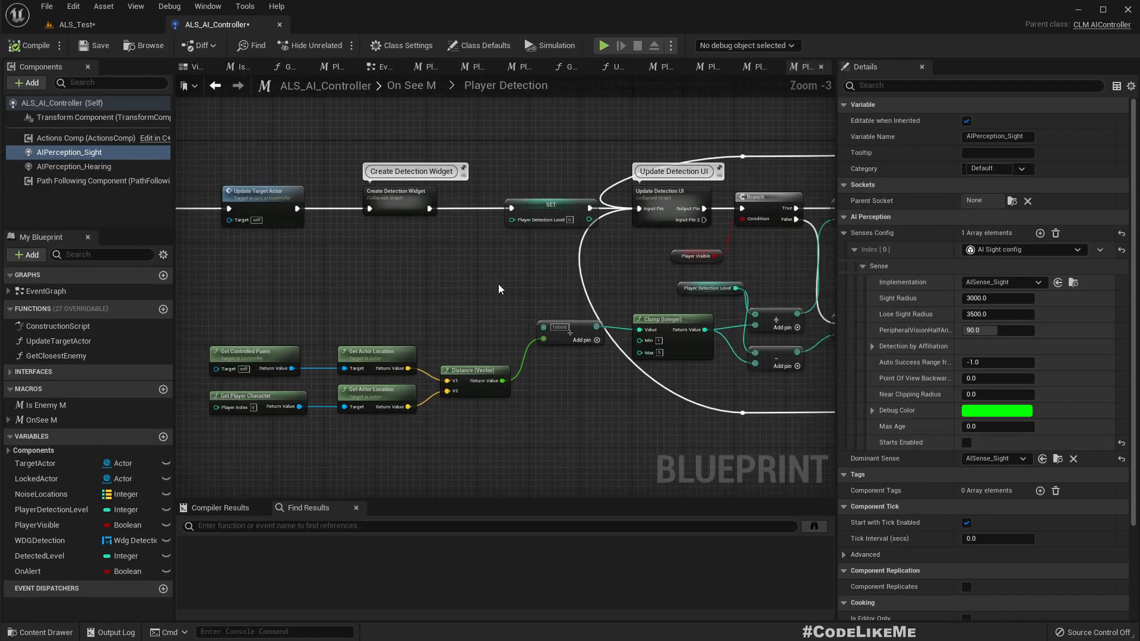
scroll("up", 3)
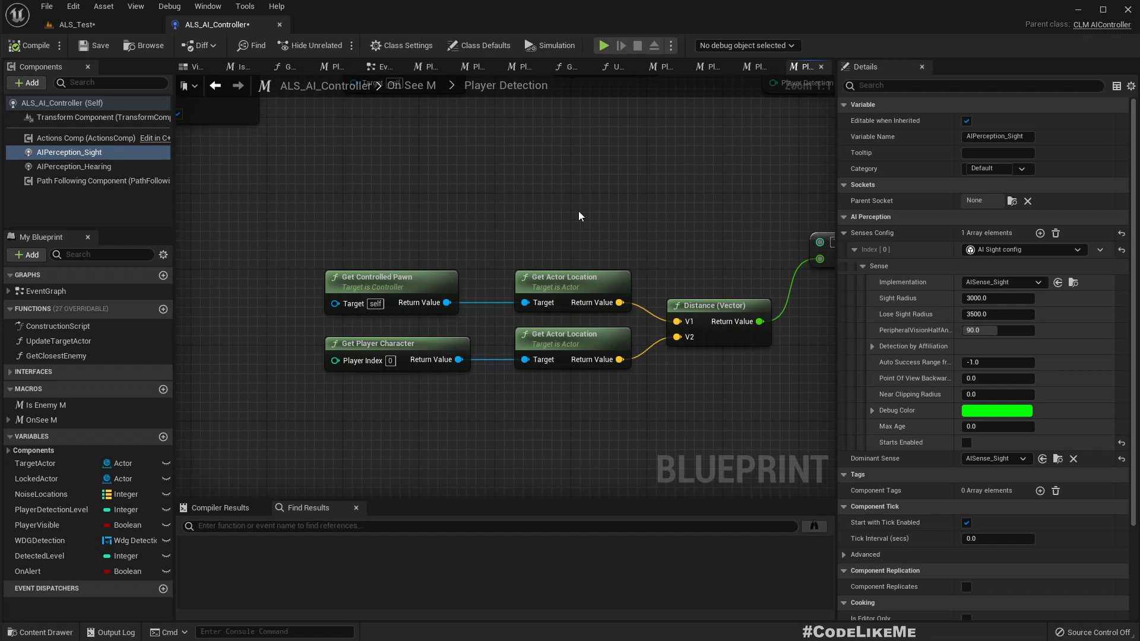
mouse_move(582, 203)
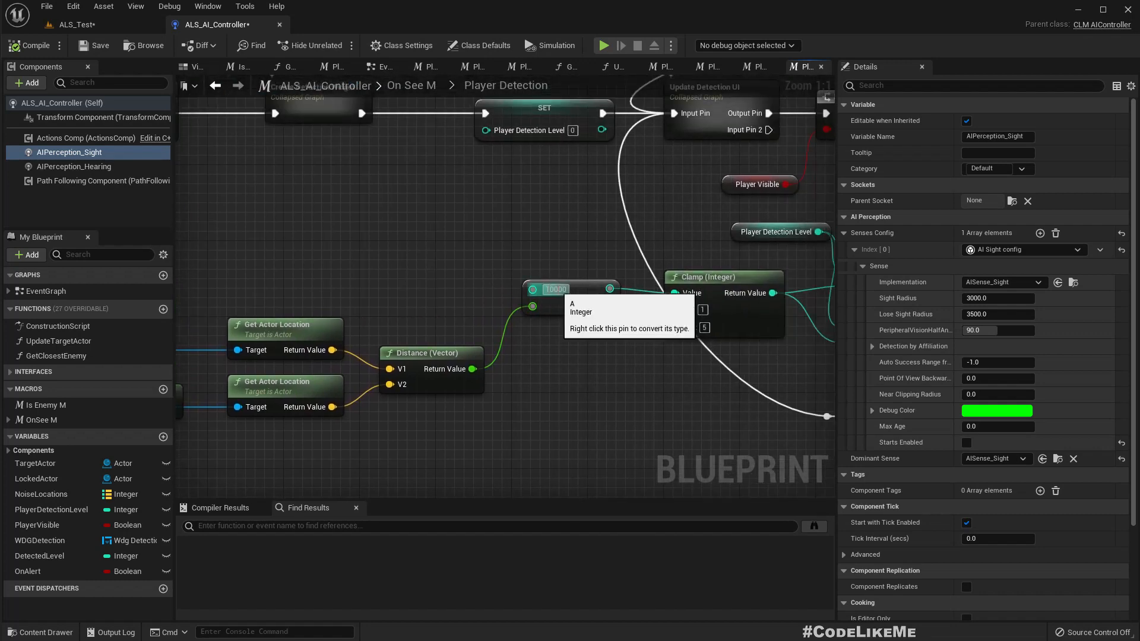
double_click(554, 289)
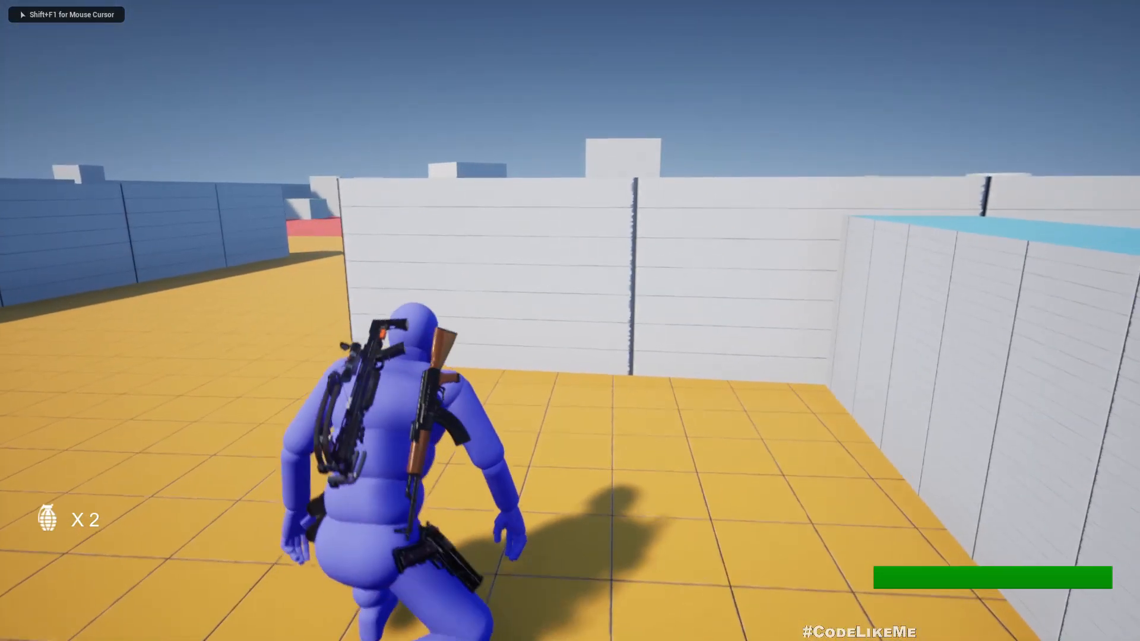
mouse_move(570, 320)
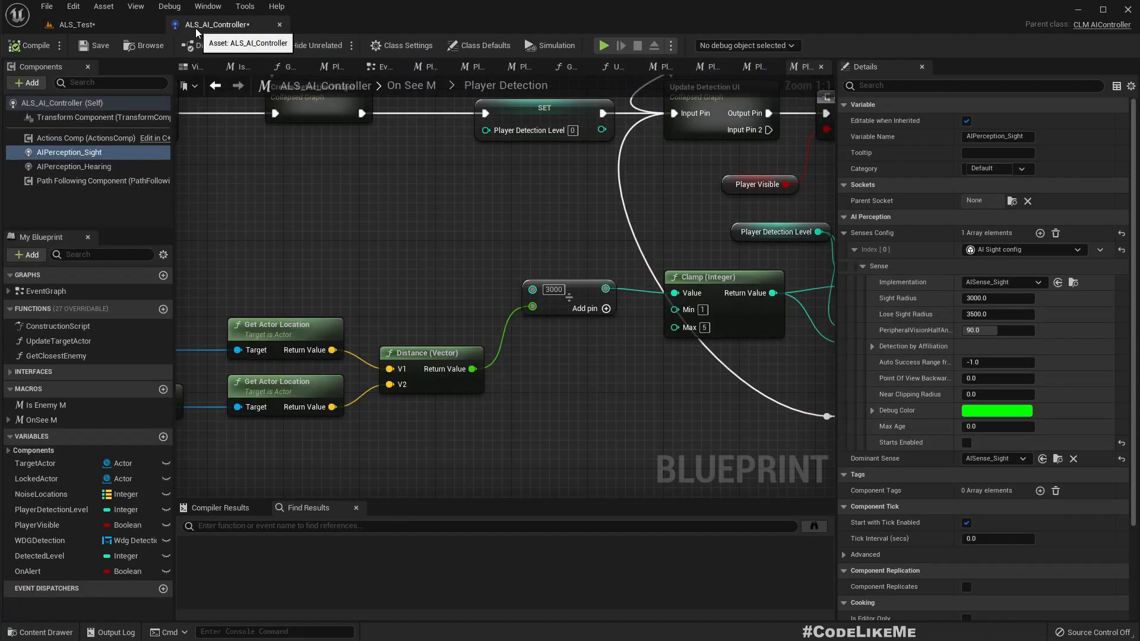
Set the detection constant to 3000 and return to the ALS_Test level editor
left_click(72, 24)
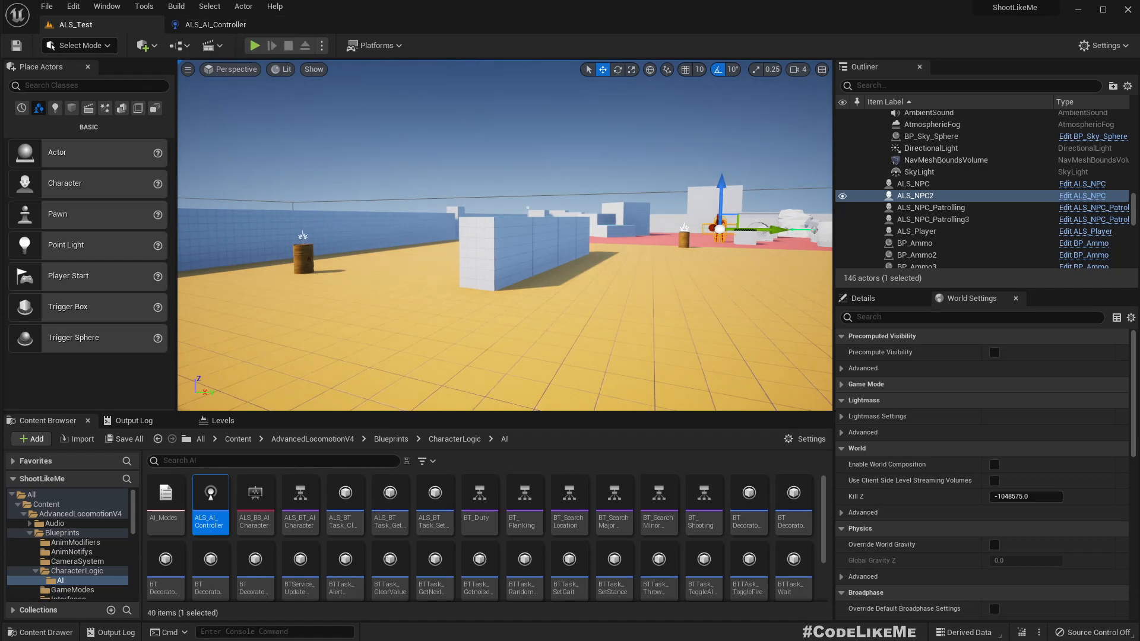
mouse_move(326, 378)
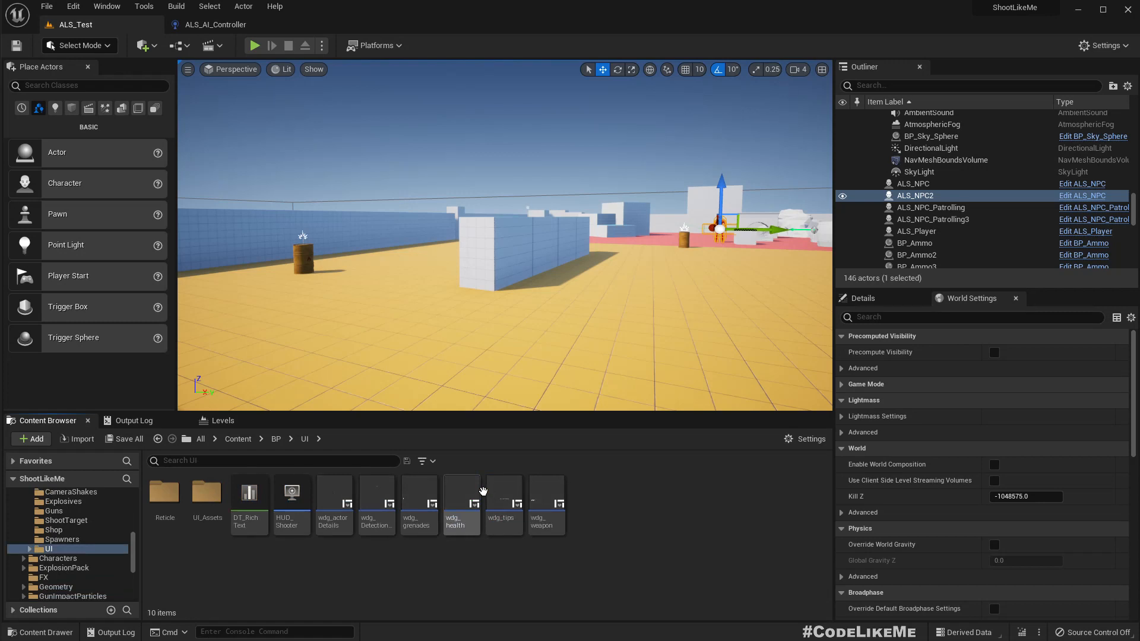
mouse_move(377, 501)
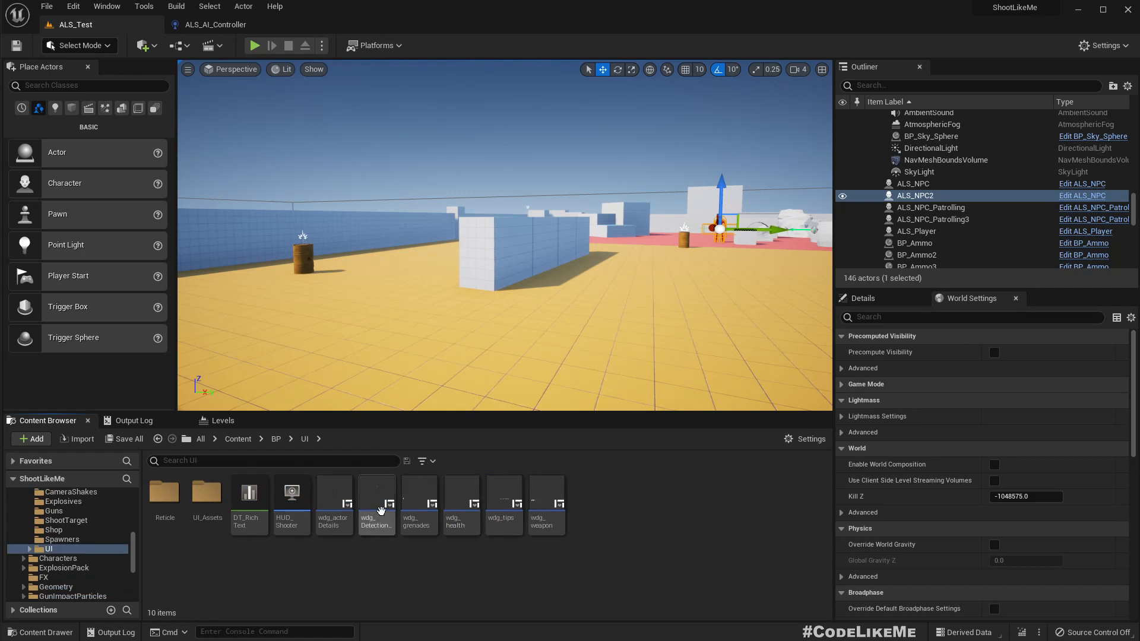
Open wdg_DetectionIndicator from Content/BP/UI in the Content Browser
double_click(377, 491)
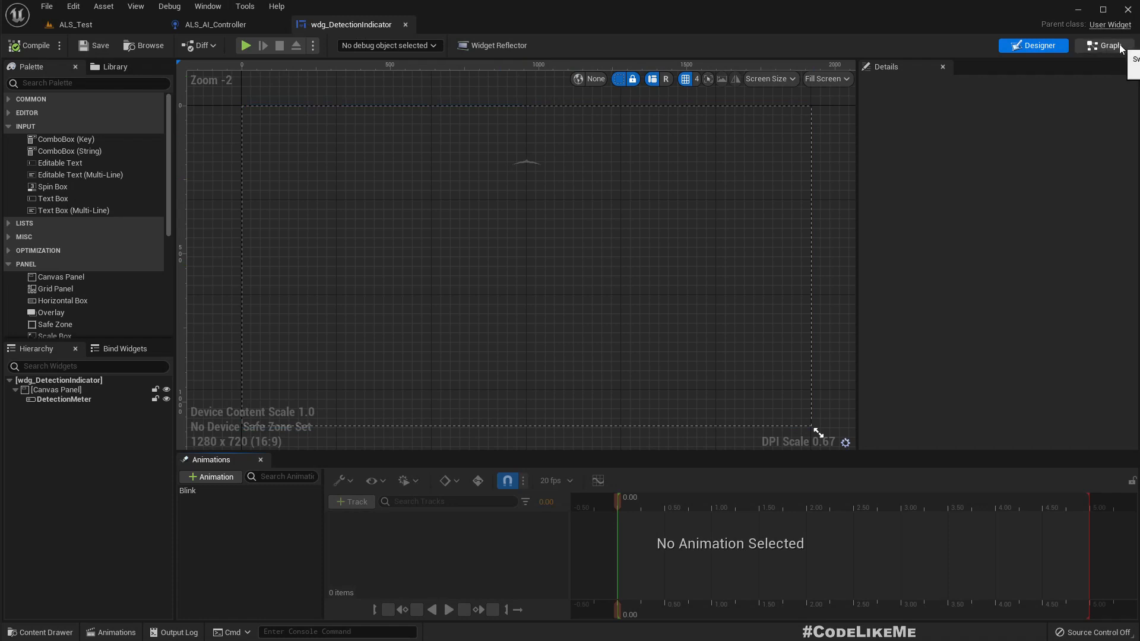
After Set Percent add a 5.0 Retriggerable Delay, Branch on Is in Viewport, True → Remove from Parent
left_click(1103, 46)
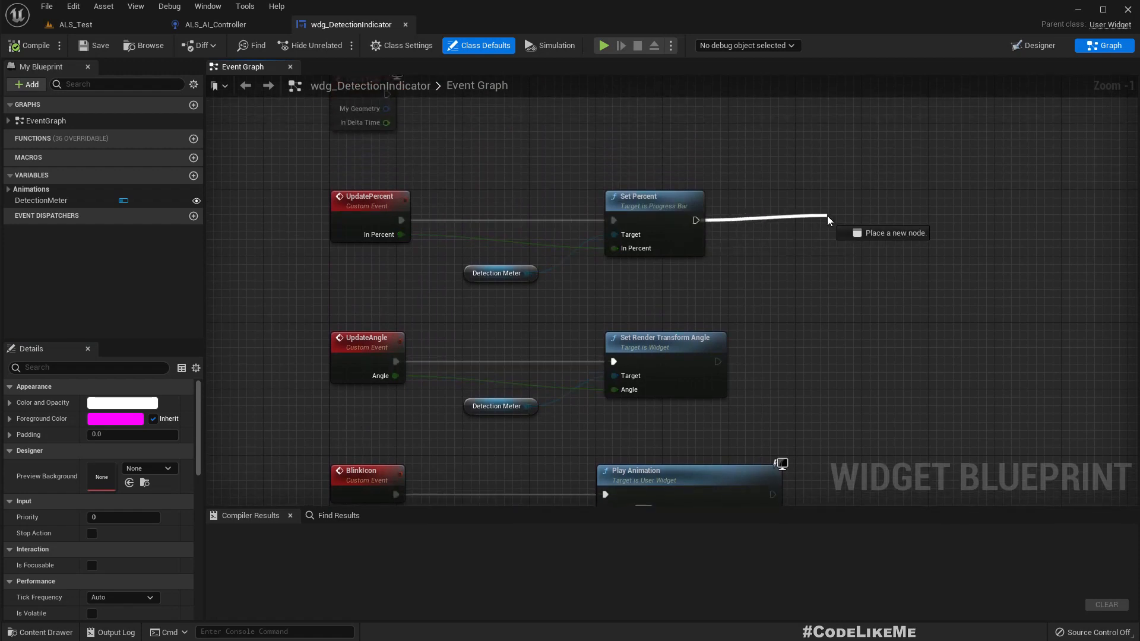
left_click(828, 221)
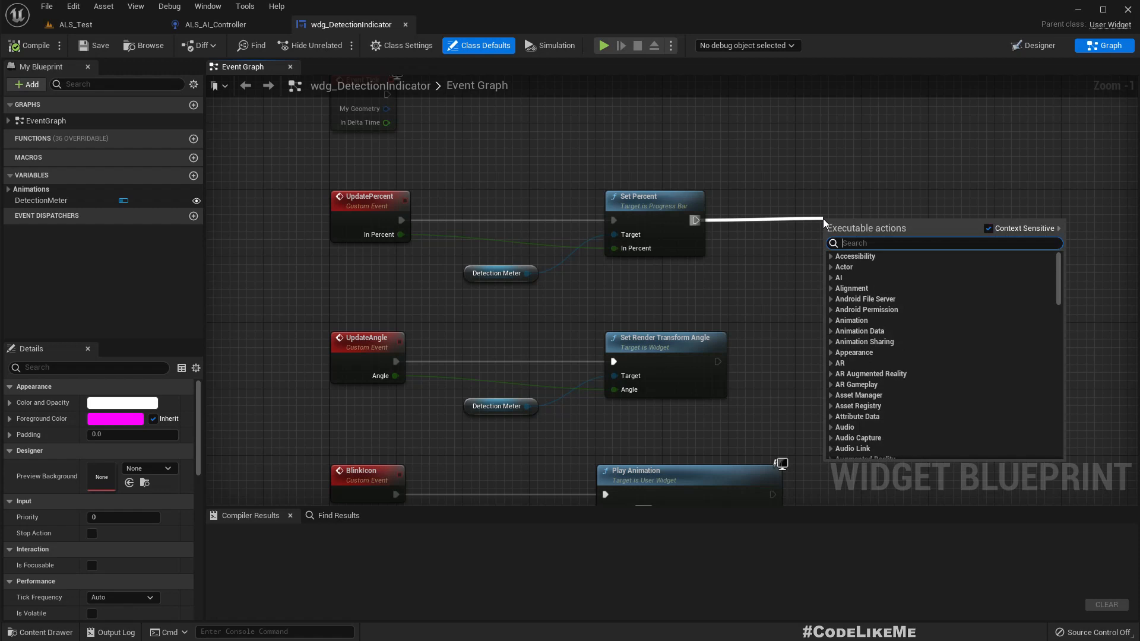
type("do on")
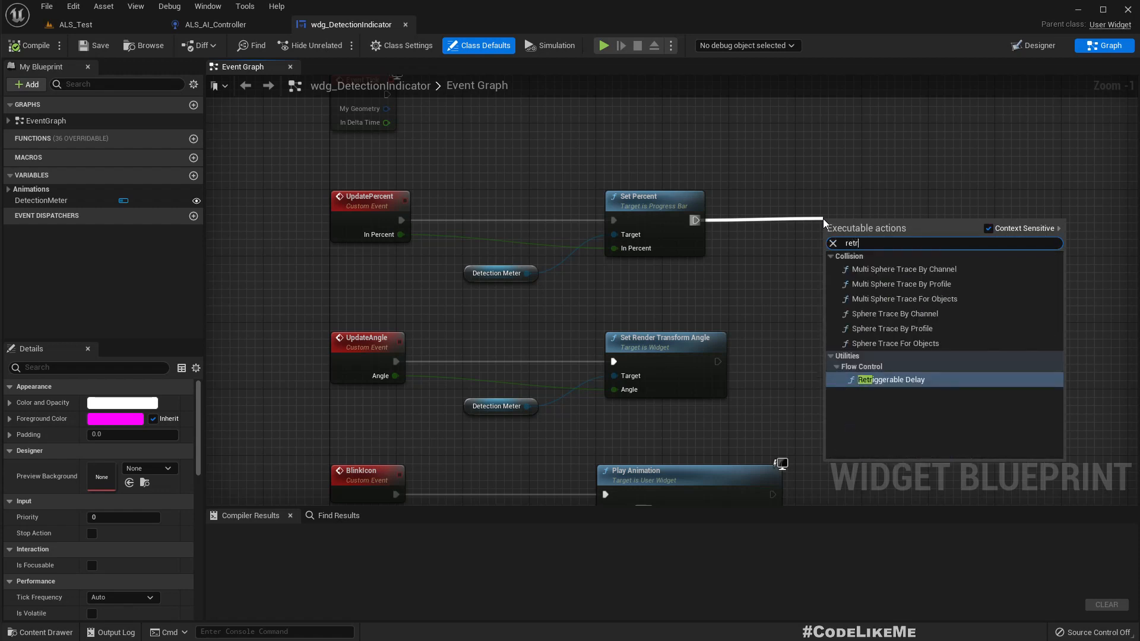
left_click(889, 380)
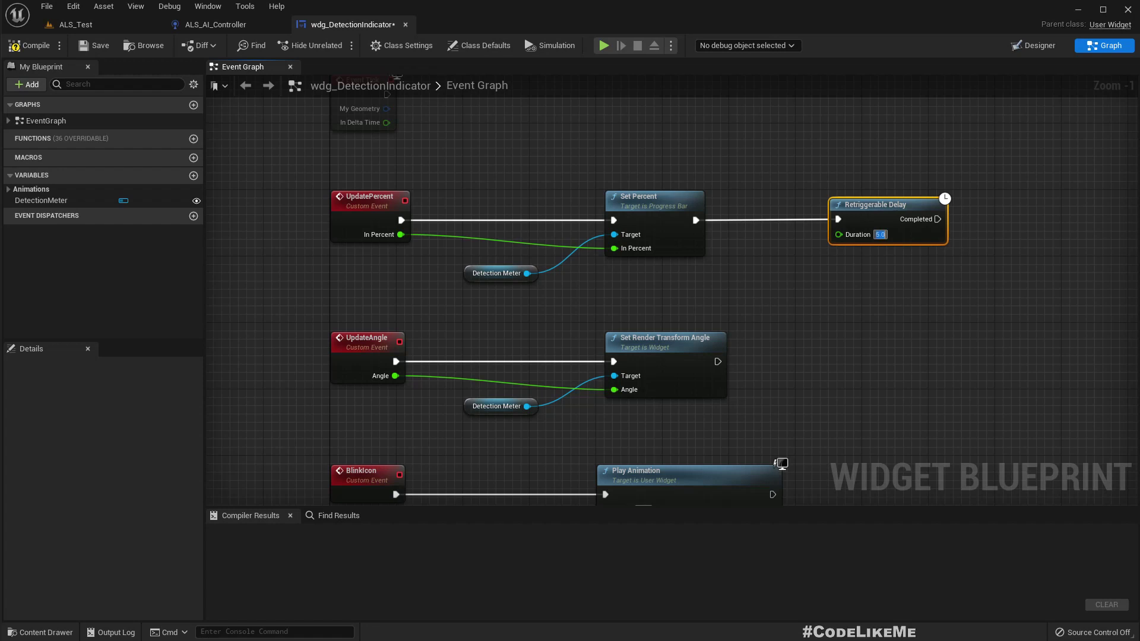
mouse_move(346, 166)
type("removef")
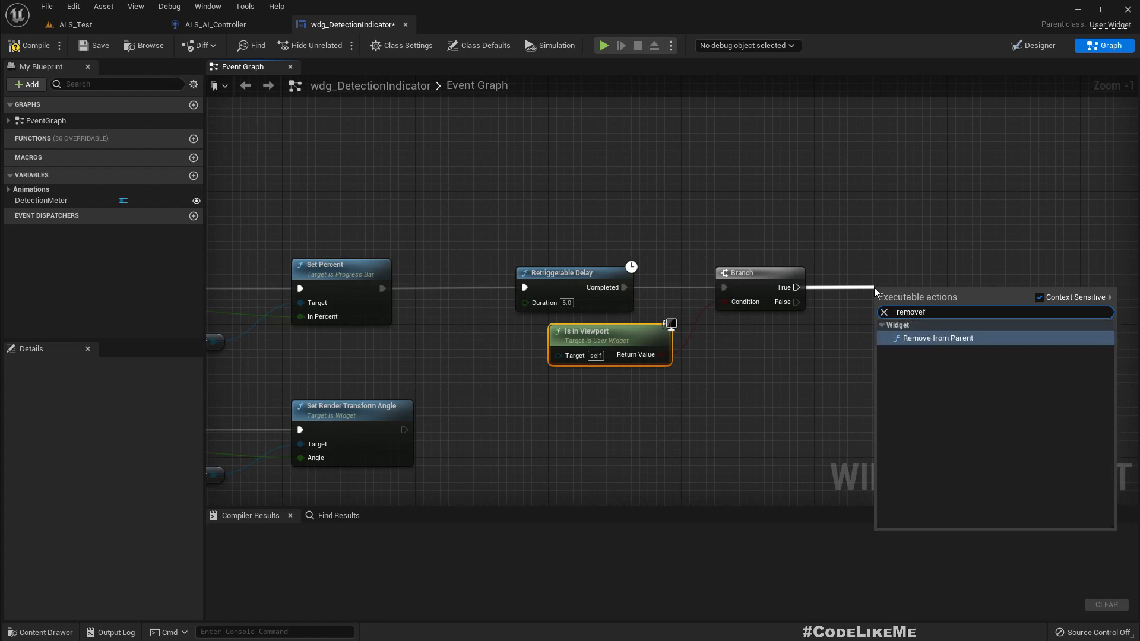
left_click(937, 338)
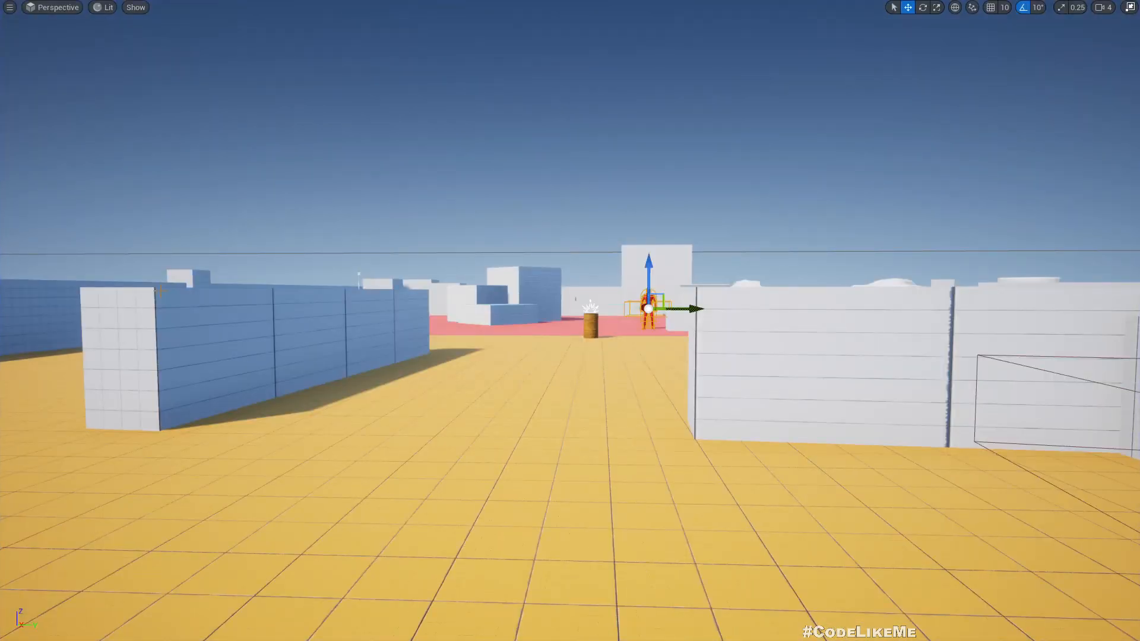
Play the level, approach the red enemy and fire so it detects the player
key("alt+p")
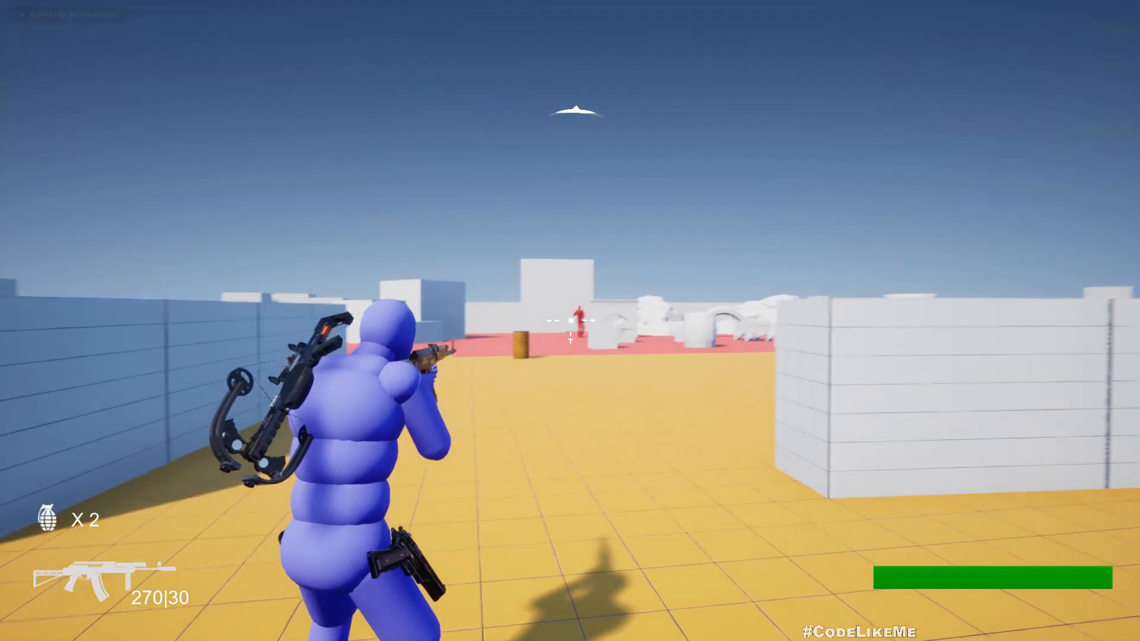
left_click(570, 323)
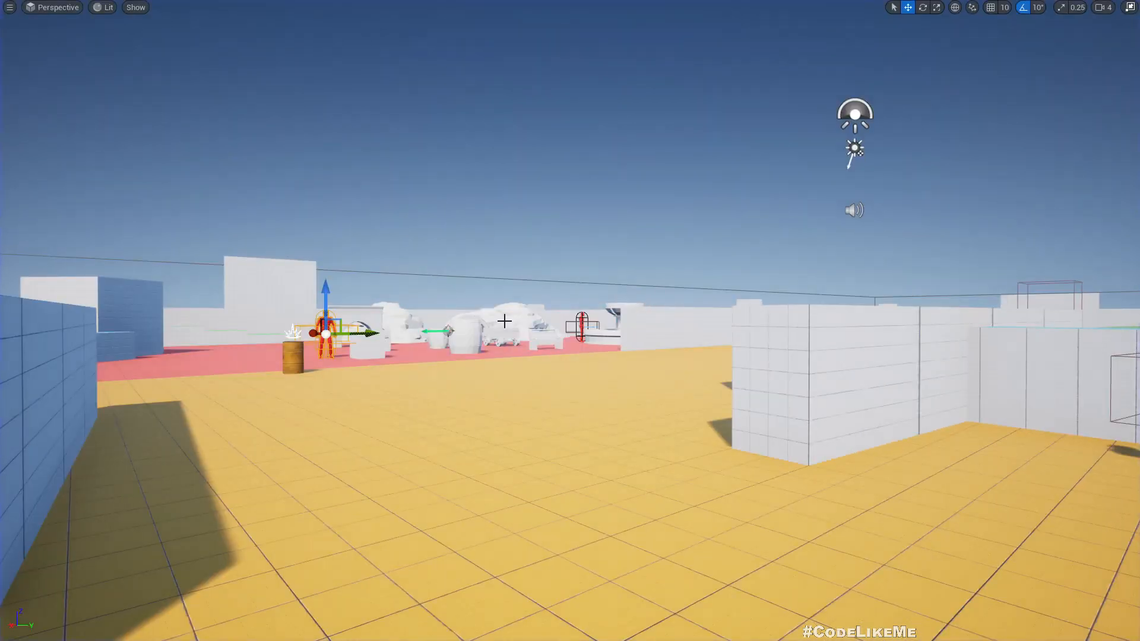
mouse_move(377, 316)
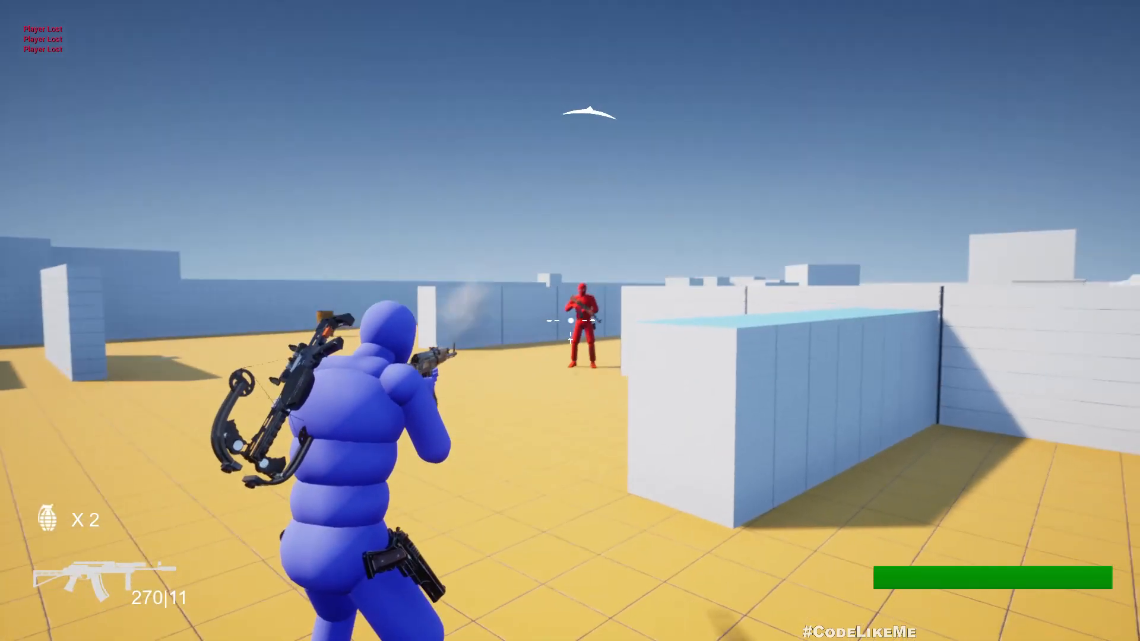
left_click(570, 322)
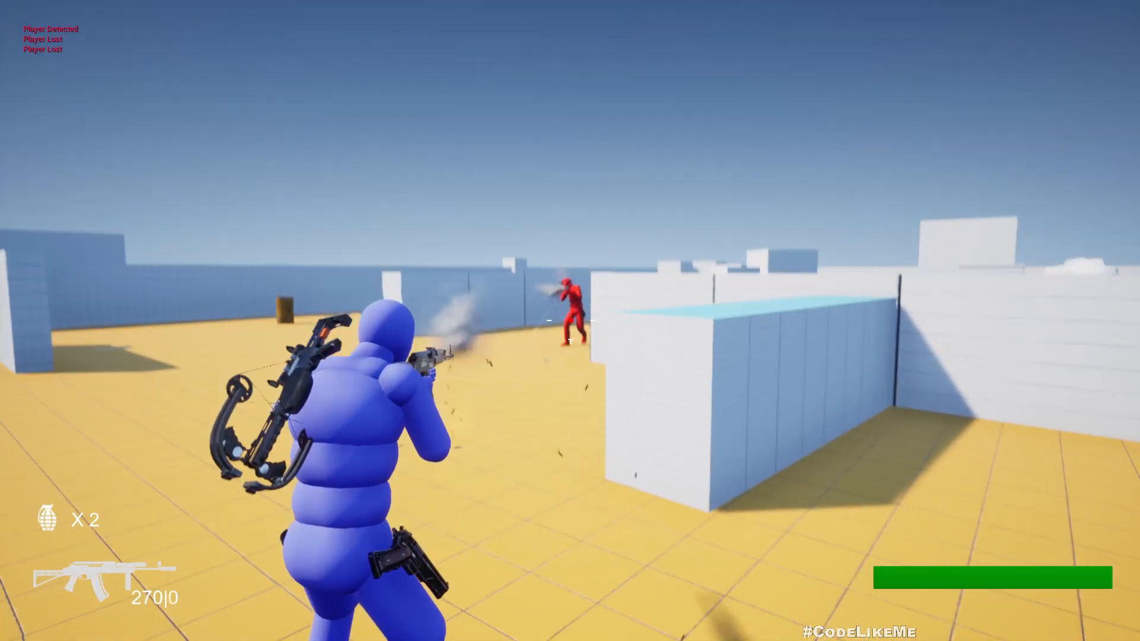
mouse_move(570, 320)
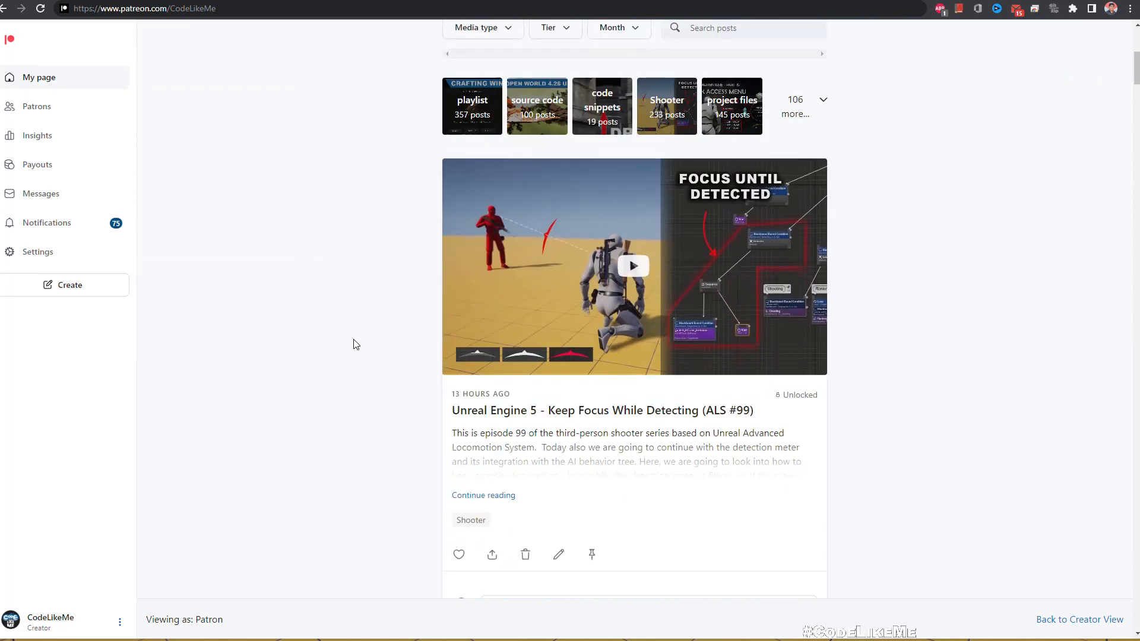
scroll("down", 3)
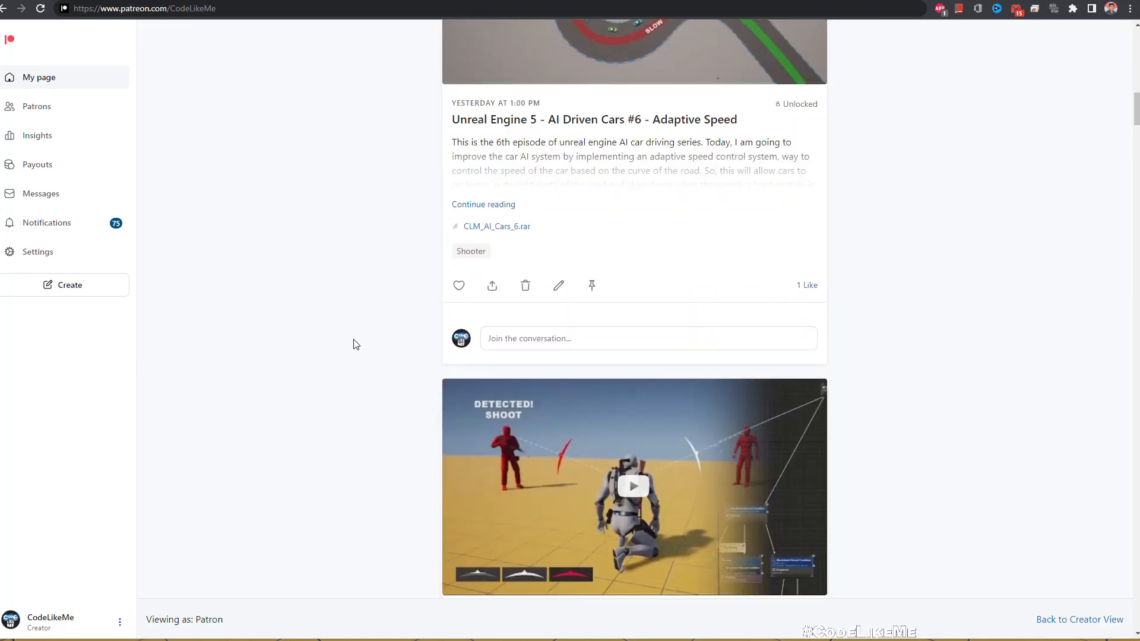
scroll("down", 3)
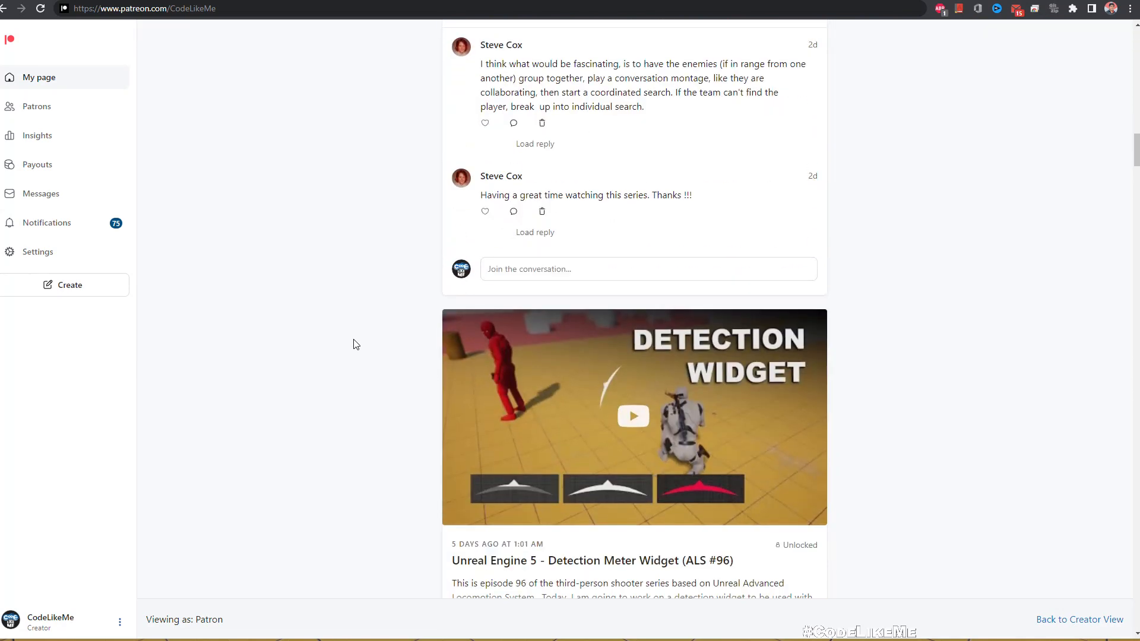
scroll("down", 3)
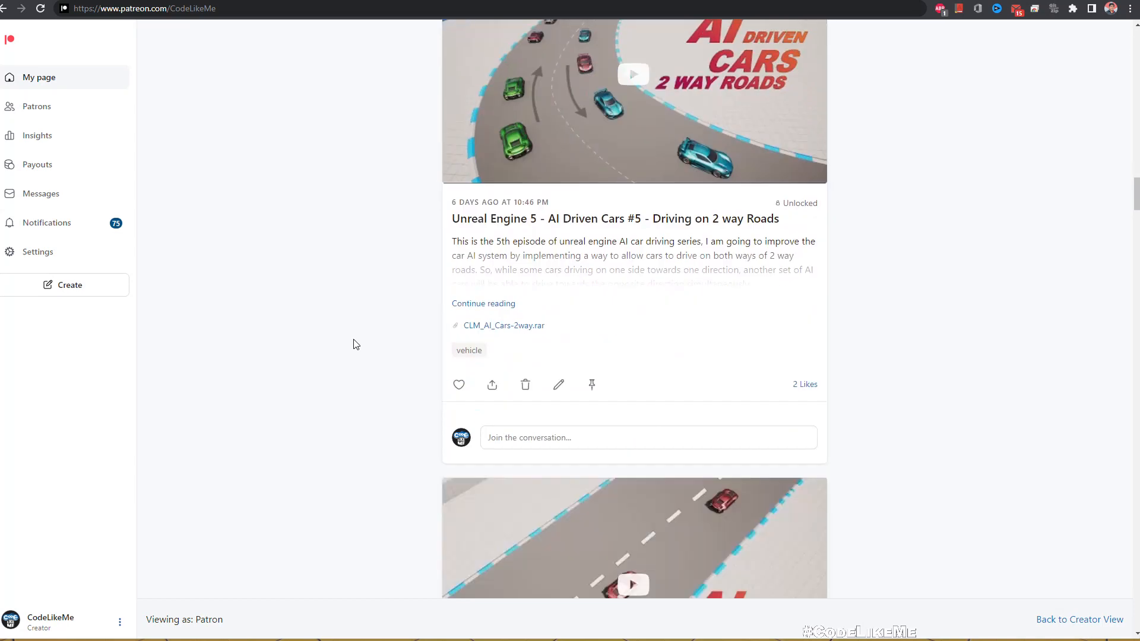
scroll("down", 3)
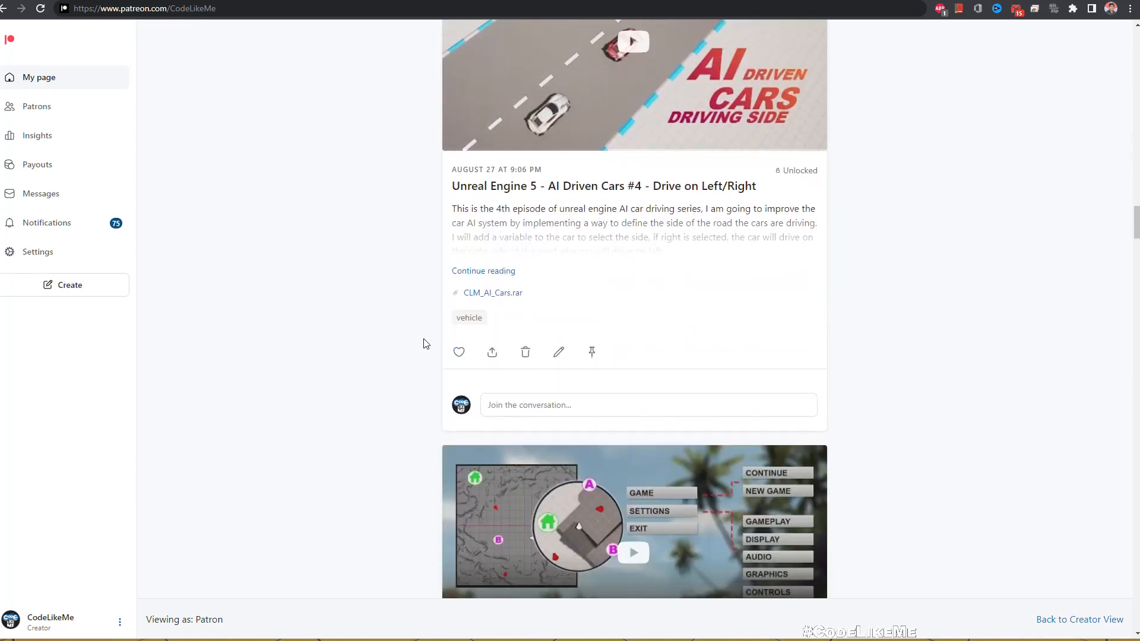
scroll("down", 3)
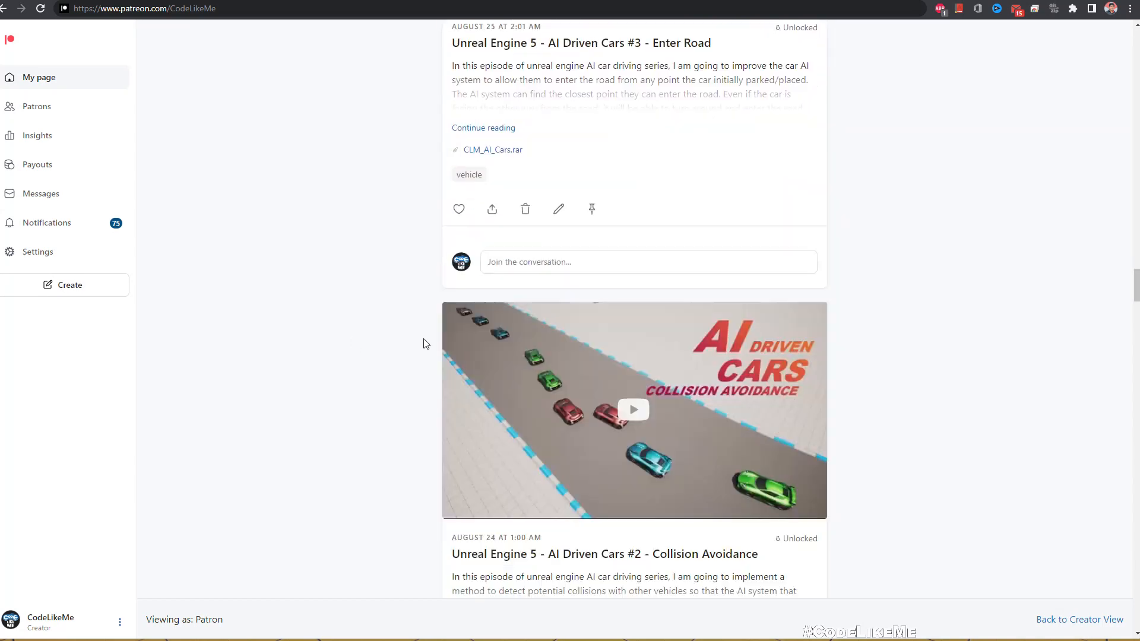
scroll("down", 3)
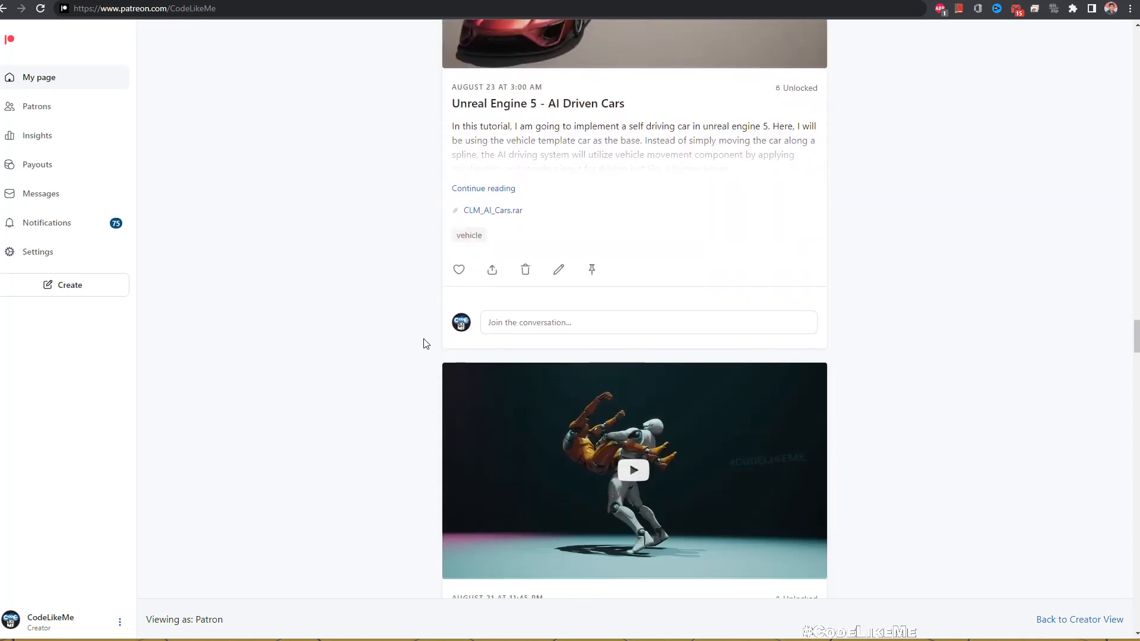
scroll("down", 3)
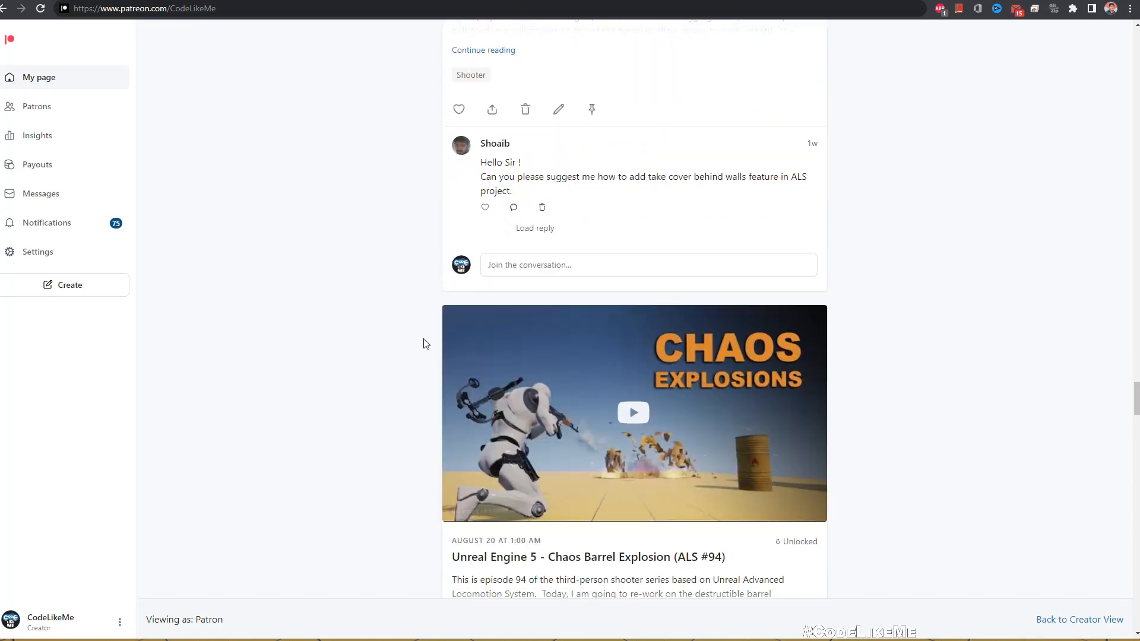
scroll("down", 3)
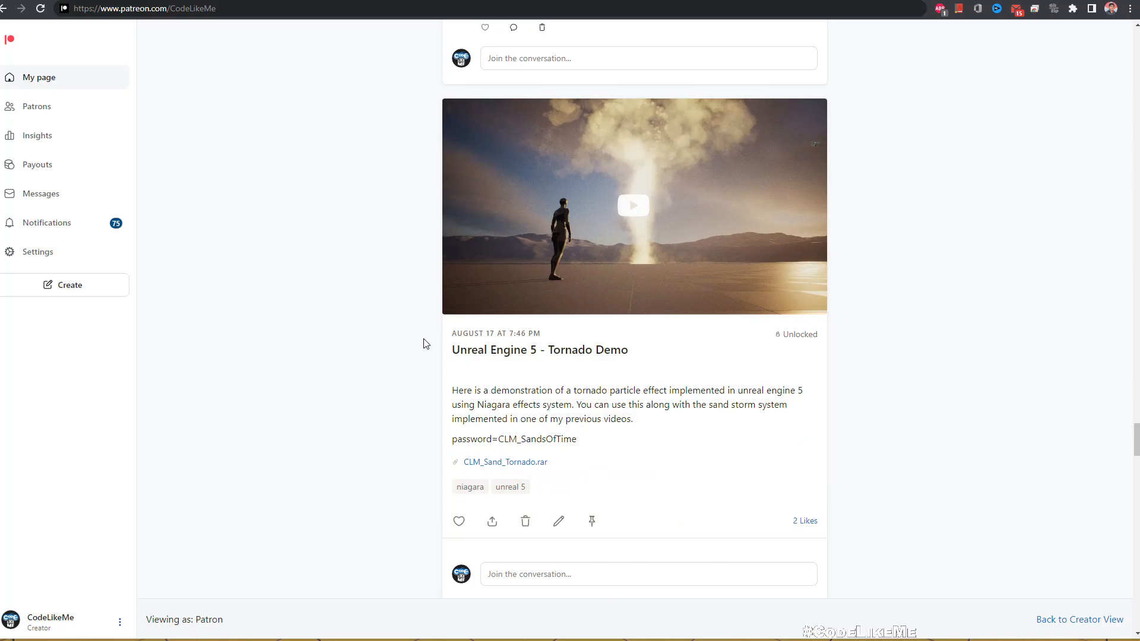
left_click(633, 205)
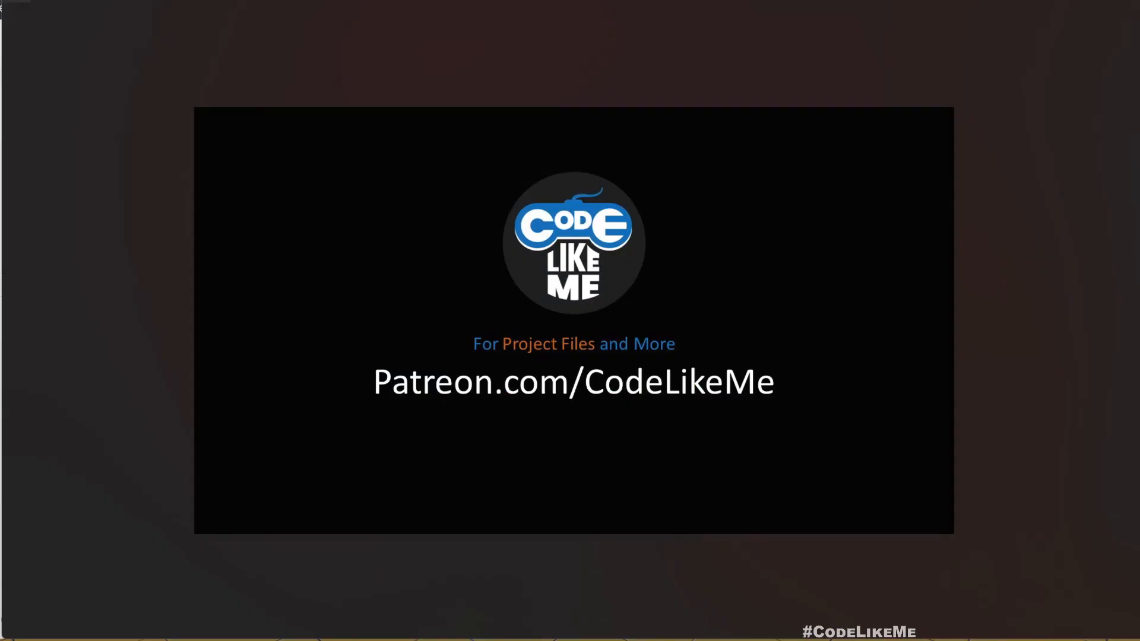